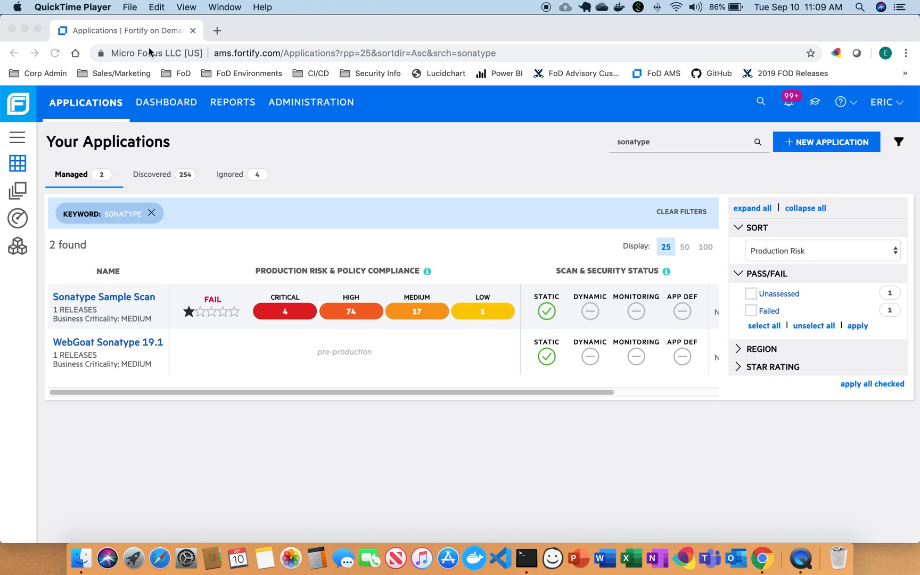
pyautogui.moveTo(803, 196)
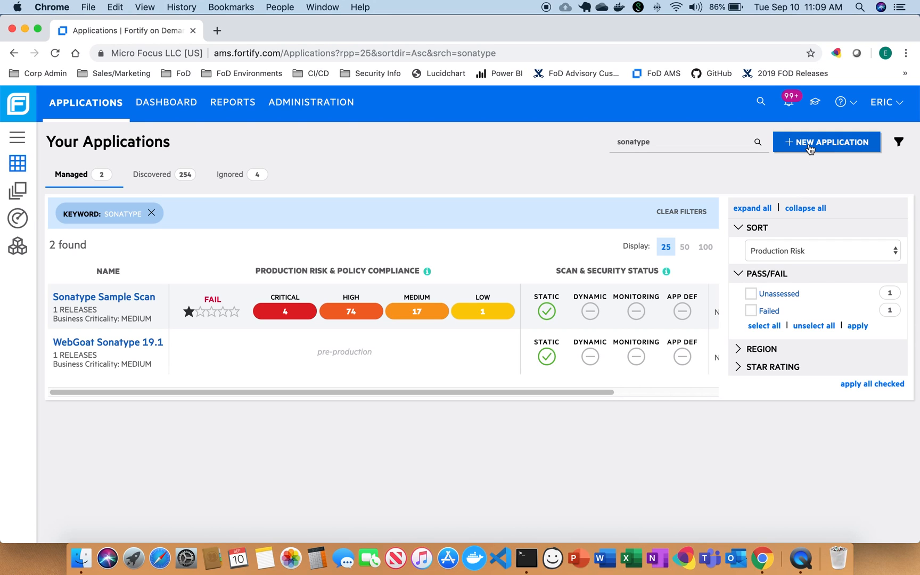
# Create application OSS_Test with High business criticality and Web / Thick-Client type.
pyautogui.click(826, 142)
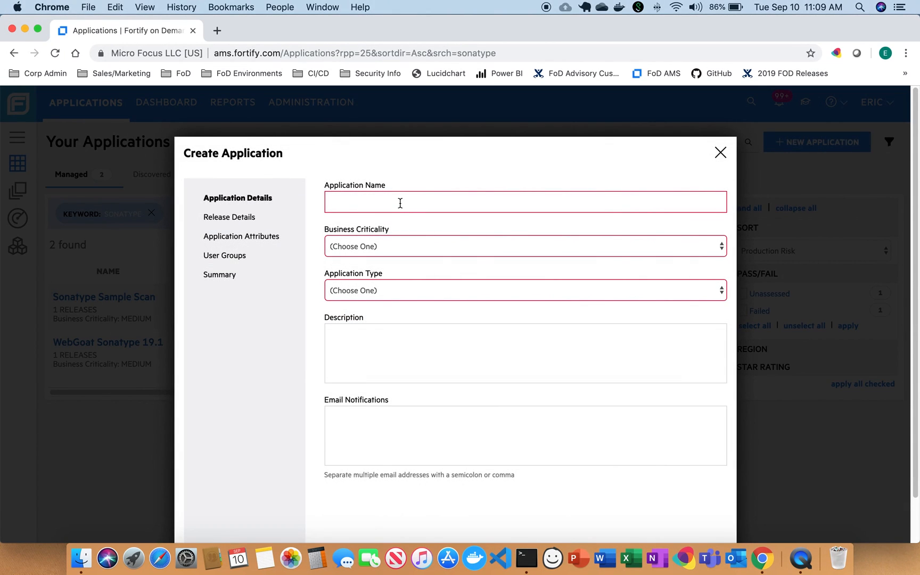
pyautogui.write('O')
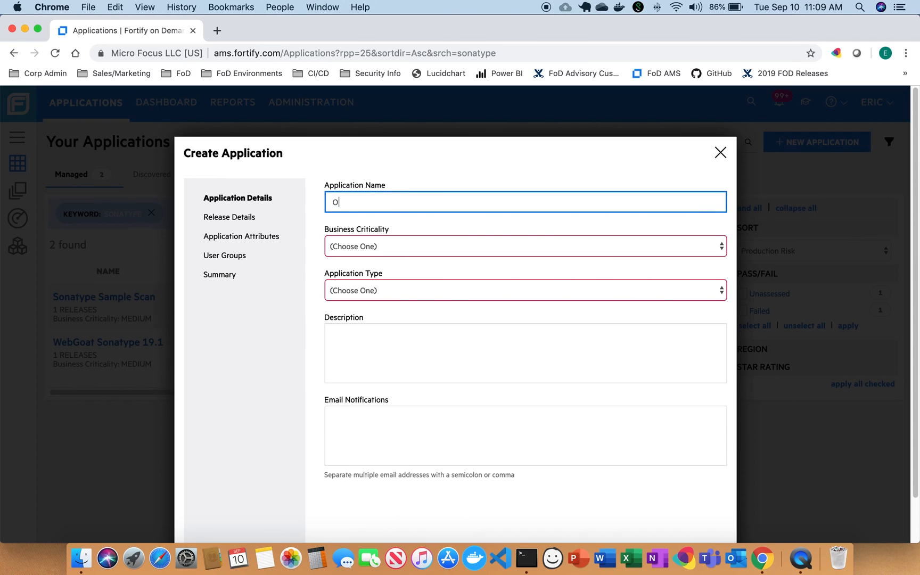
pyautogui.write('SS_T')
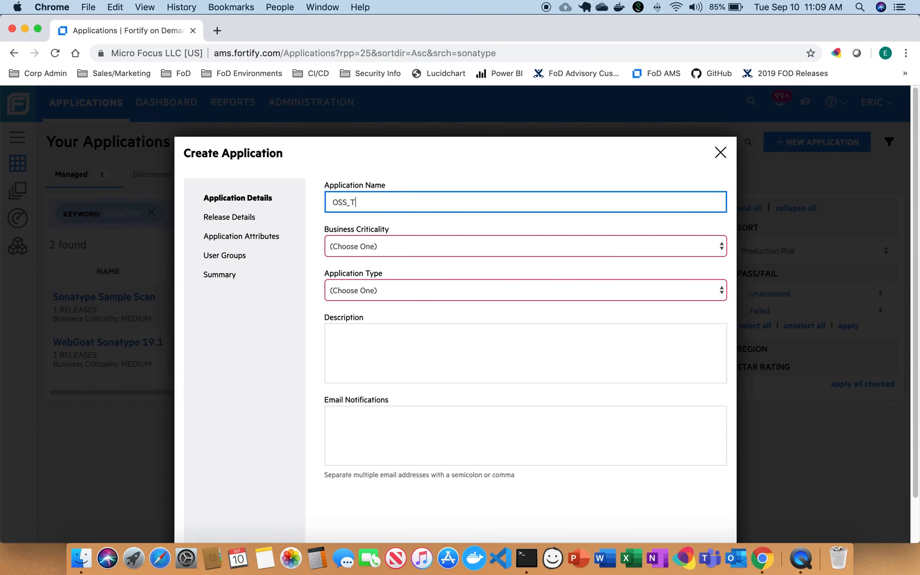
pyautogui.click(523, 246)
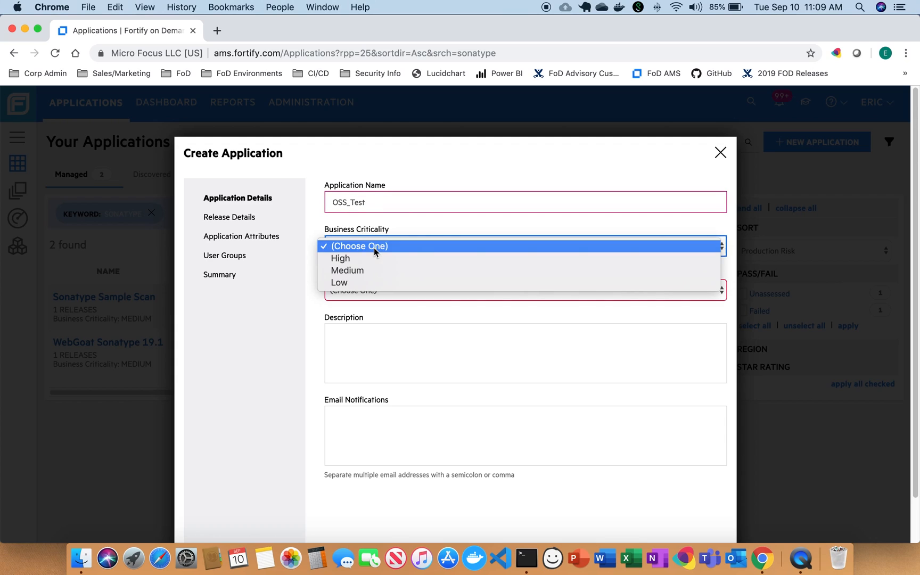
pyautogui.click(340, 258)
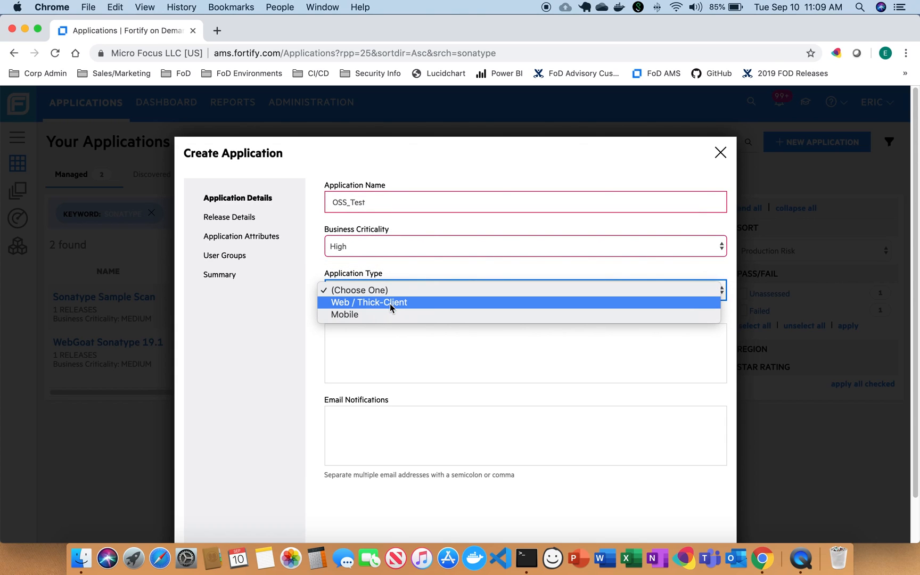
pyautogui.click(369, 302)
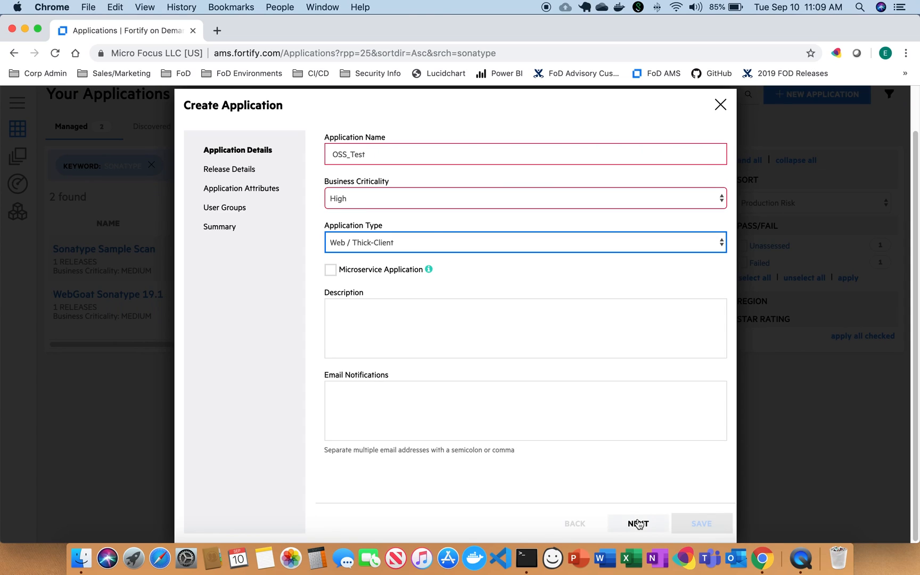
# Name the release Test-1 and set its SDLC status to Production.
pyautogui.click(637, 523)
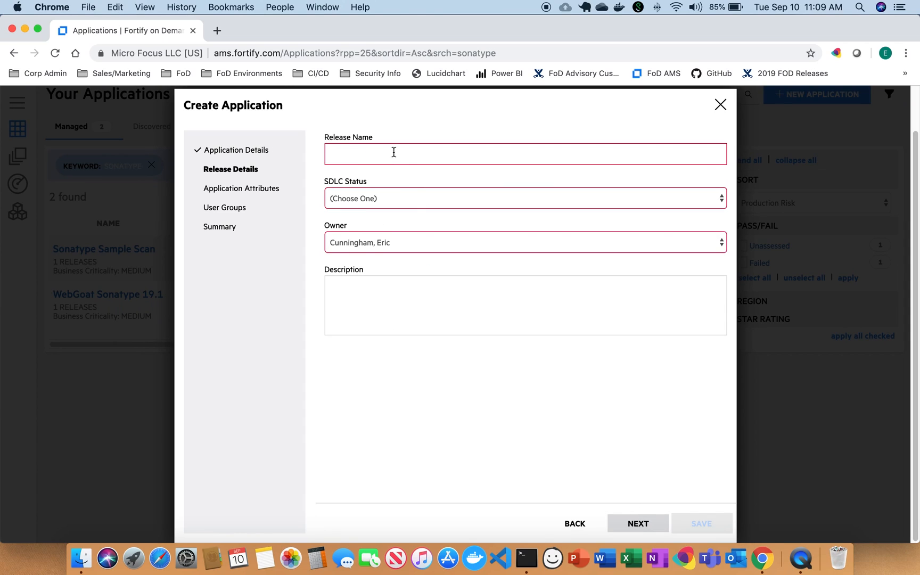
pyautogui.click(525, 154)
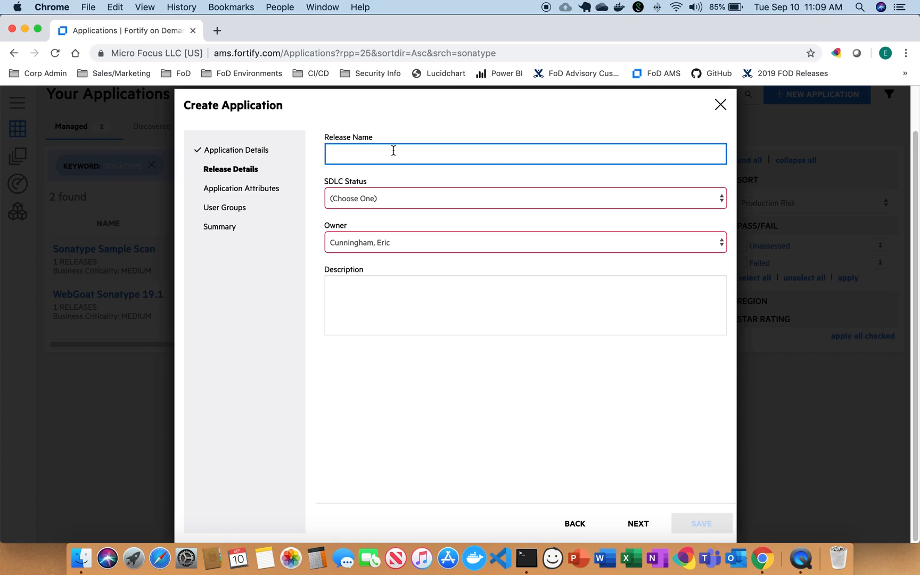
pyautogui.write('Test0-1')
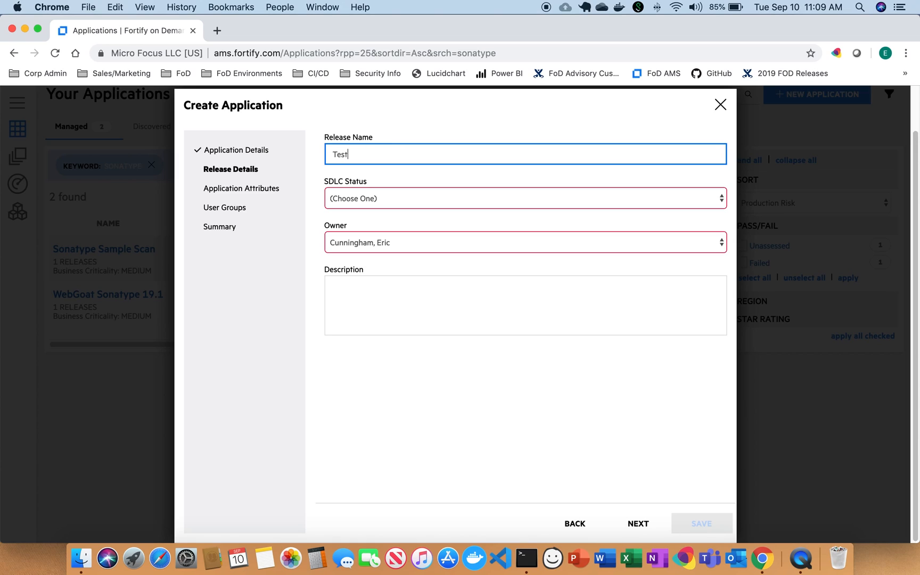
pyautogui.click(524, 198)
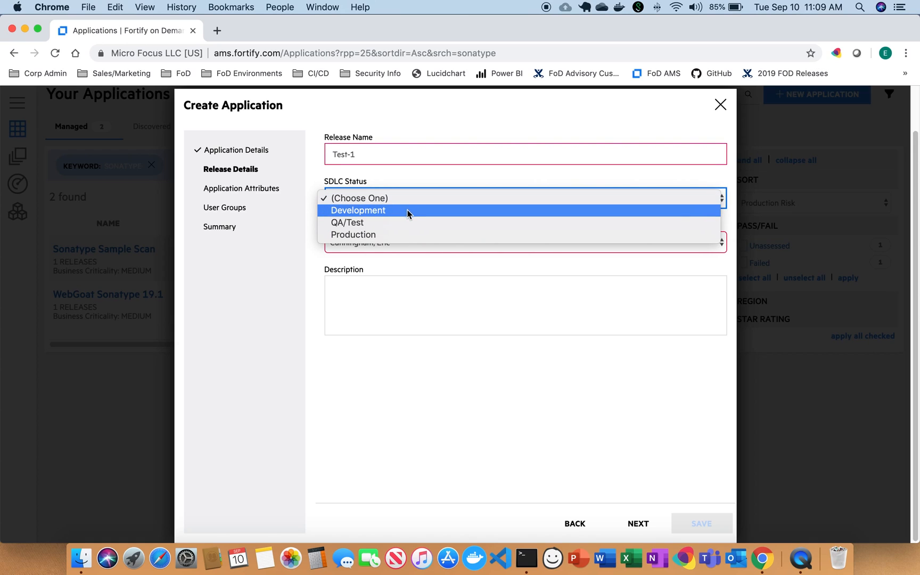
pyautogui.click(352, 235)
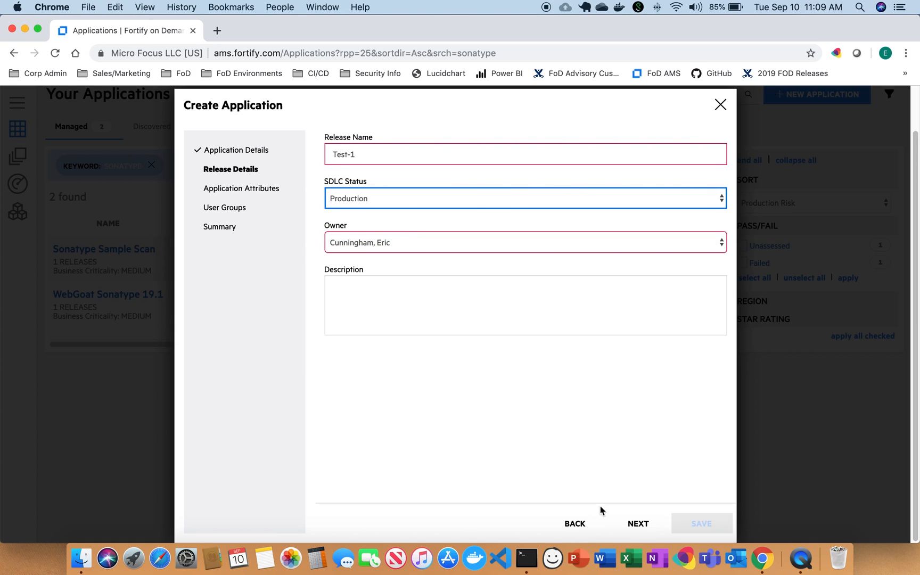
# Set attributes: Finance business unit, AMS region, Investment Services division, Must fix triage.
pyautogui.click(638, 523)
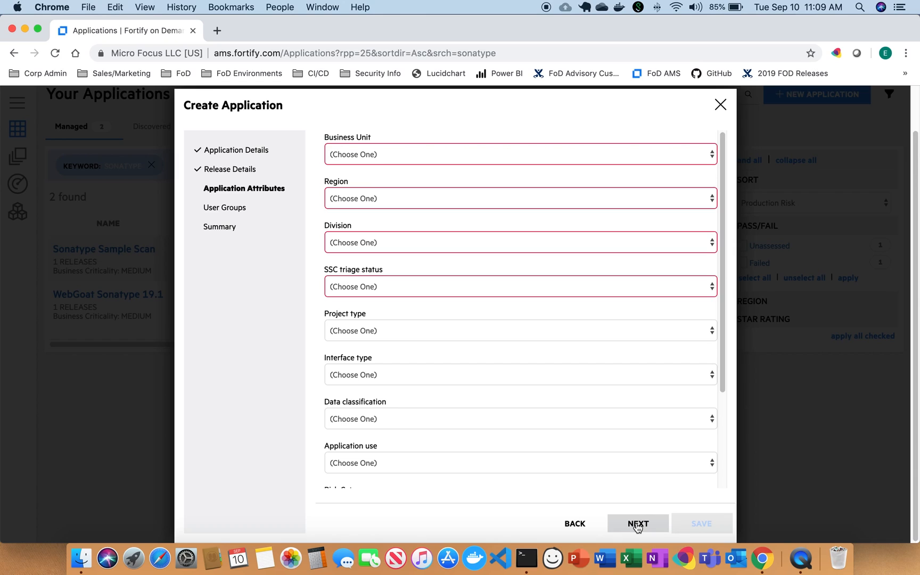
pyautogui.click(519, 154)
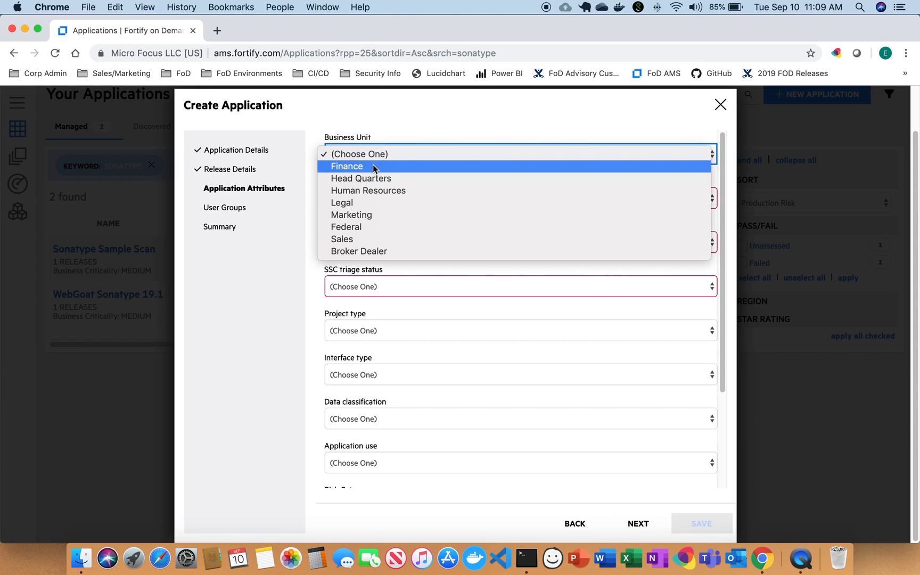
pyautogui.click(346, 166)
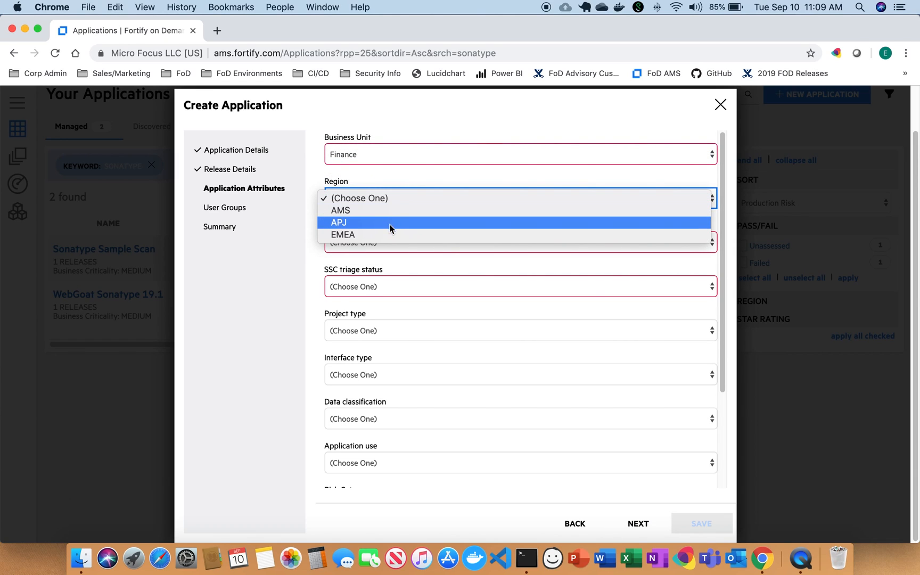
pyautogui.click(340, 210)
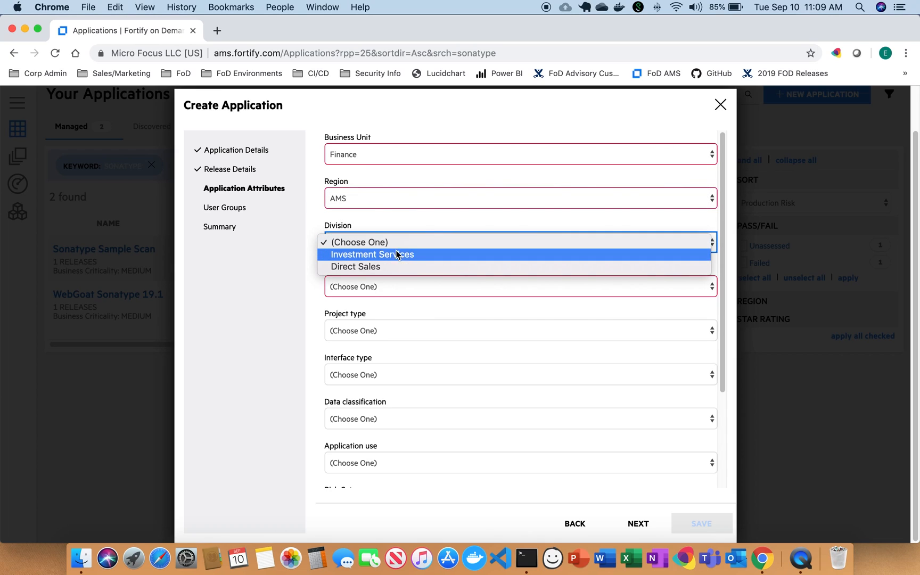
pyautogui.click(372, 254)
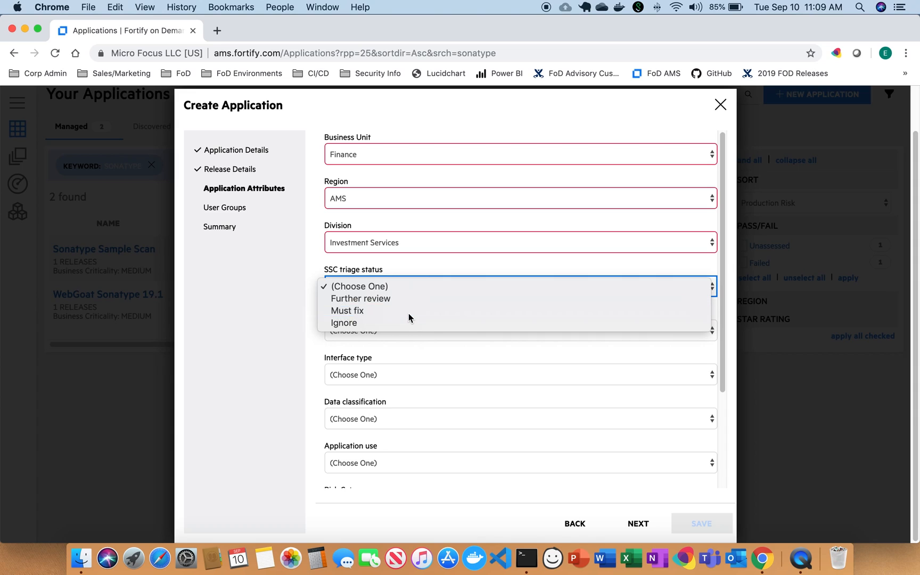
pyautogui.click(346, 310)
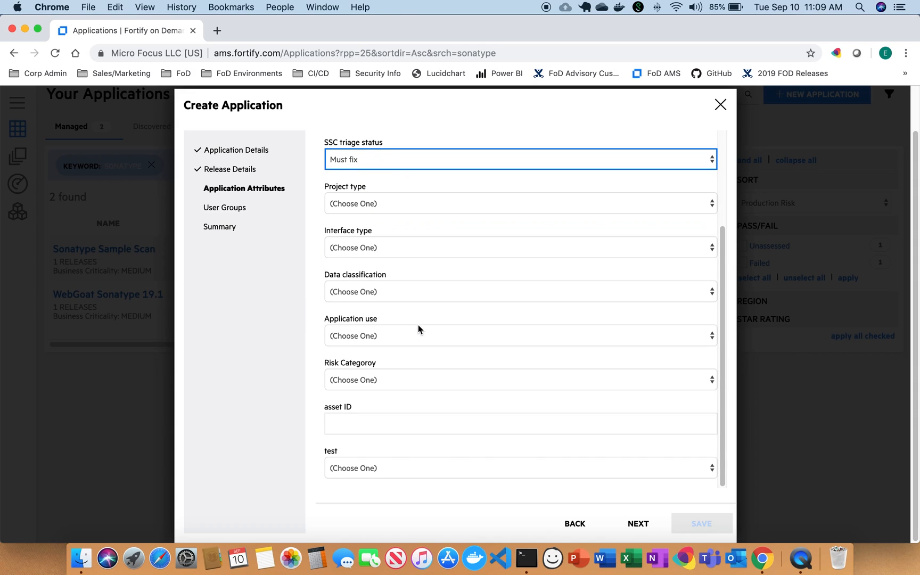
# Skip assigning user groups and proceed to the Create Application summary.
pyautogui.click(637, 523)
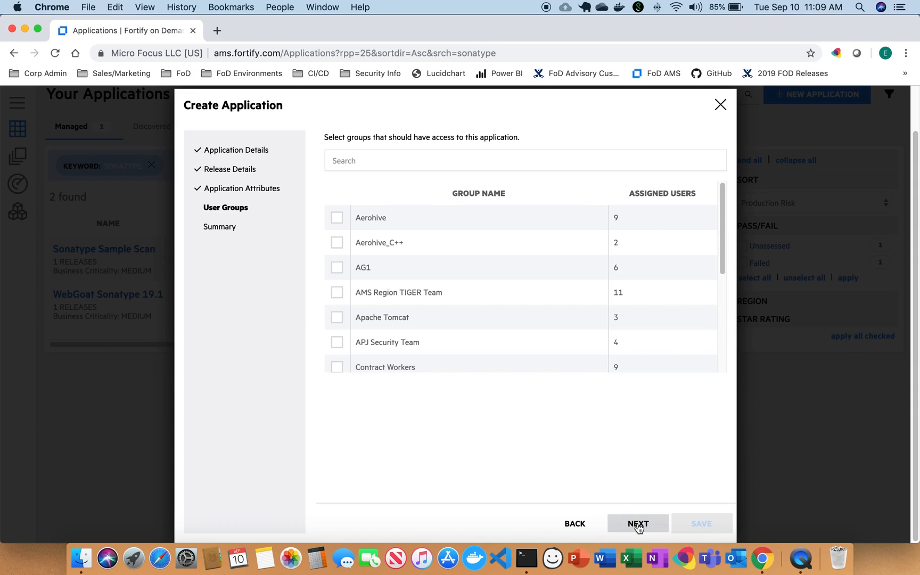
pyautogui.click(525, 160)
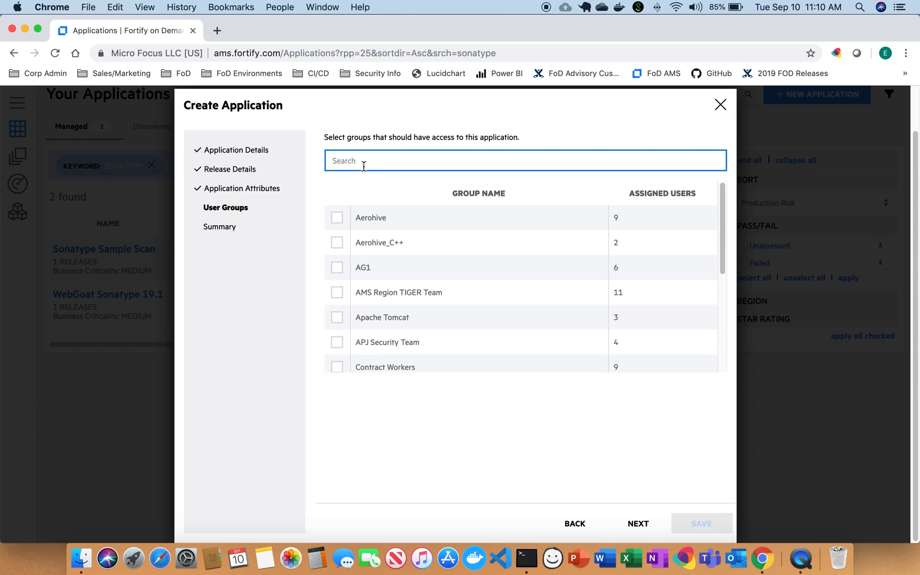
pyautogui.click(638, 524)
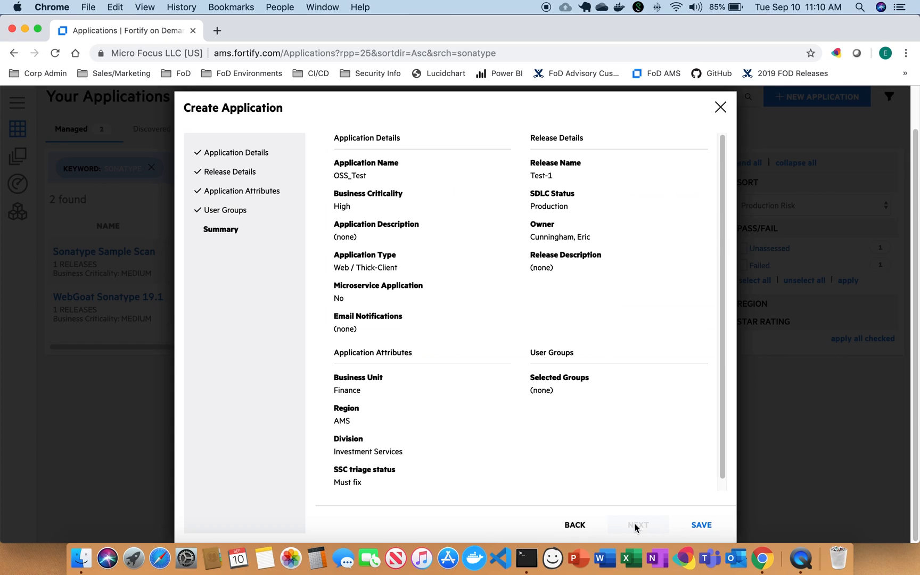
pyautogui.moveTo(402, 432)
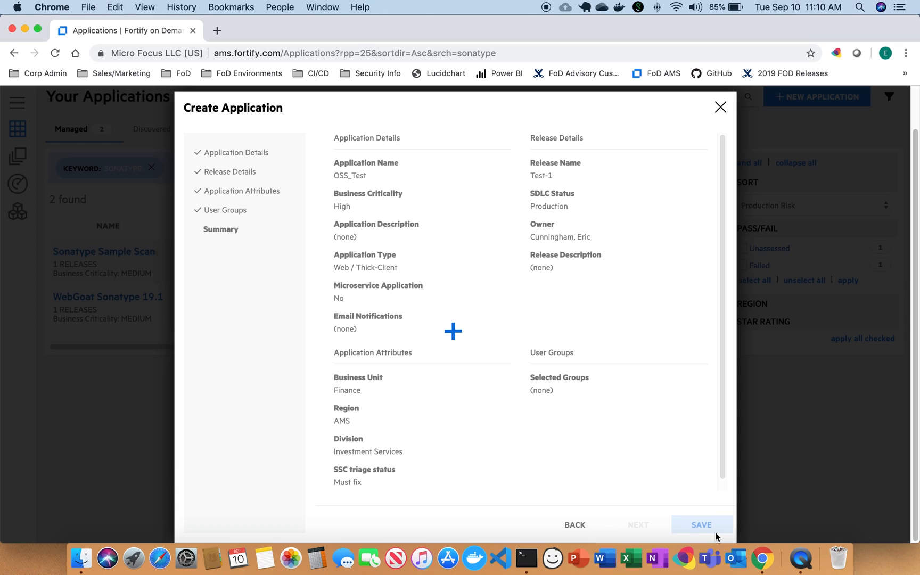
# Save OSS_Test with its Test-1 release and show the Start Scan options.
pyautogui.click(700, 524)
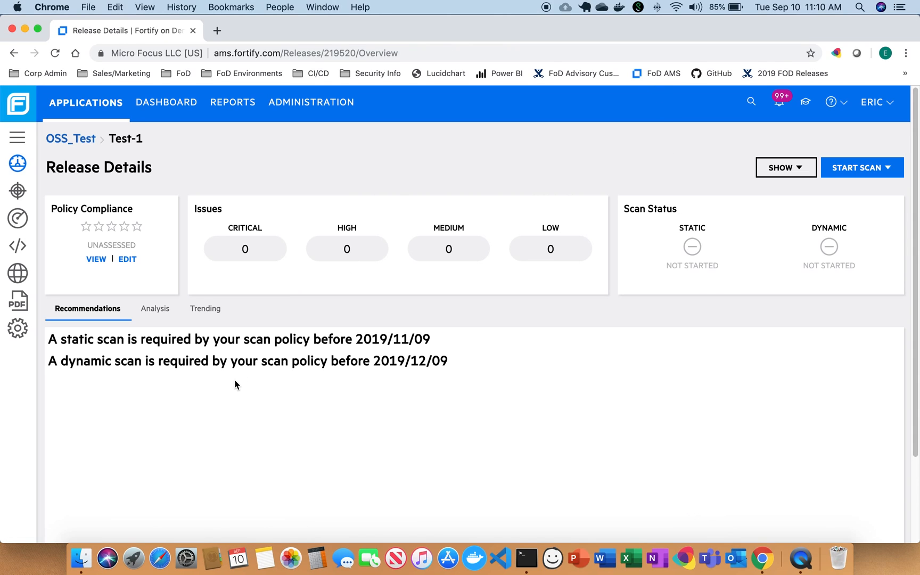
pyautogui.moveTo(378, 341)
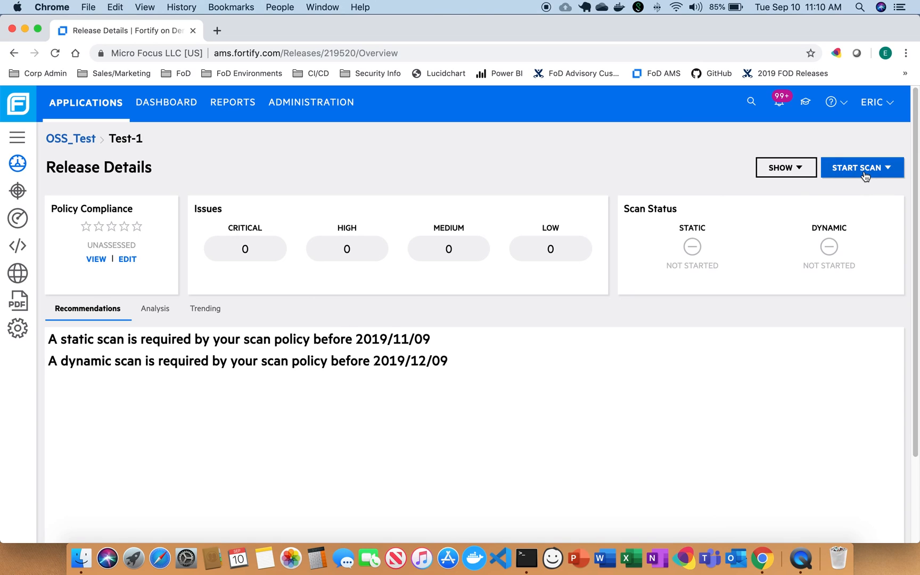
pyautogui.click(862, 167)
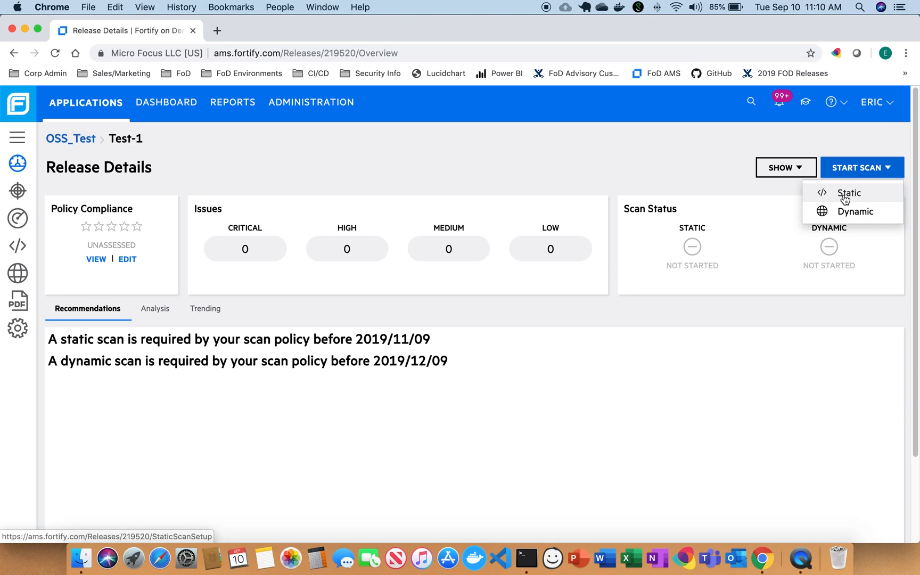
# Set up a Static Assessment scan using the 8518 - Subscription (4 Units) entitlement and Manual Upload.
pyautogui.click(849, 193)
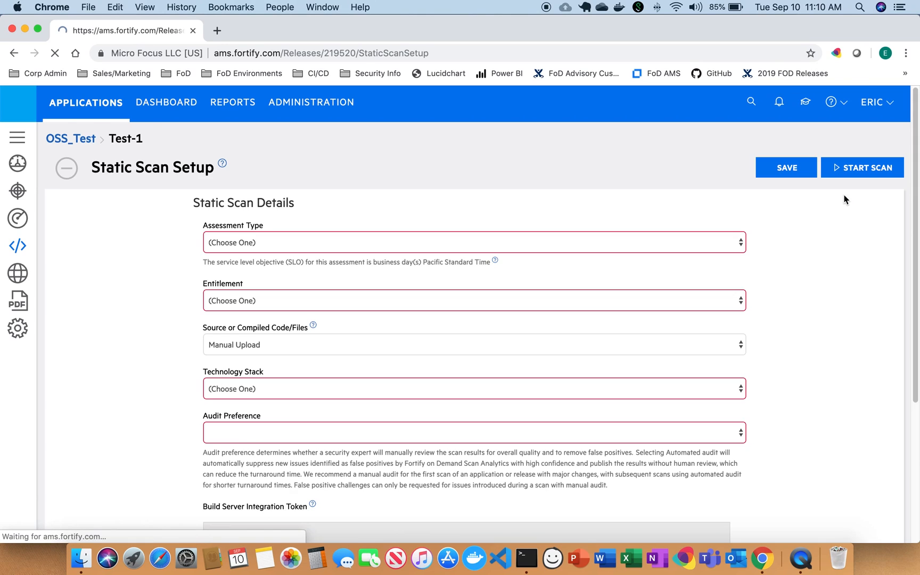
pyautogui.click(472, 242)
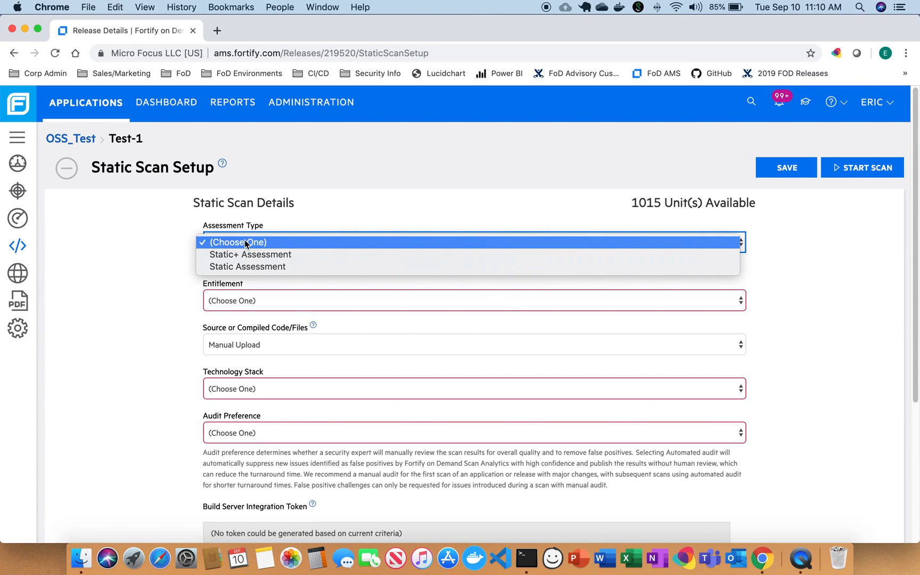
pyautogui.click(246, 266)
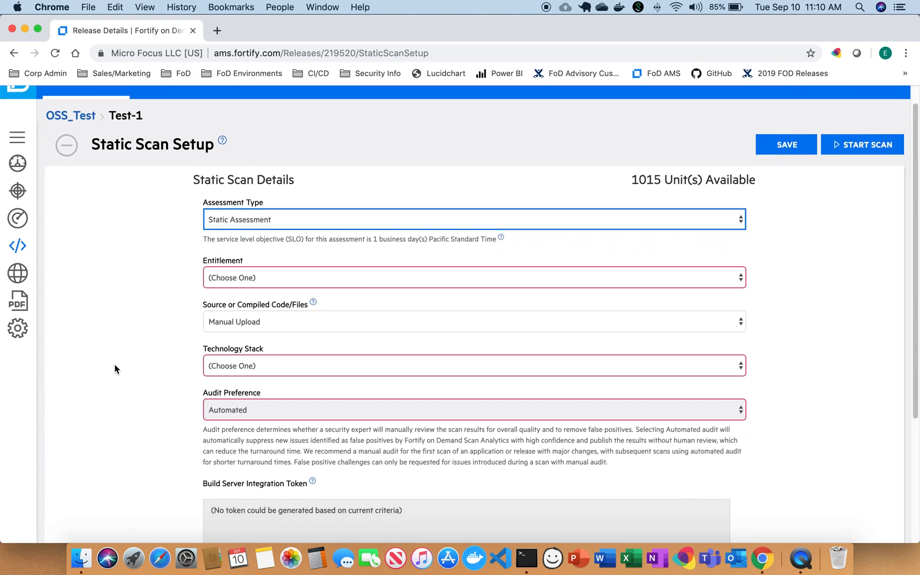
pyautogui.click(472, 277)
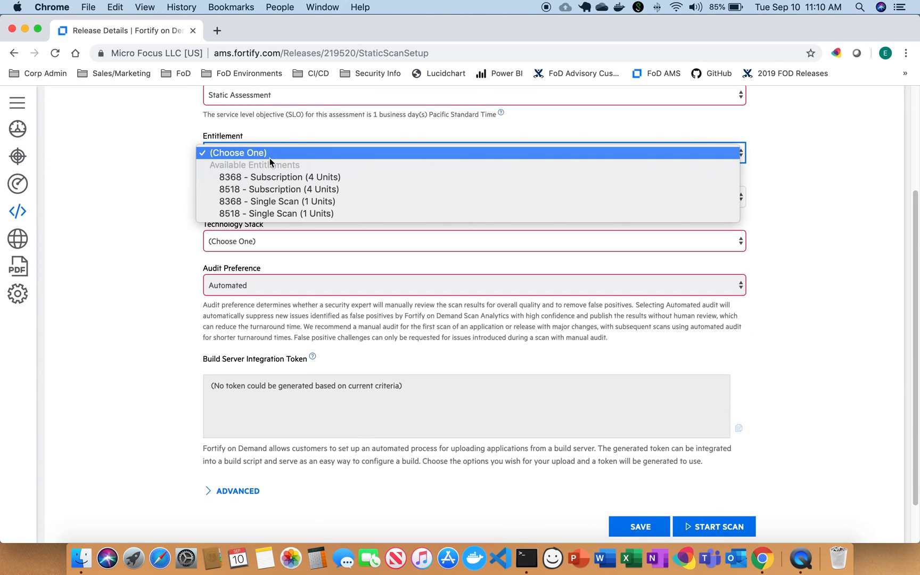
pyautogui.moveTo(280, 189)
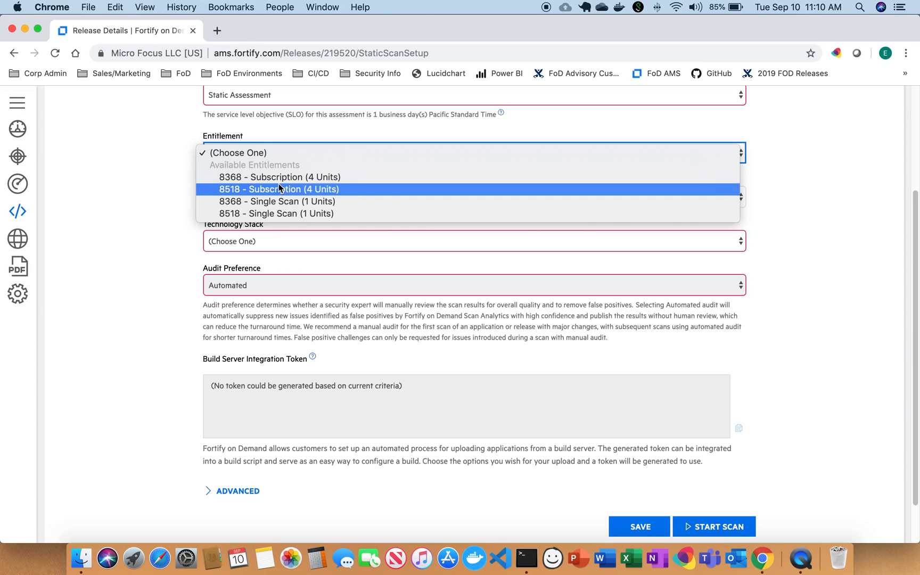
pyautogui.moveTo(275, 198)
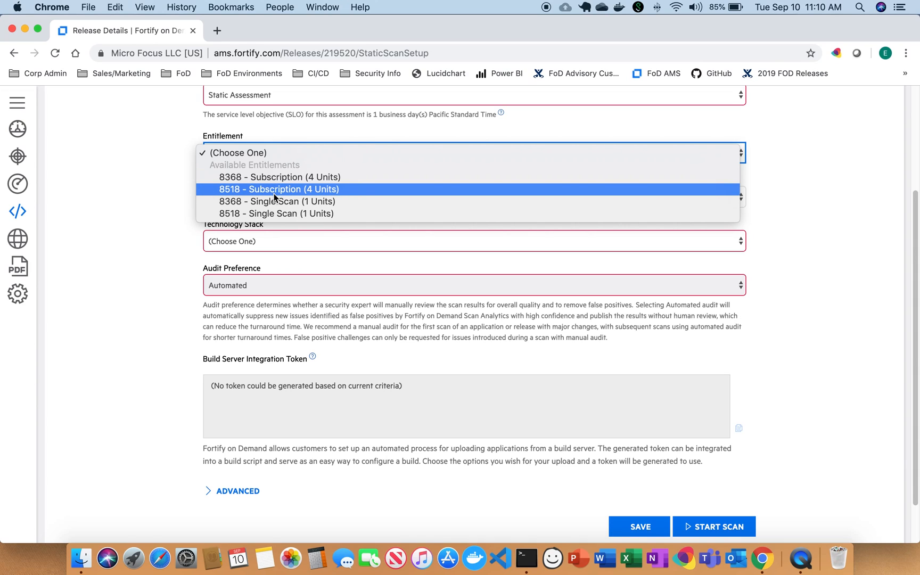
pyautogui.click(278, 189)
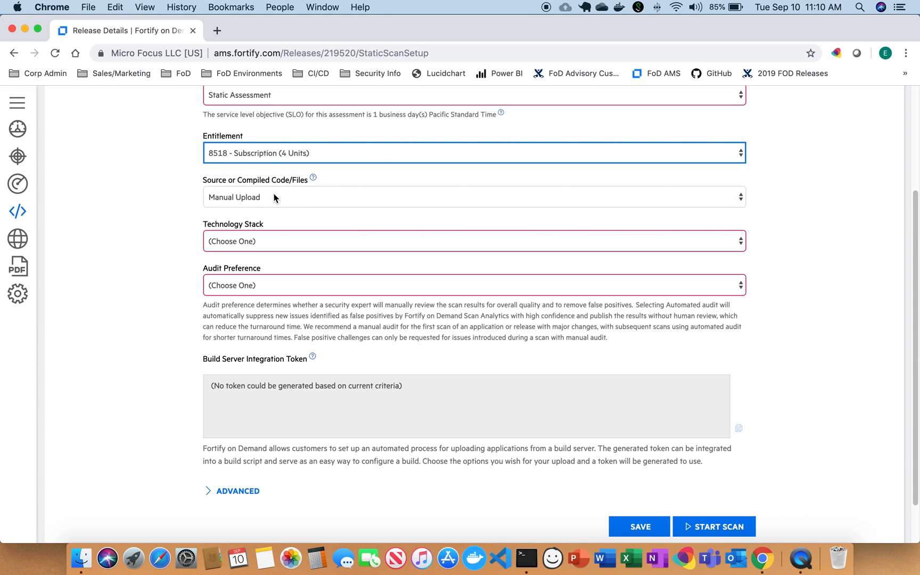
pyautogui.click(471, 197)
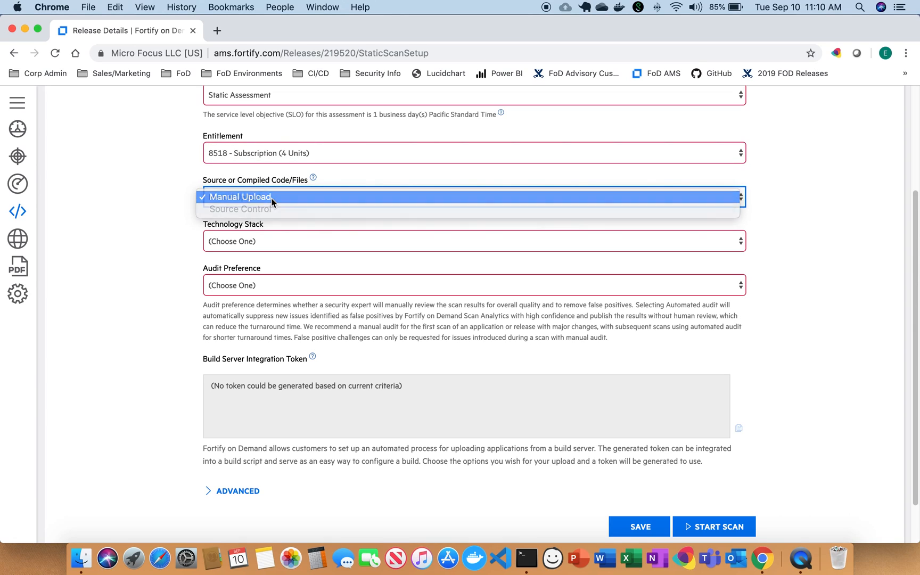
pyautogui.click(472, 242)
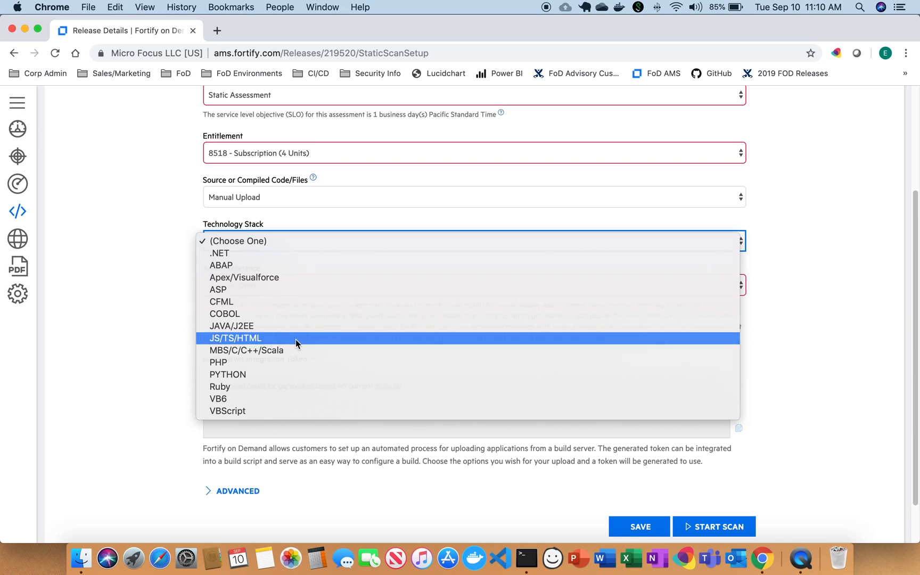
# Use JS/TS/HTML stack, enable Sonatype open source analysis, and choose Automated audit.
pyautogui.click(237, 337)
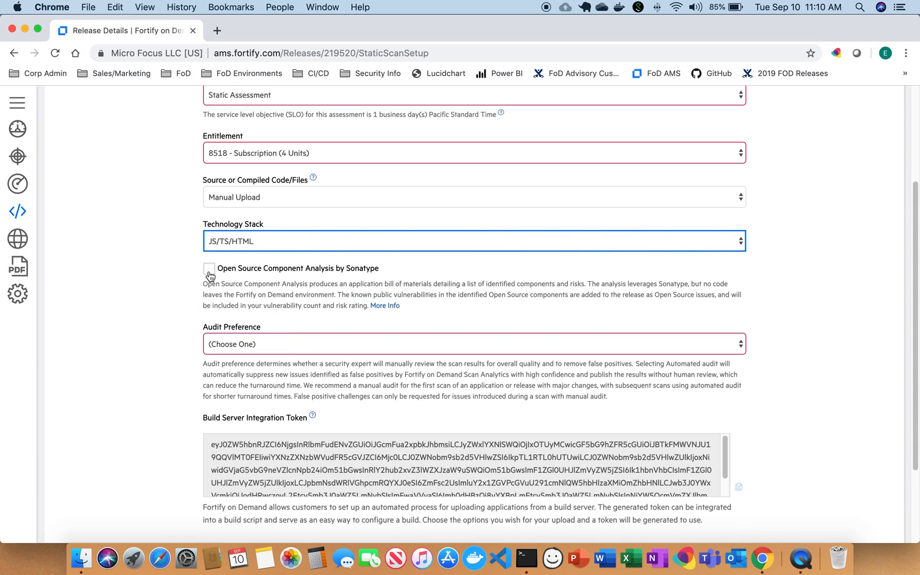
pyautogui.click(209, 269)
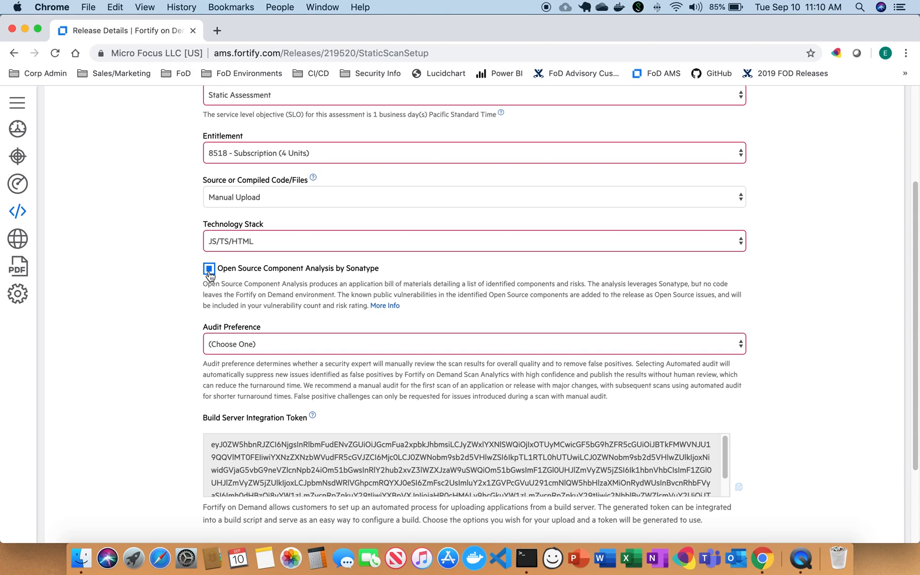
pyautogui.click(209, 268)
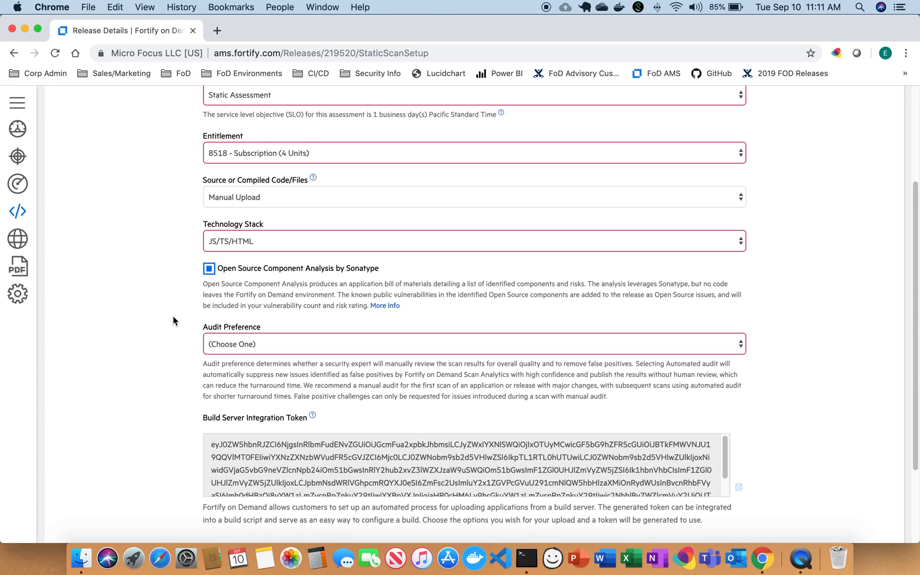
pyautogui.scroll(-3)
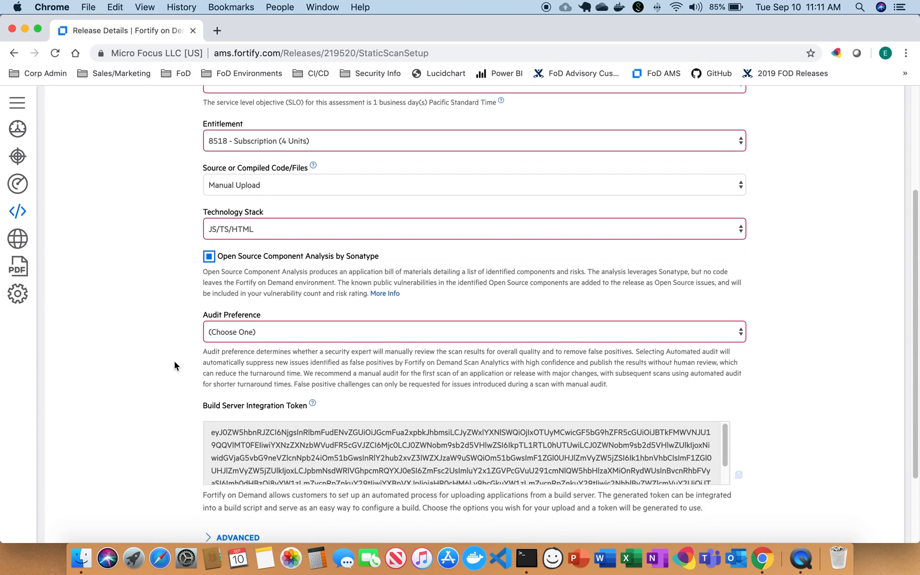
pyautogui.scroll(-3)
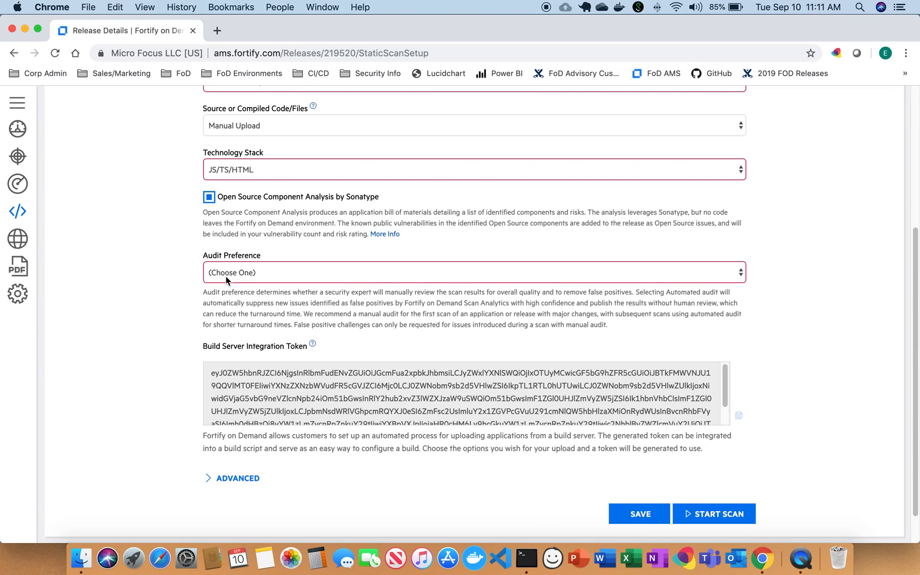
pyautogui.click(471, 271)
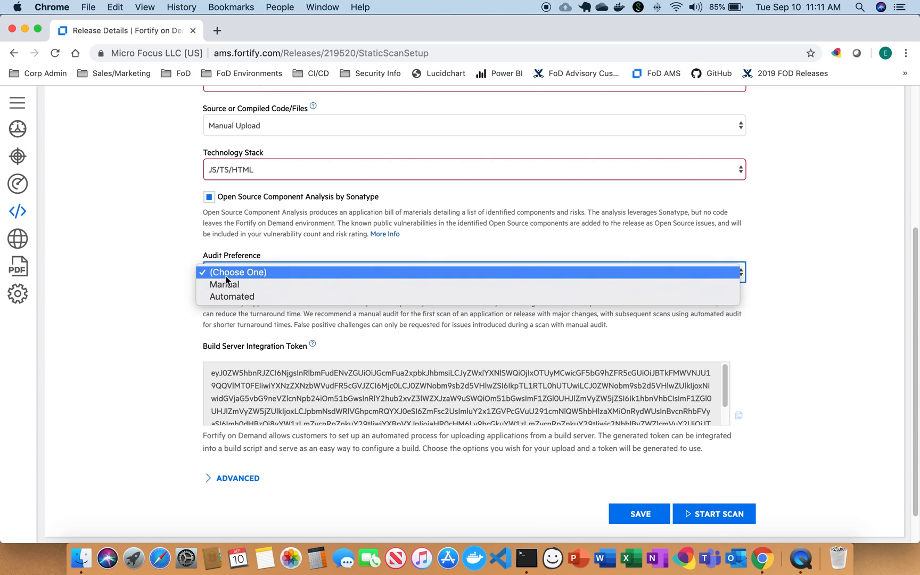
pyautogui.click(232, 296)
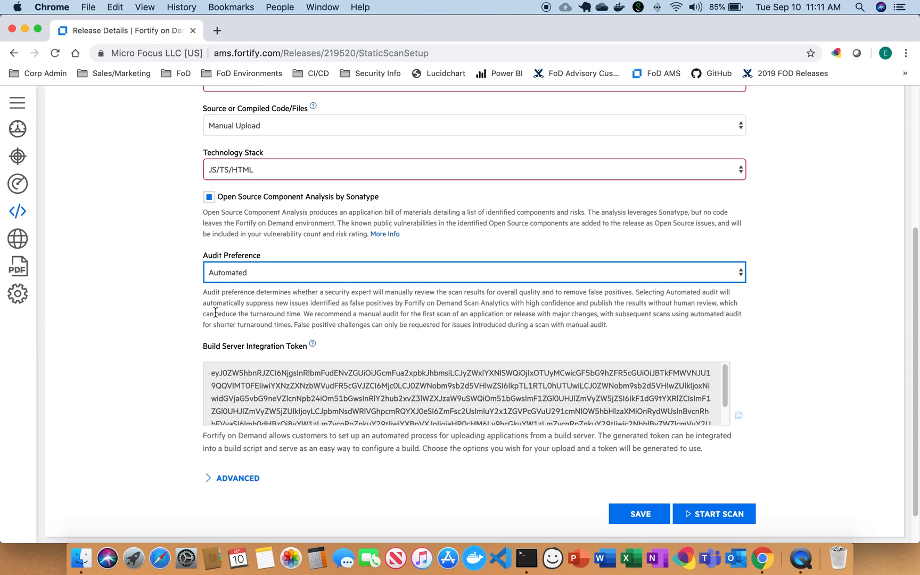
pyautogui.scroll(-3)
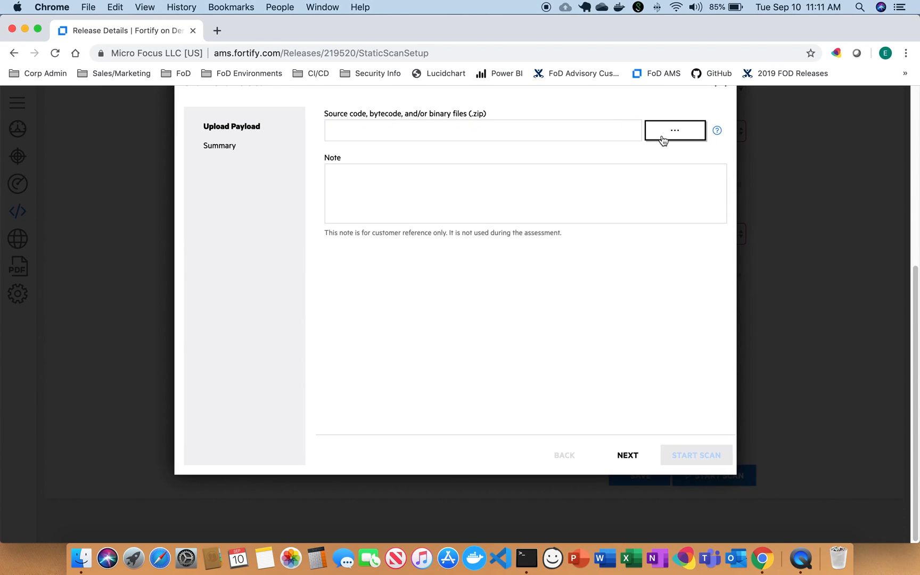
# Upload ContosoAir.zip as the scan payload and review the scan summary.
pyautogui.click(674, 130)
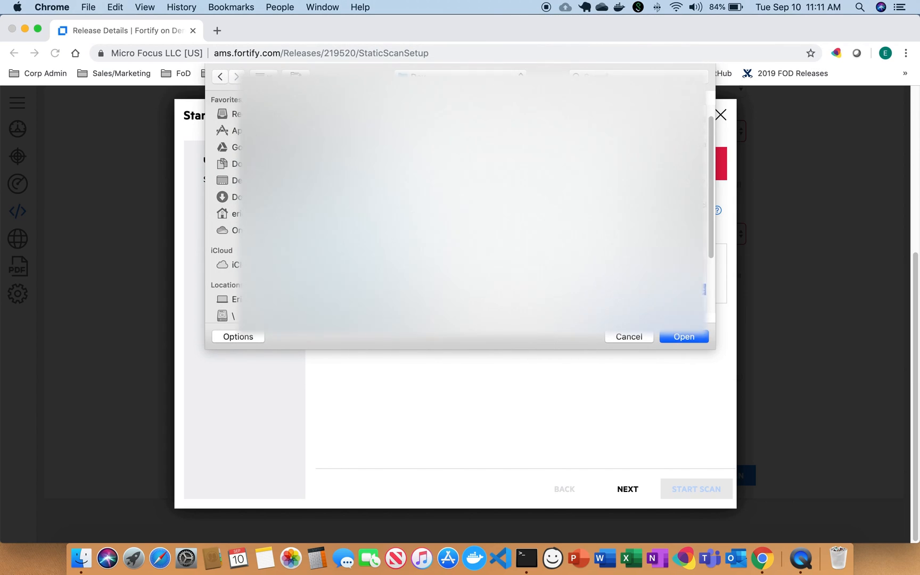
pyautogui.click(683, 336)
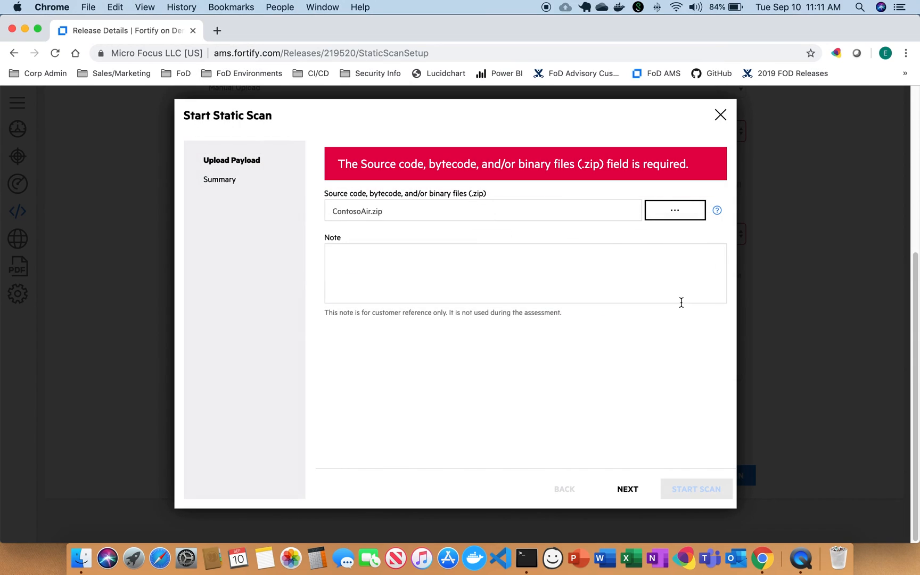
pyautogui.click(626, 489)
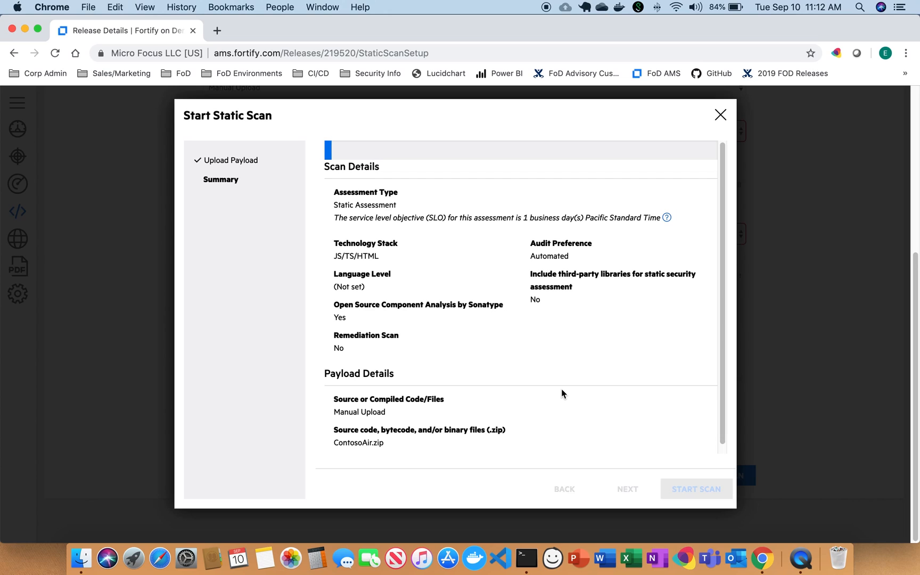
pyautogui.scroll(-3)
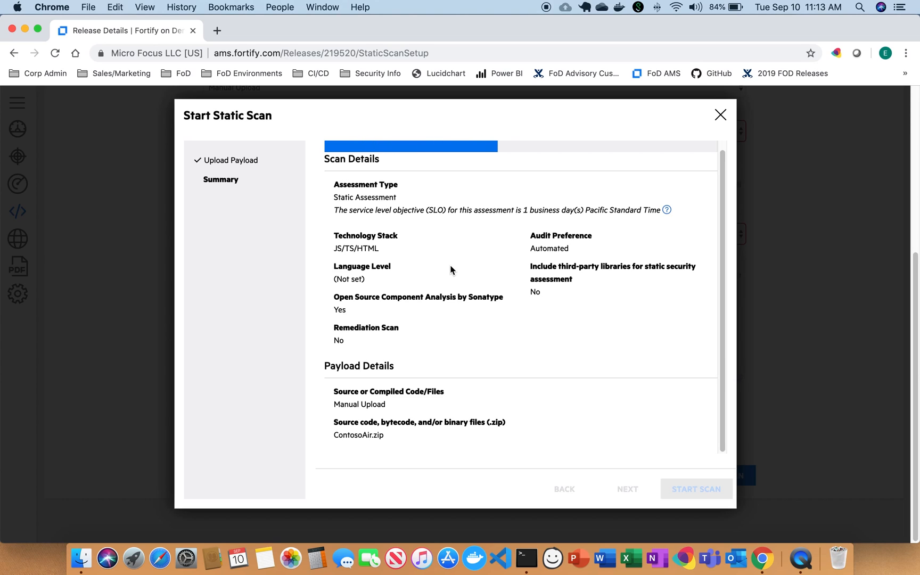
pyautogui.moveTo(476, 260)
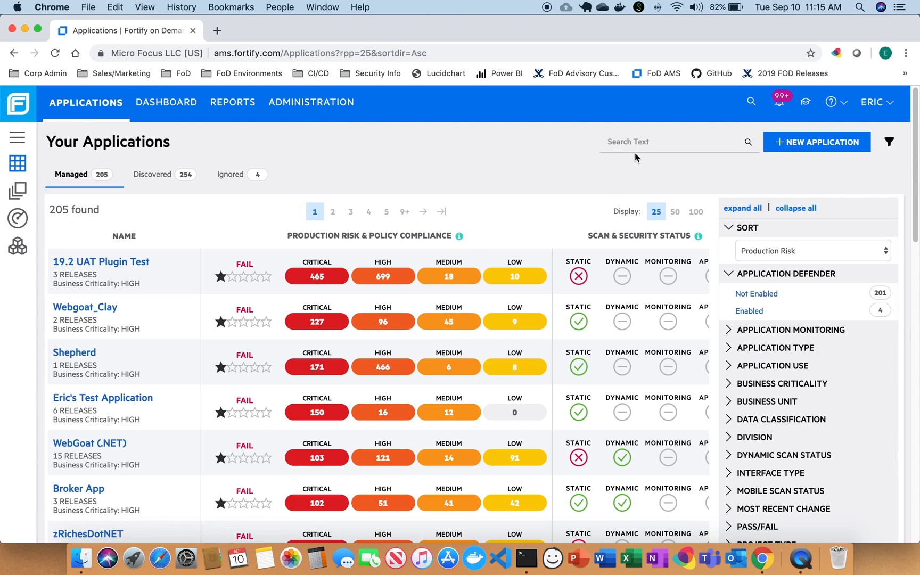
# Filter Your Applications by the keyword 'sonatype'.
pyautogui.click(674, 142)
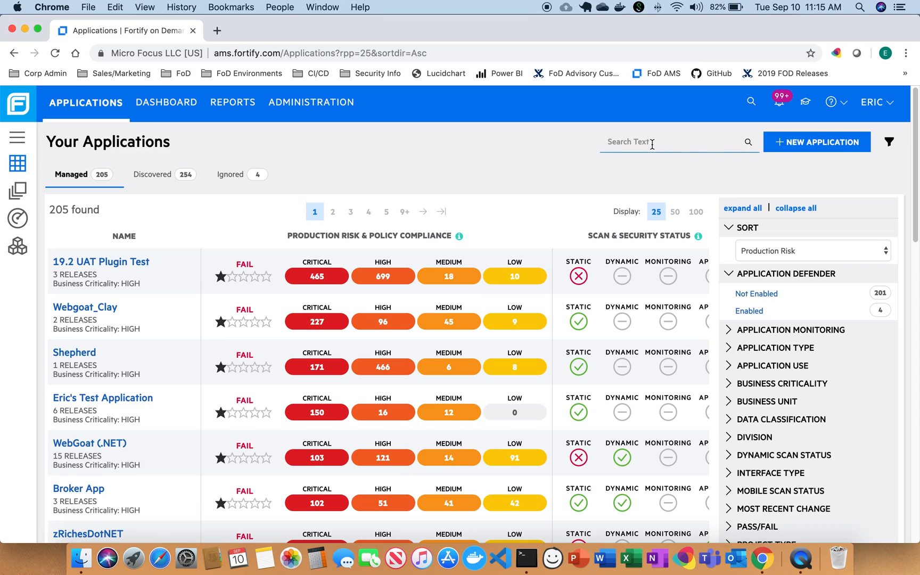
pyautogui.write('sonatype')
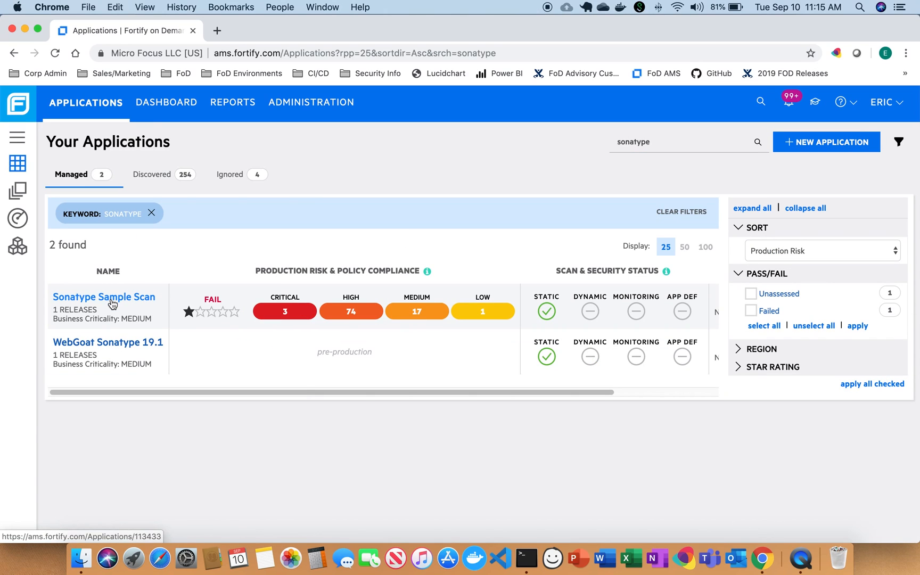
pyautogui.moveTo(131, 309)
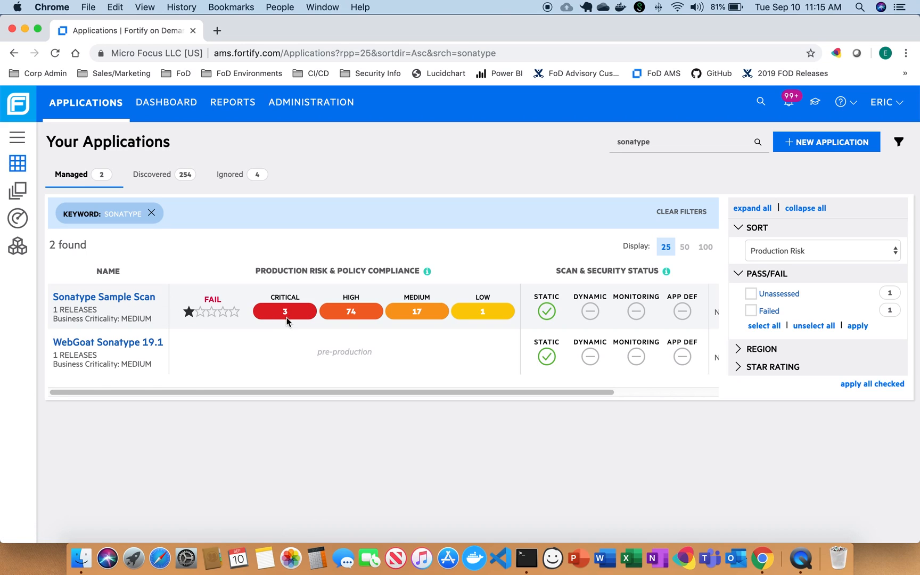
pyautogui.moveTo(437, 334)
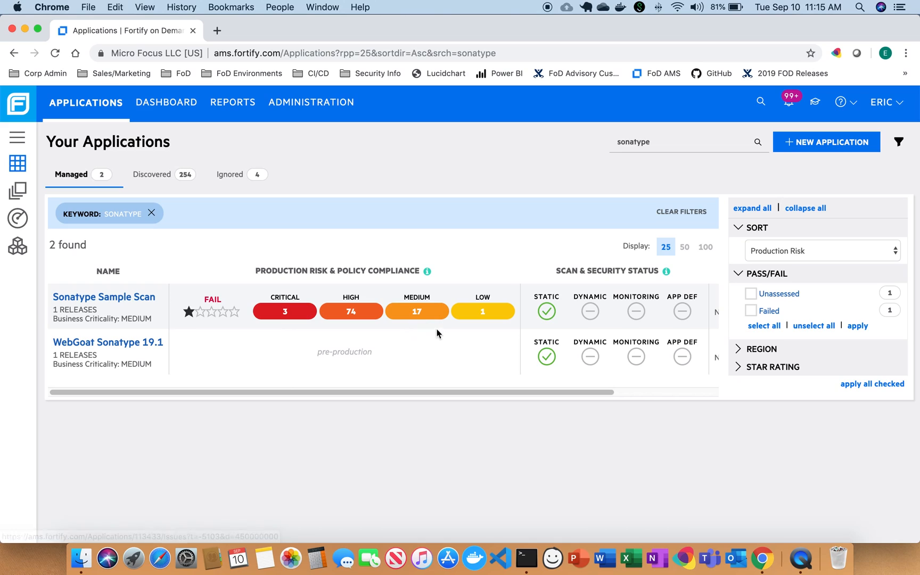
pyautogui.moveTo(334, 450)
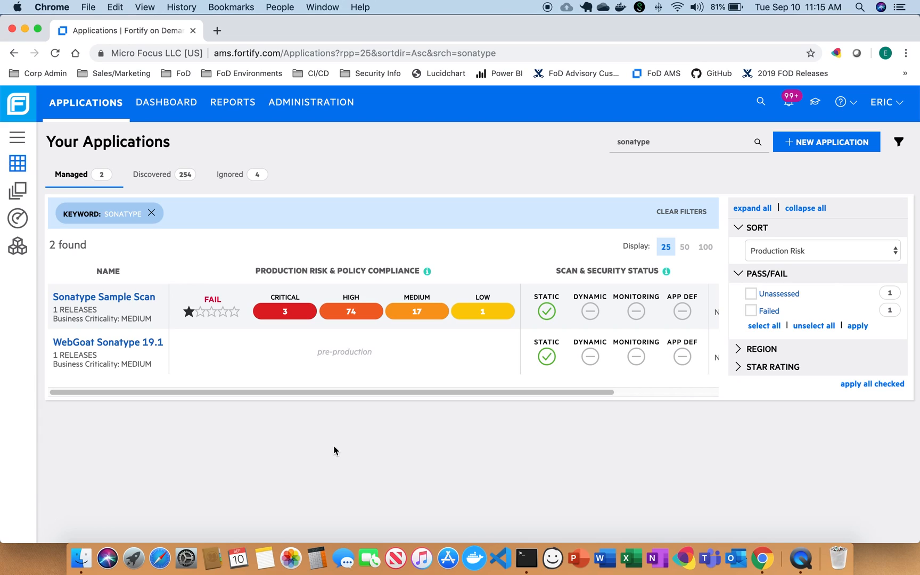
pyautogui.moveTo(212, 350)
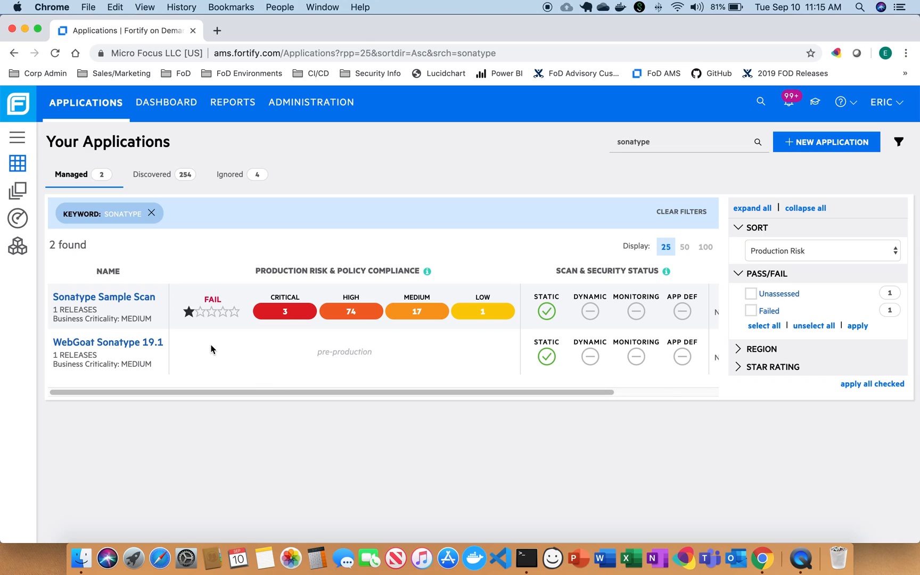
pyautogui.moveTo(124, 297)
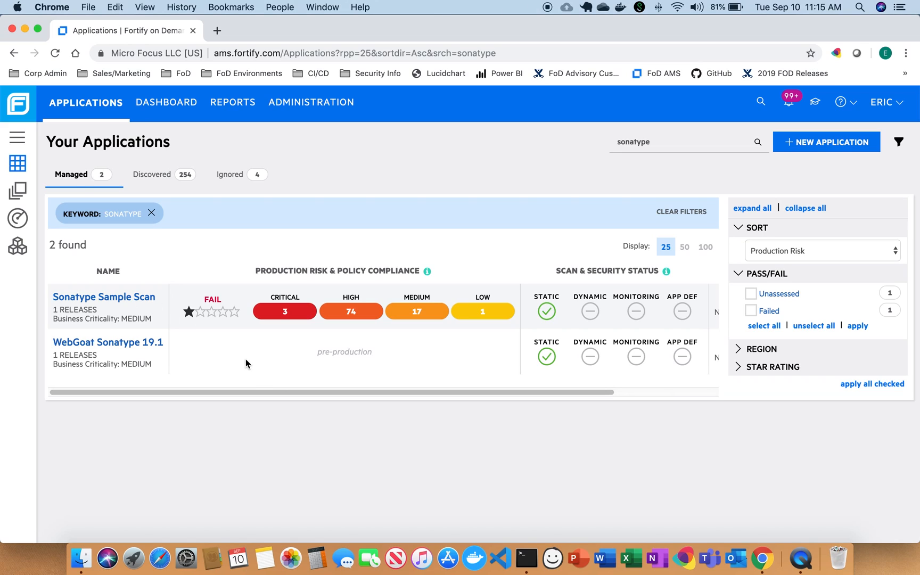
pyautogui.moveTo(305, 379)
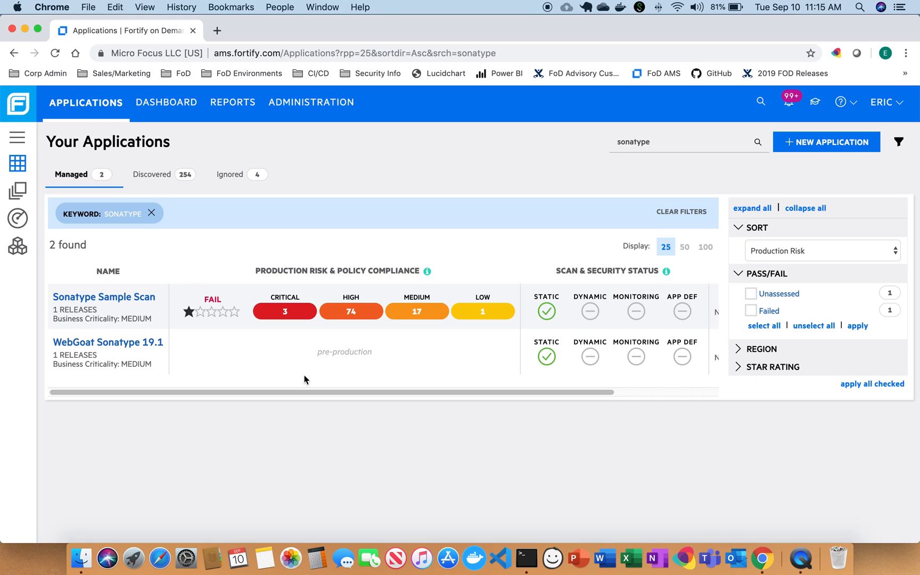
pyautogui.moveTo(304, 366)
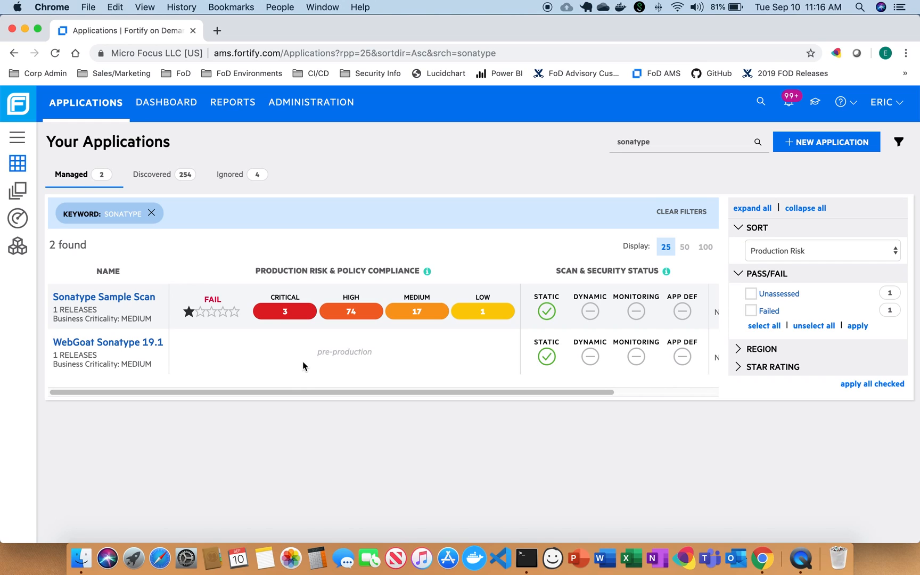
pyautogui.moveTo(220, 352)
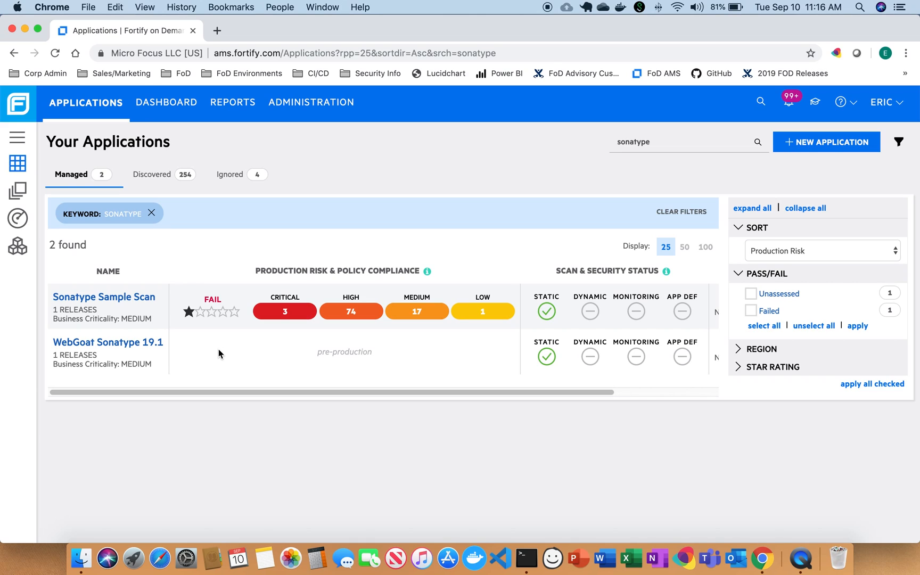
pyautogui.moveTo(104, 292)
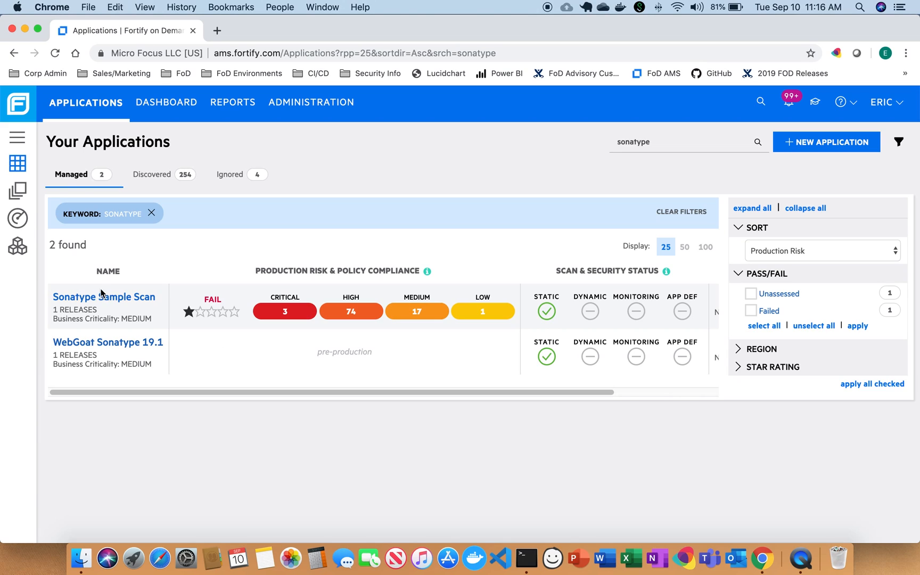
pyautogui.moveTo(104, 297)
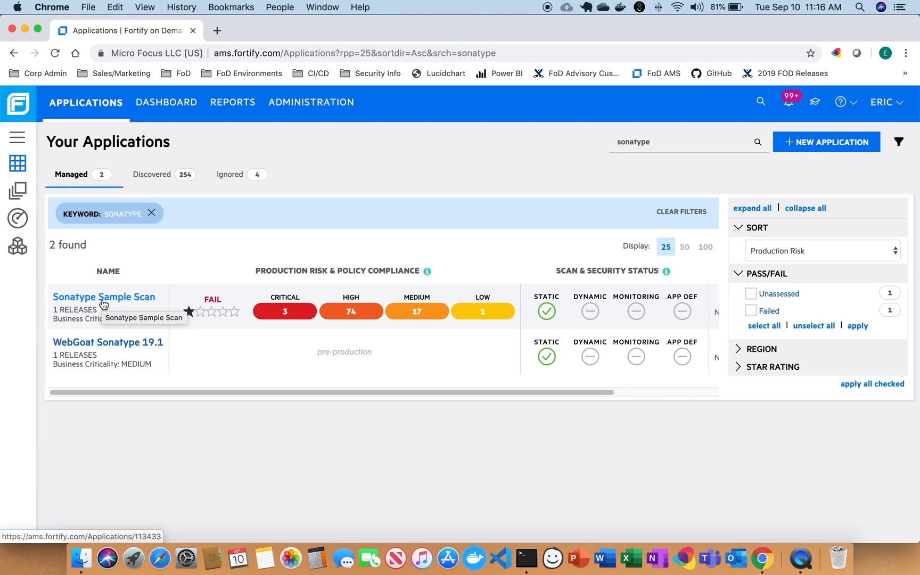
# Open Sonatype Sample Scan and its Main release details.
pyautogui.click(104, 297)
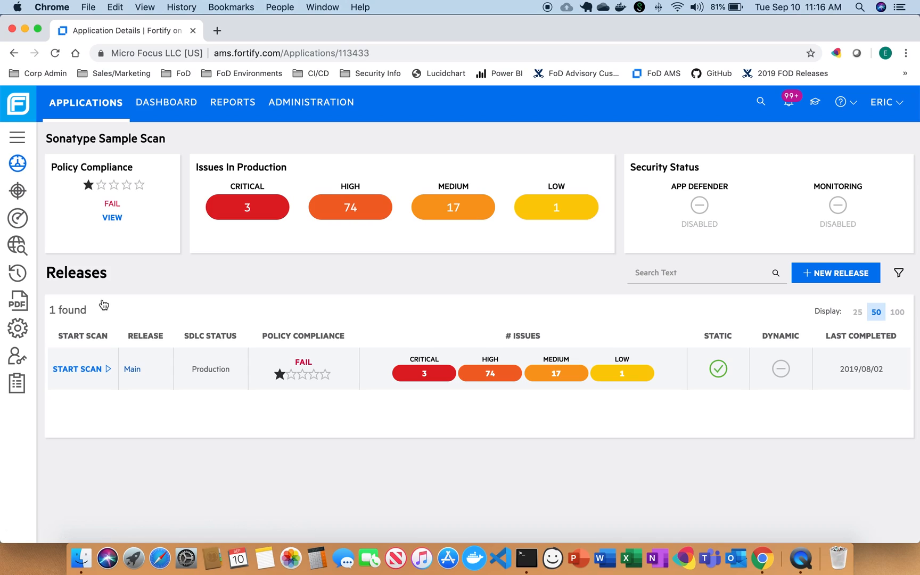
pyautogui.moveTo(141, 317)
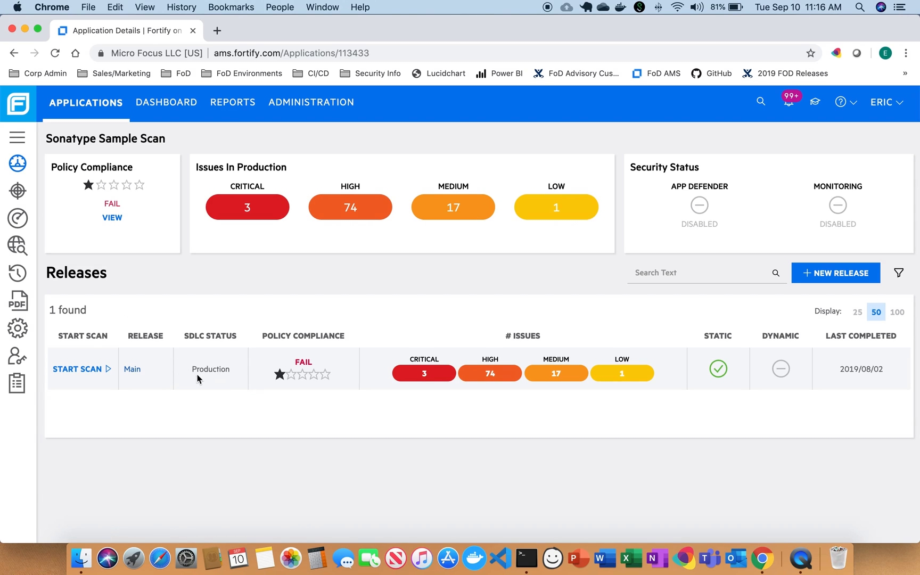
pyautogui.moveTo(131, 382)
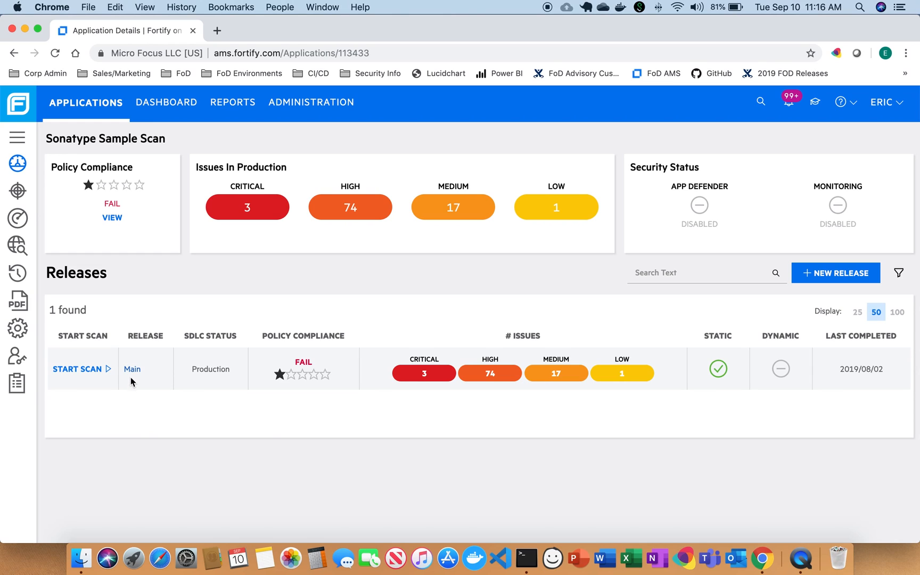
pyautogui.click(132, 369)
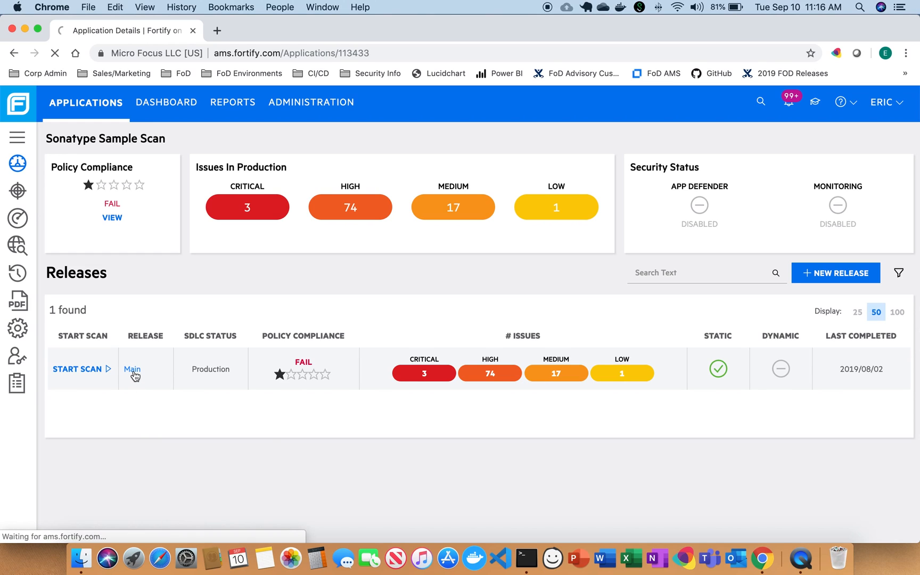
pyautogui.click(131, 368)
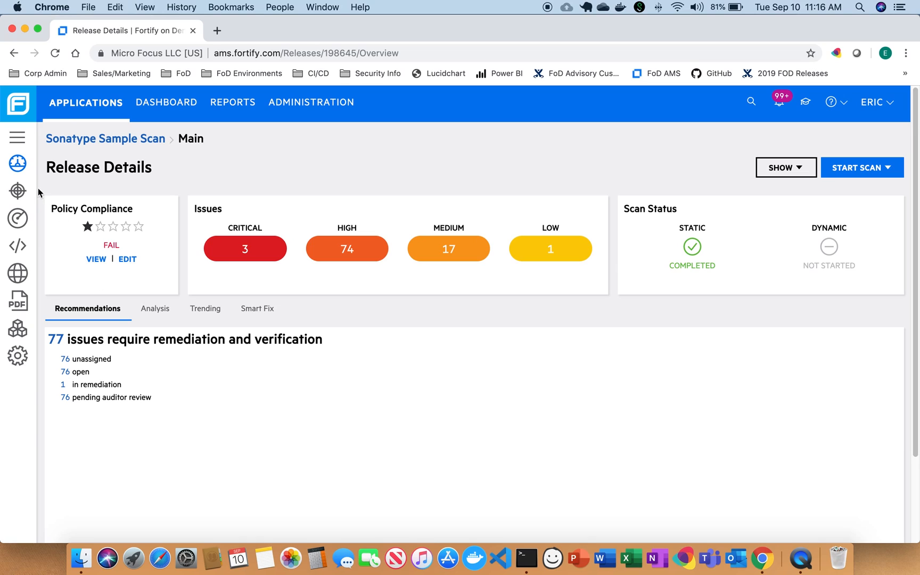
pyautogui.moveTo(18, 139)
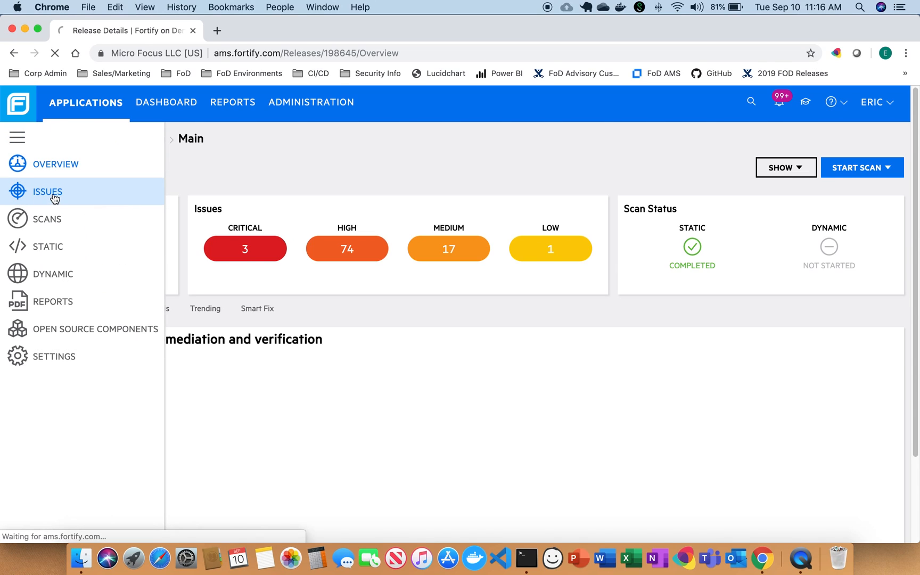
# Go to the release's Issues and show references for the critical geronimo-security CVE-2008-5518 finding.
pyautogui.click(46, 191)
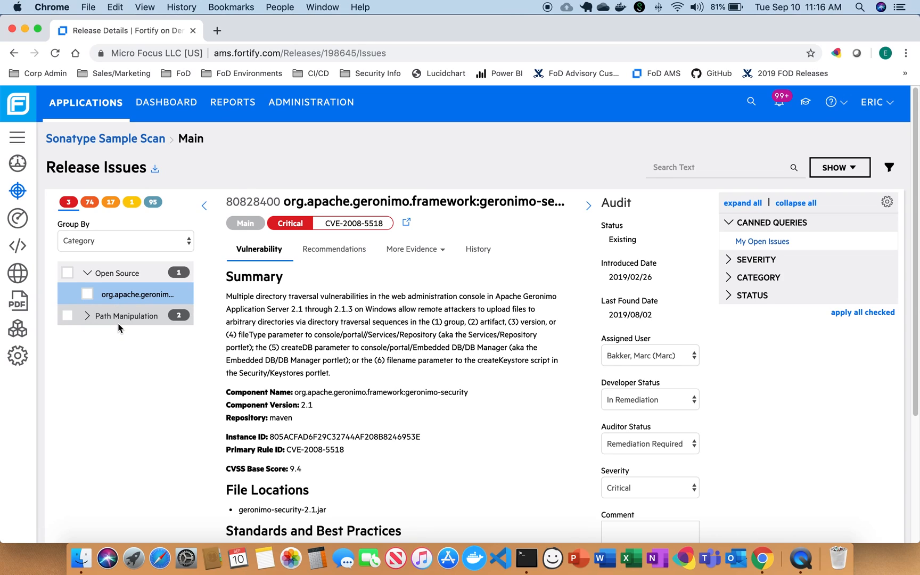
pyautogui.moveTo(257, 351)
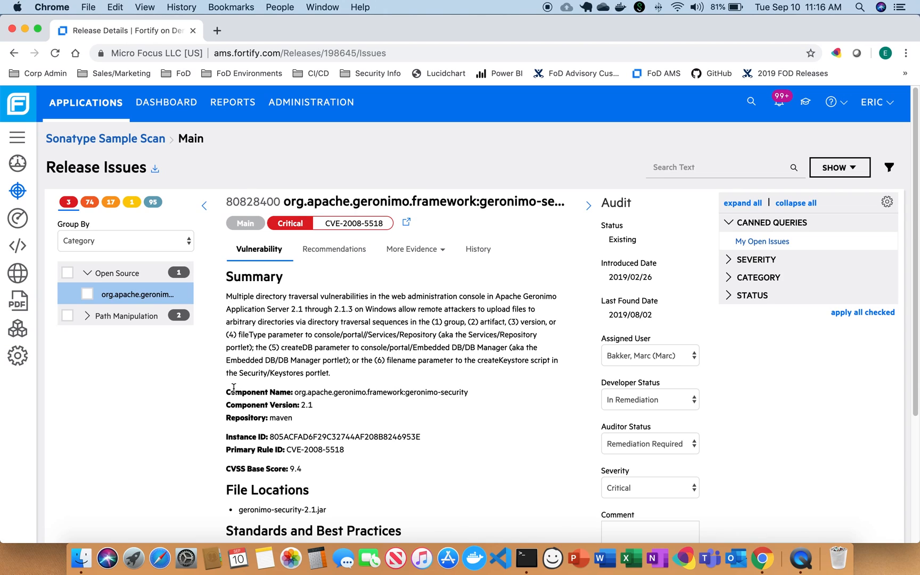
pyautogui.moveTo(281, 408)
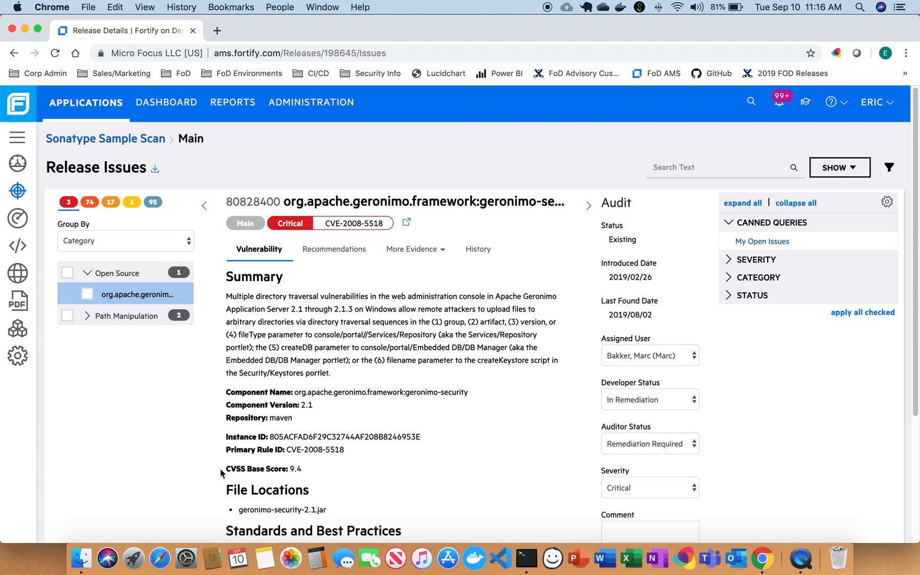
pyautogui.scroll(-3)
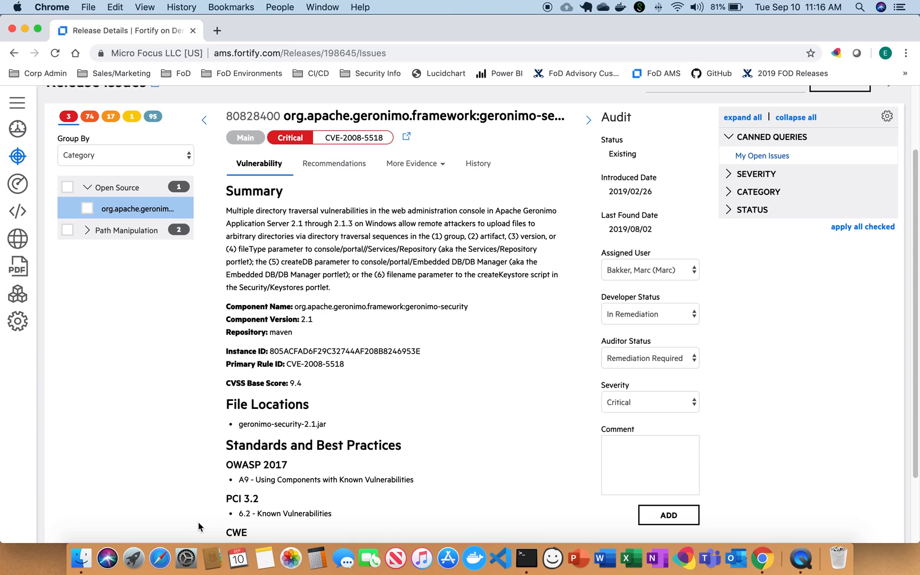
pyautogui.scroll(-3)
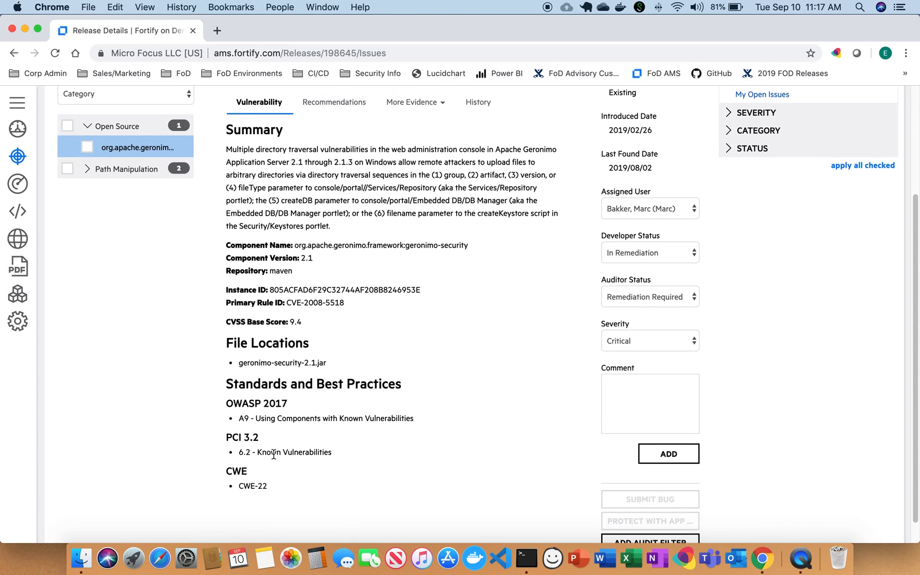
pyautogui.moveTo(271, 469)
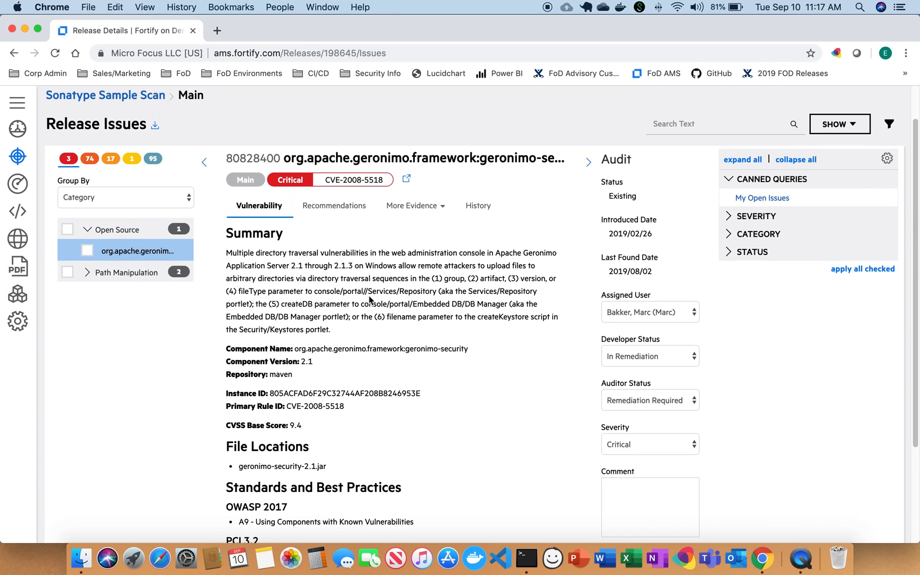
pyautogui.click(334, 206)
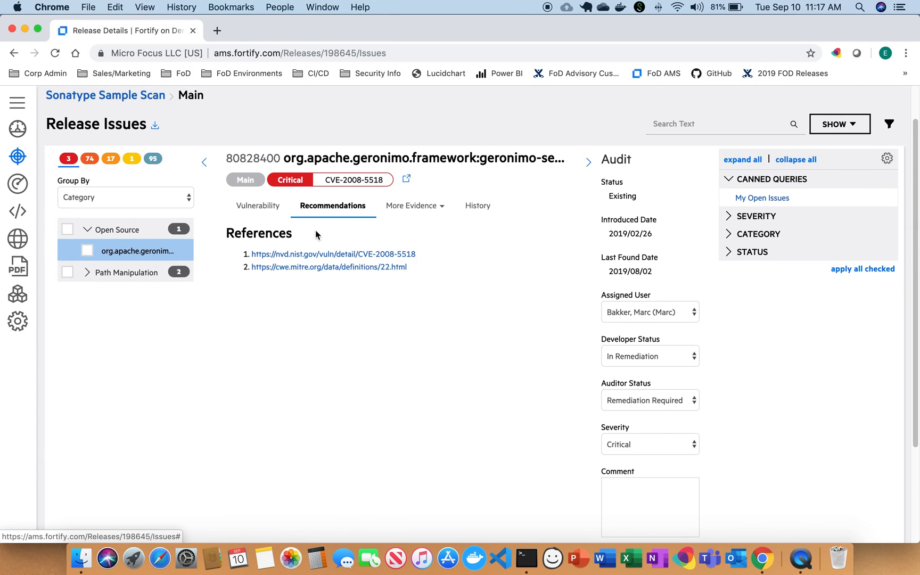
# Read the CVE-2008-5518 NVD detail page in a new tab, then return to Release Details.
pyautogui.click(333, 254)
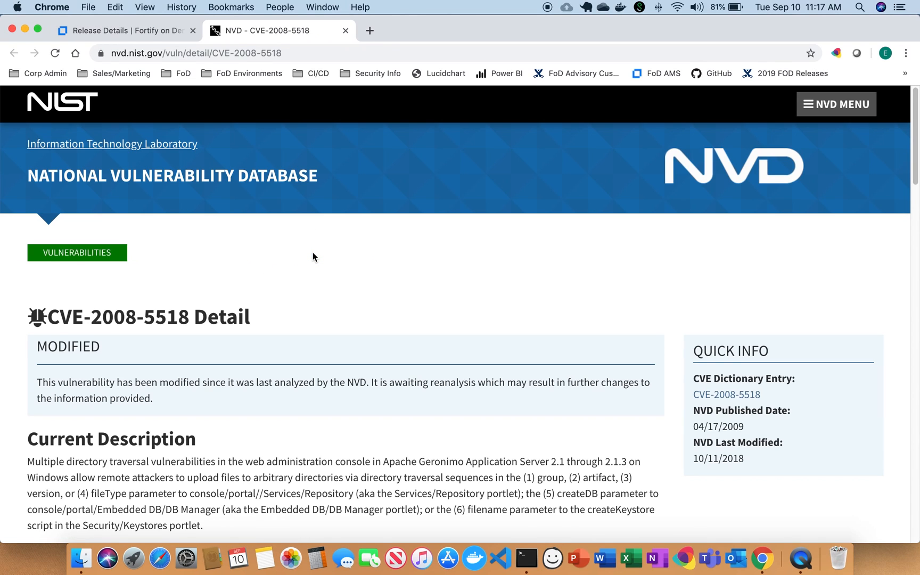
pyautogui.scroll(-3)
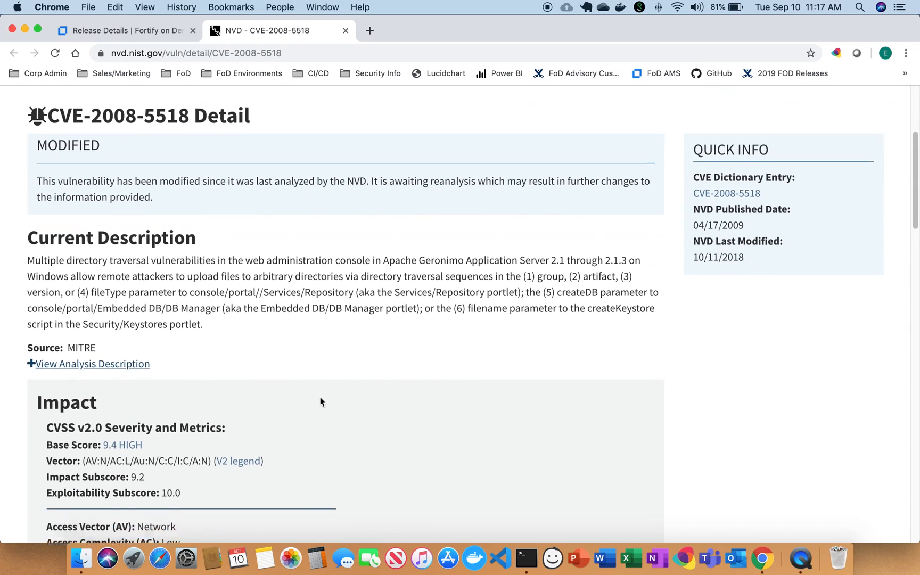
pyautogui.scroll(-3)
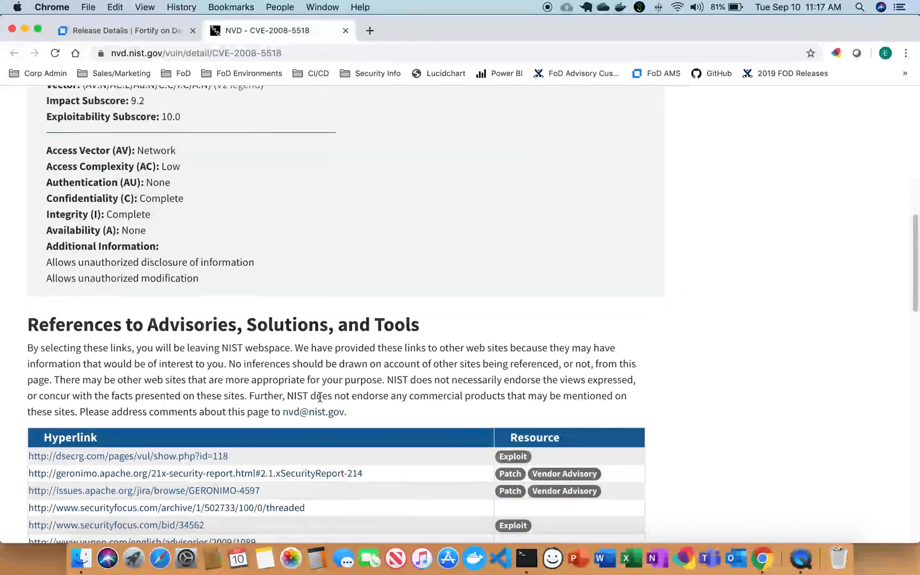
pyautogui.click(123, 30)
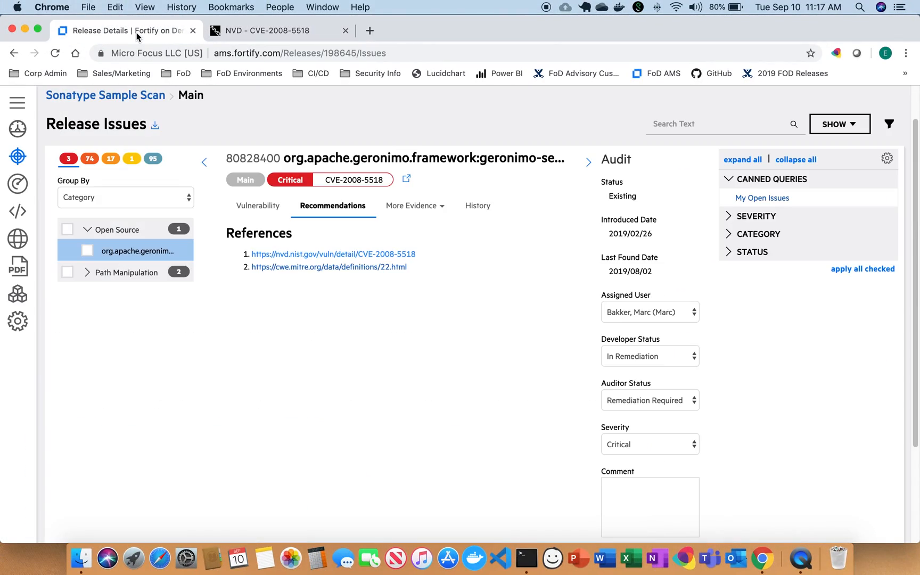
pyautogui.moveTo(257, 206)
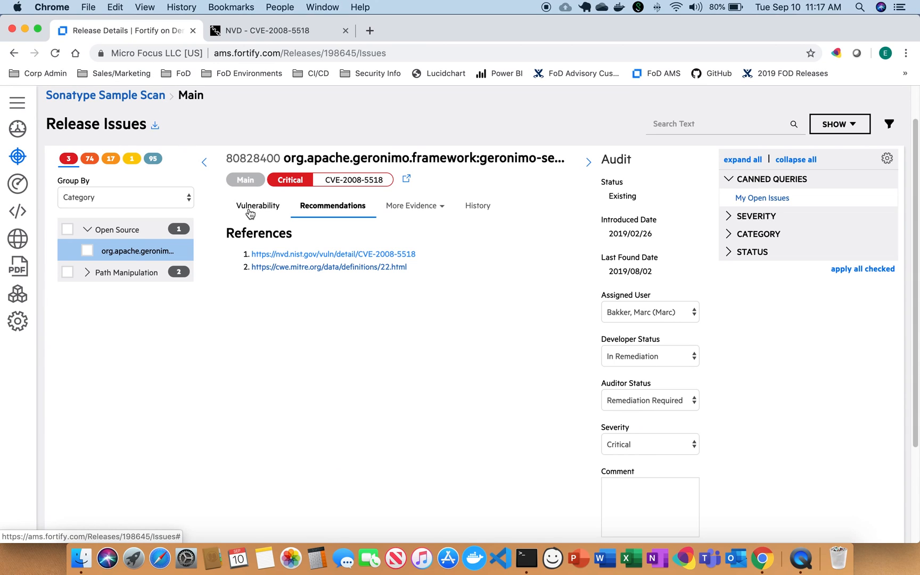
# Show CVE-2008-5518's vulnerability summary with component, CVSS score and file location.
pyautogui.click(258, 205)
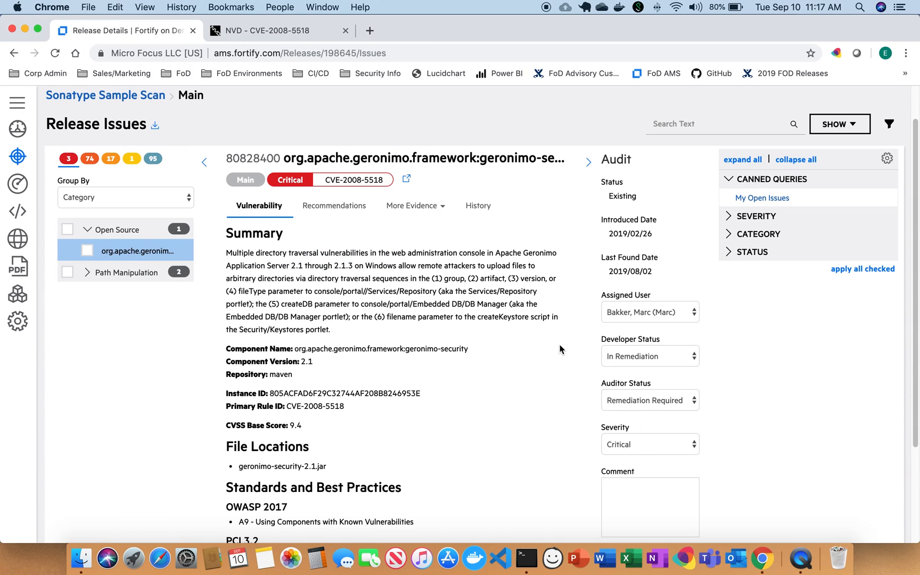
pyautogui.moveTo(563, 339)
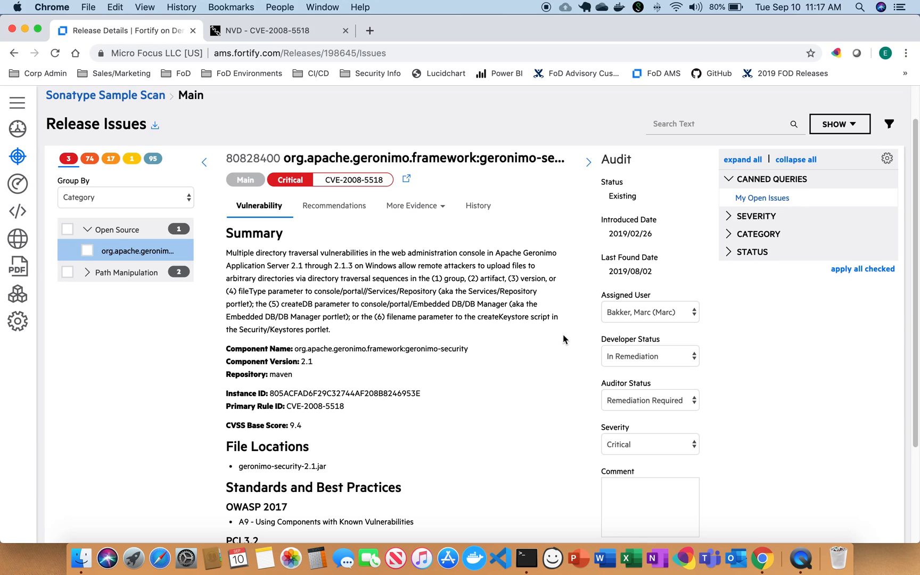
pyautogui.moveTo(555, 363)
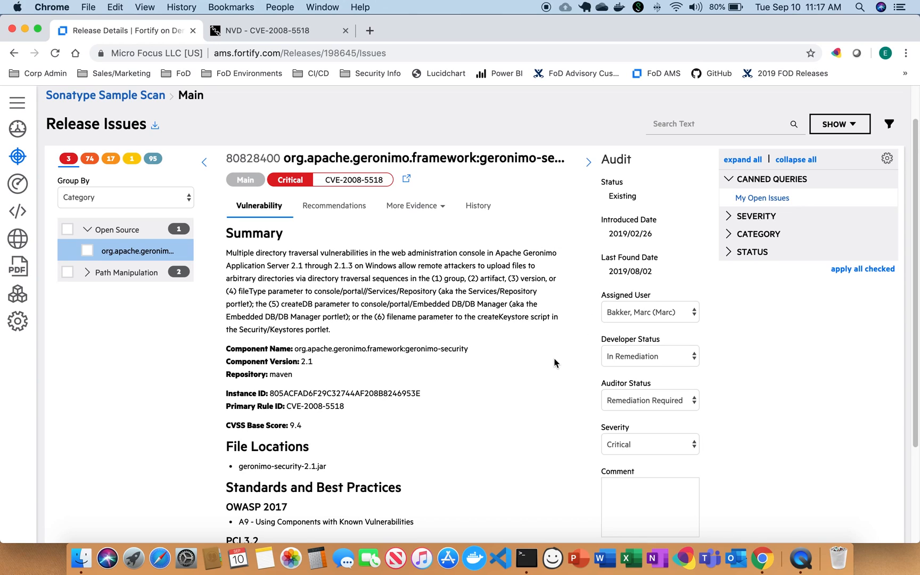
pyautogui.moveTo(597, 326)
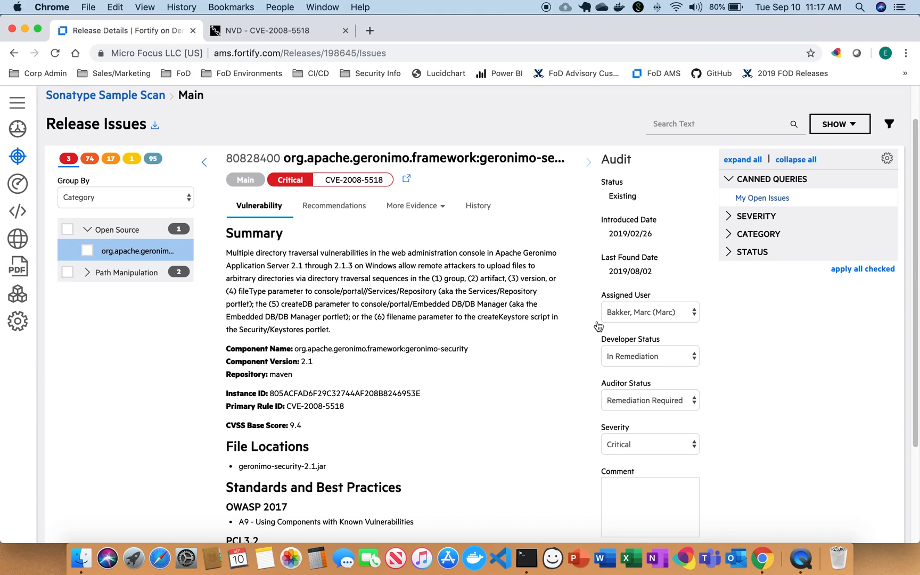
# Assign another user, keep In Remediation, set Auditor Status Not an Issue and Severity Low.
pyautogui.click(649, 312)
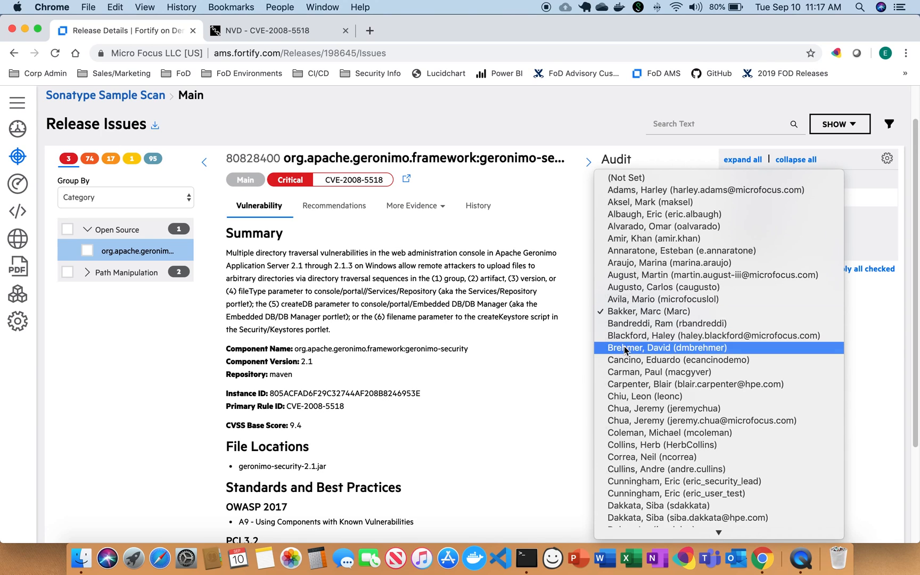
pyautogui.click(665, 347)
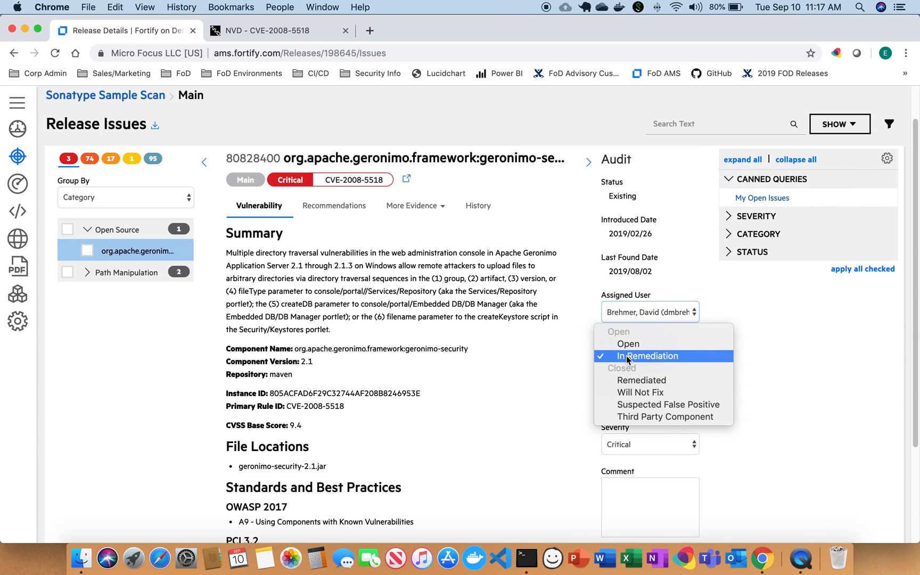
pyautogui.moveTo(650, 363)
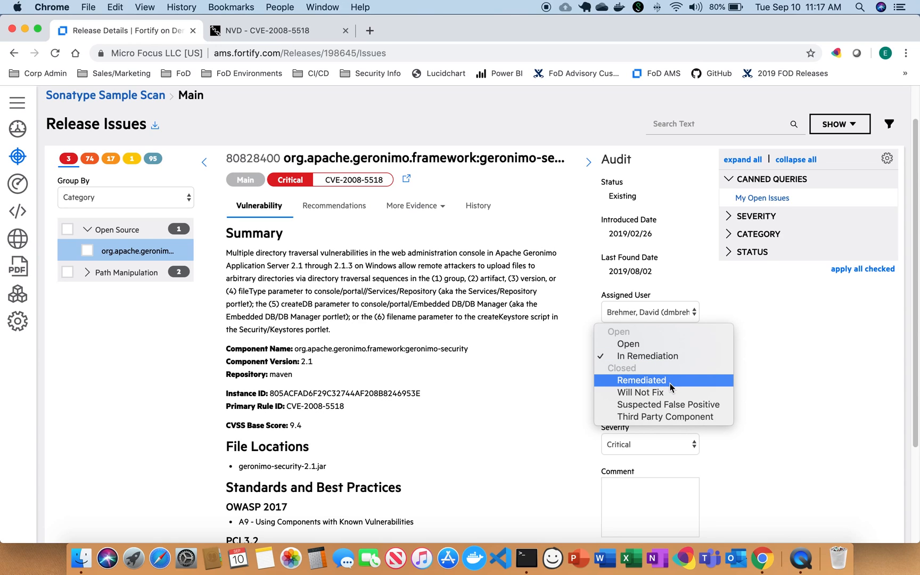
pyautogui.moveTo(627, 344)
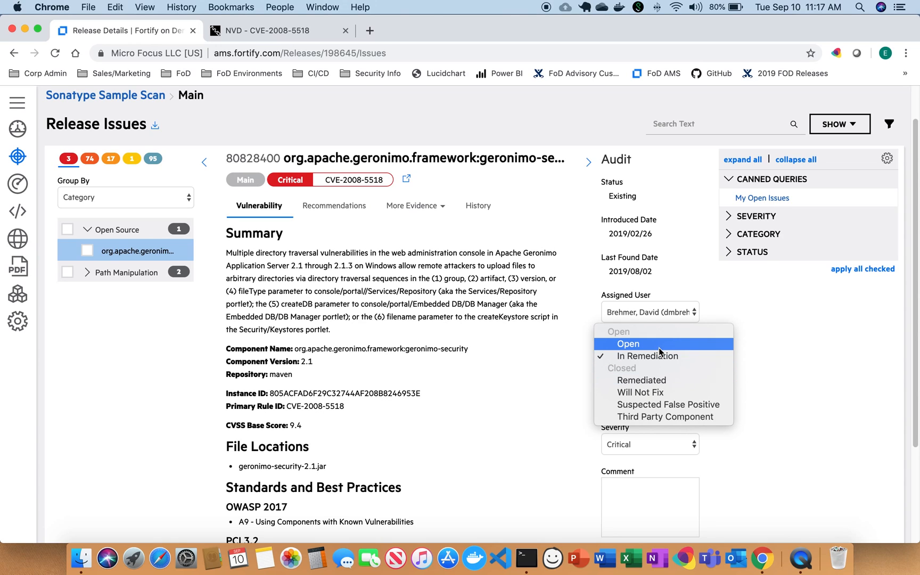
pyautogui.click(648, 355)
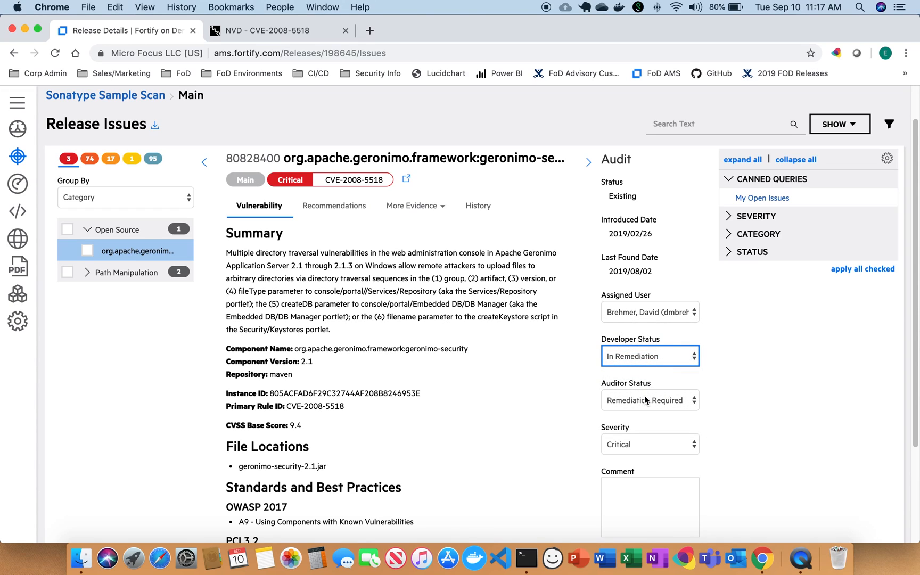
pyautogui.click(649, 399)
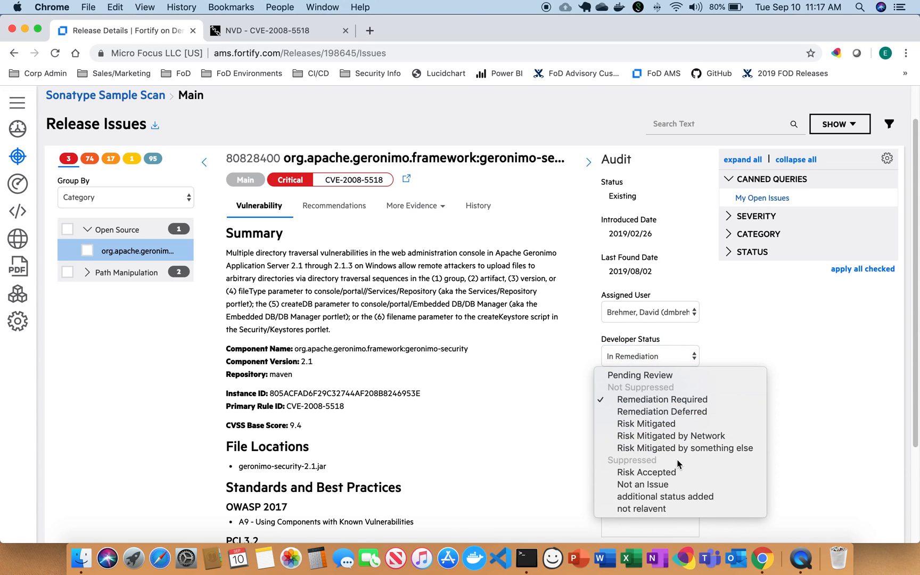
pyautogui.click(642, 484)
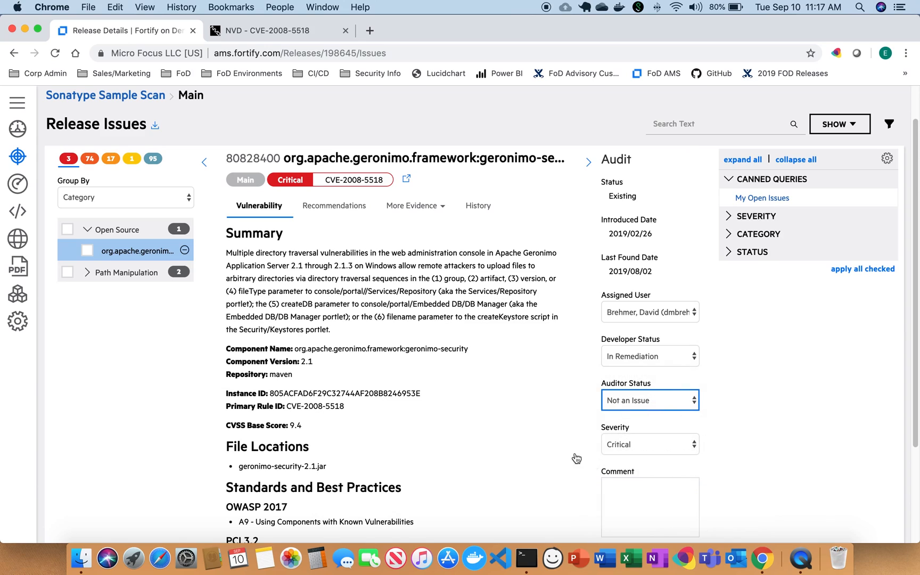
pyautogui.moveTo(300, 550)
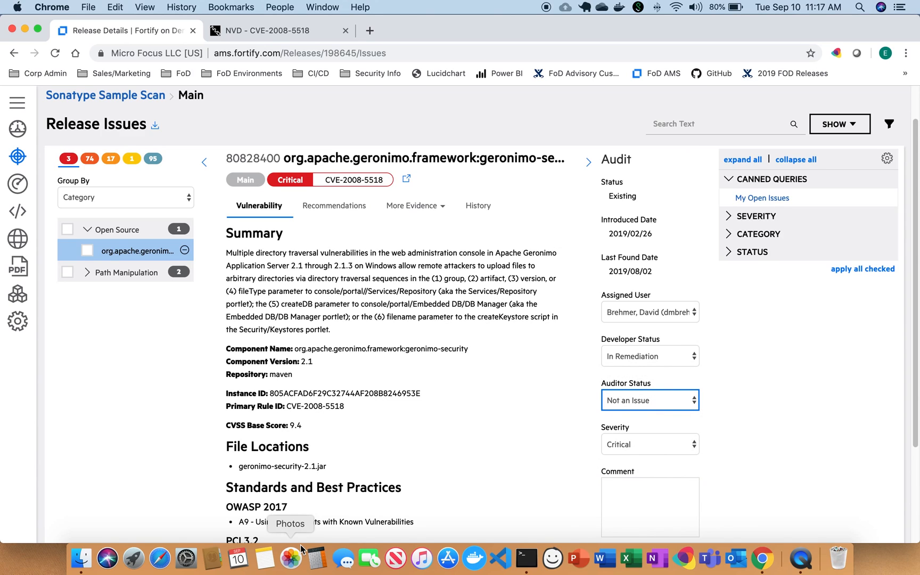
pyautogui.click(649, 444)
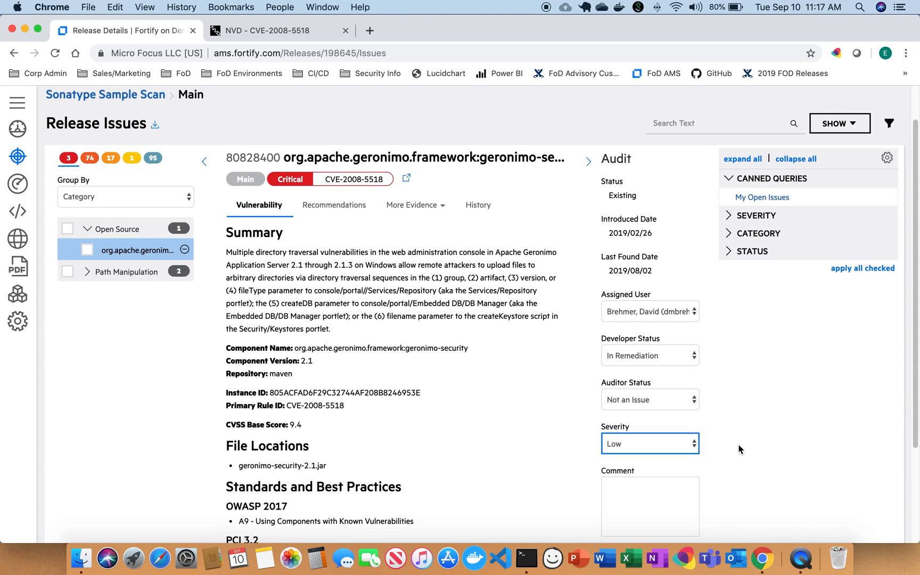
pyautogui.scroll(-3)
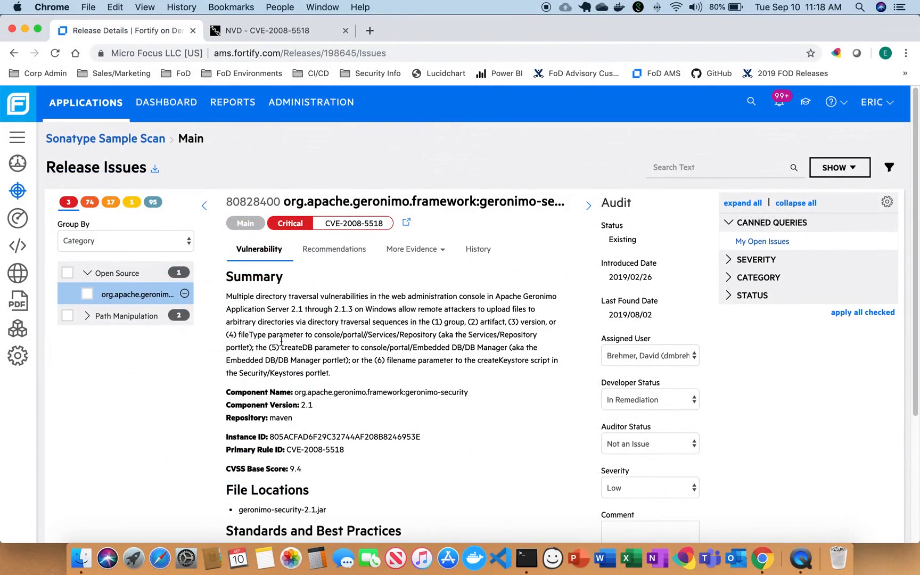
pyautogui.moveTo(17, 139)
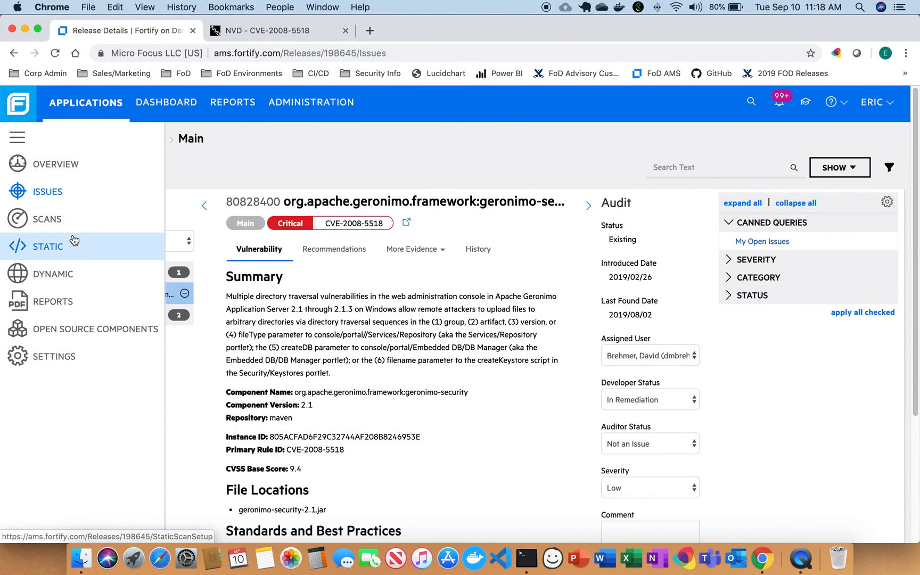
pyautogui.moveTo(79, 329)
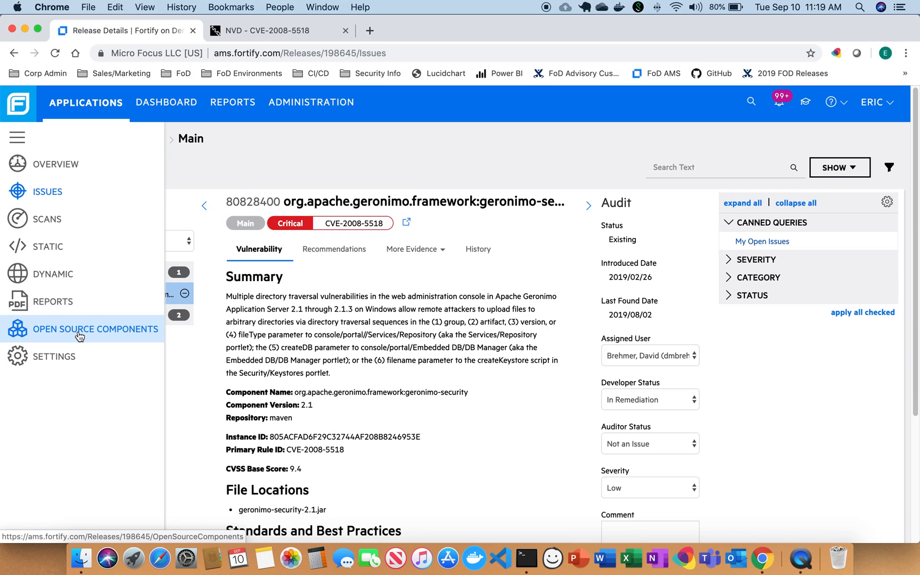
# View the Main release's Open Source Components list: 27 components, 25 security issues.
pyautogui.click(95, 329)
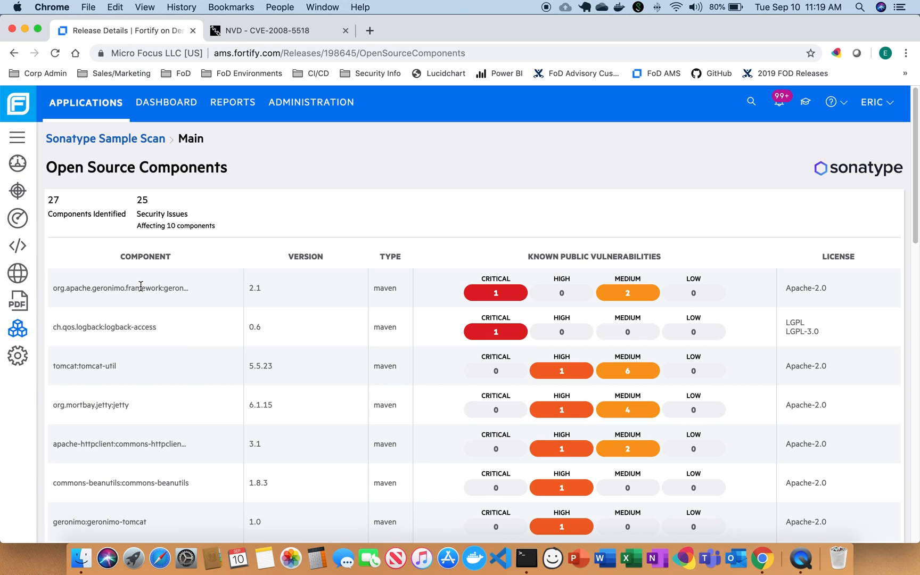
pyautogui.moveTo(121, 288)
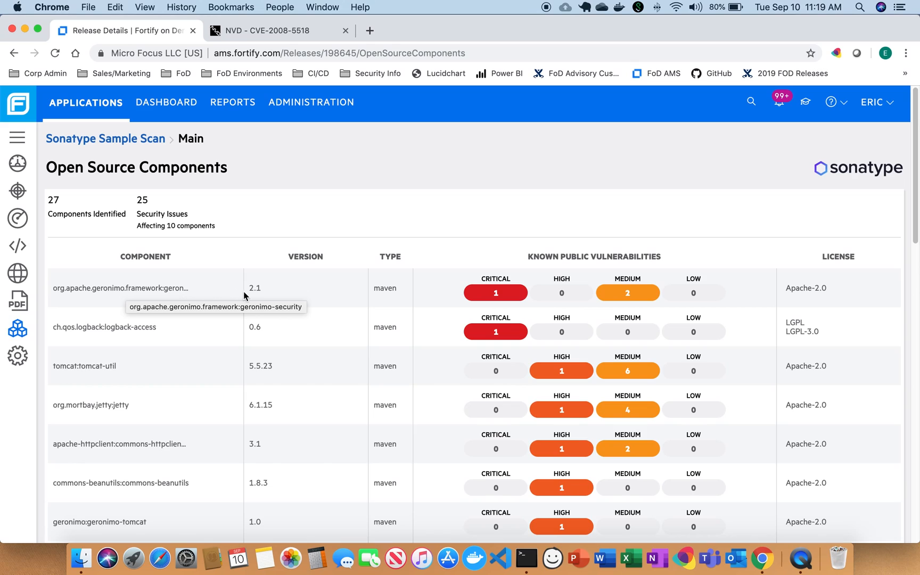
pyautogui.moveTo(394, 289)
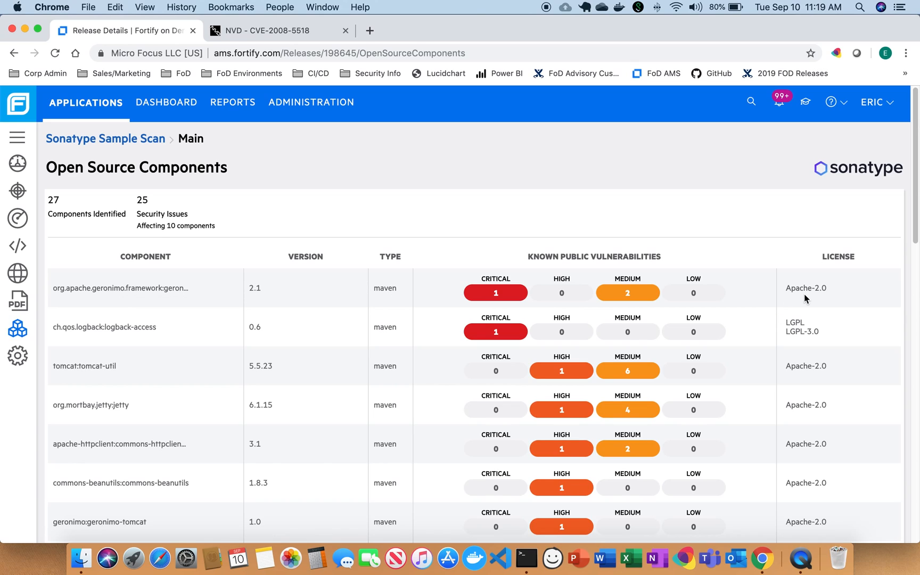
pyautogui.moveTo(792, 300)
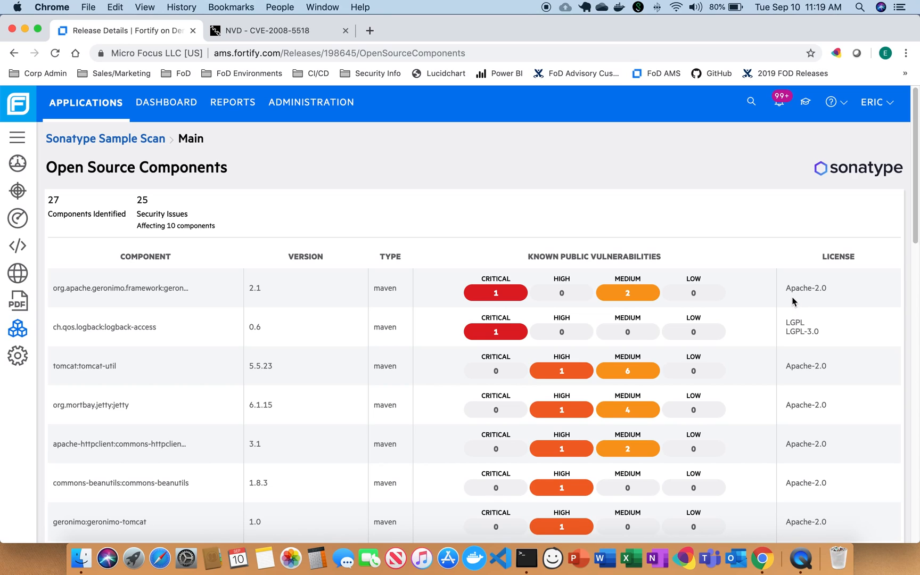
pyautogui.moveTo(125, 310)
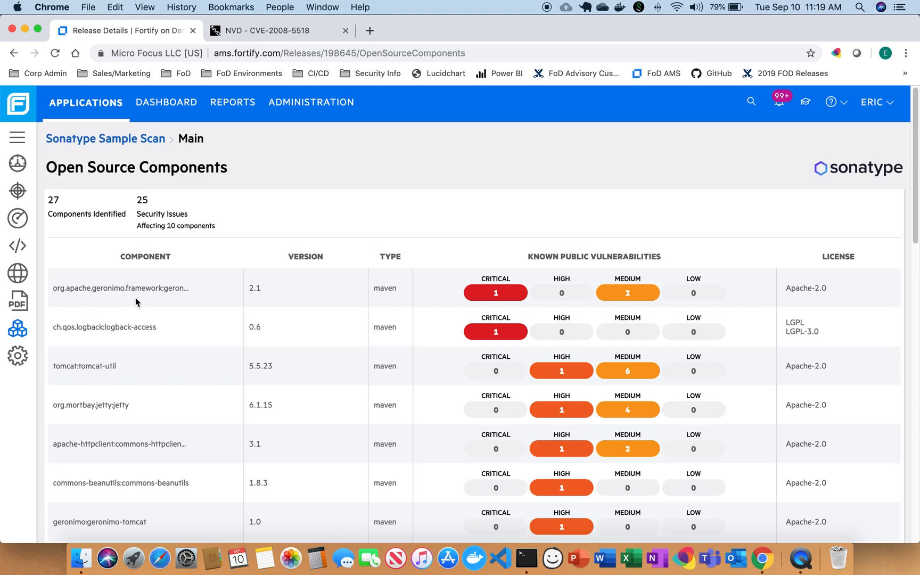
pyautogui.moveTo(567, 356)
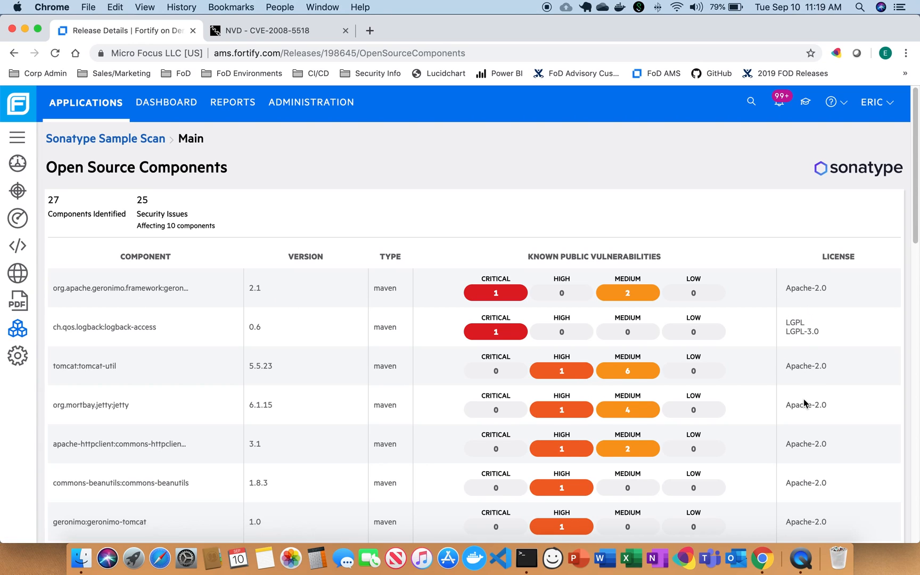
pyautogui.scroll(-3)
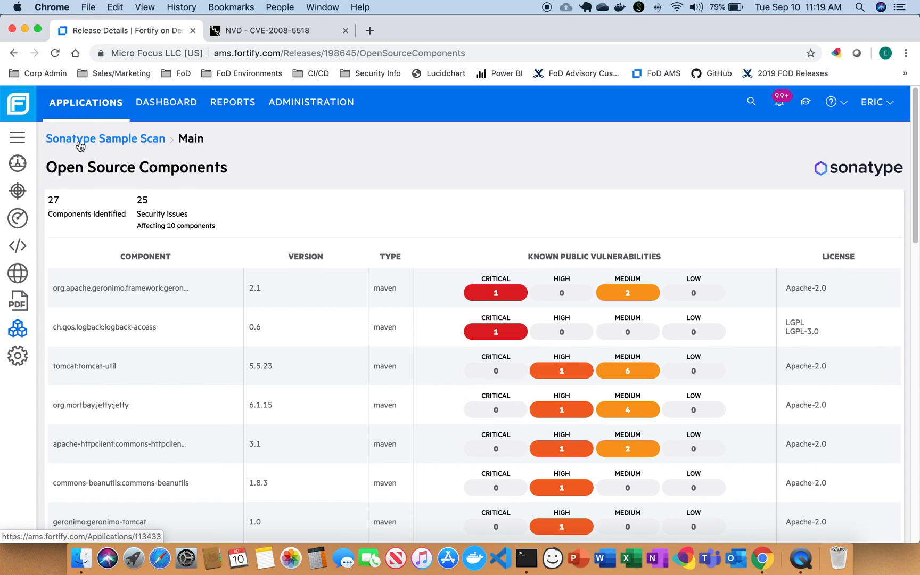
# Return to Sonatype Sample Scan and search the applications list for 'sona'.
pyautogui.click(105, 139)
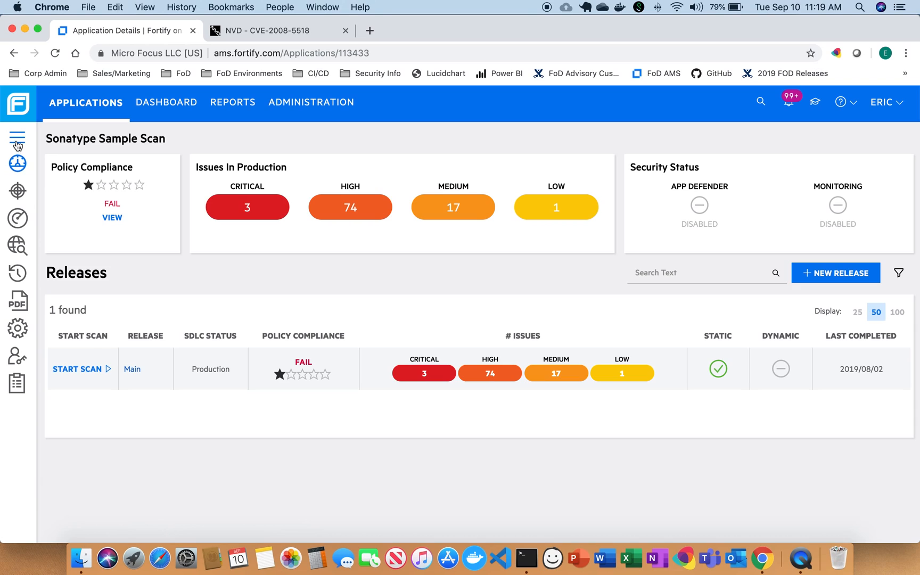
pyautogui.click(17, 141)
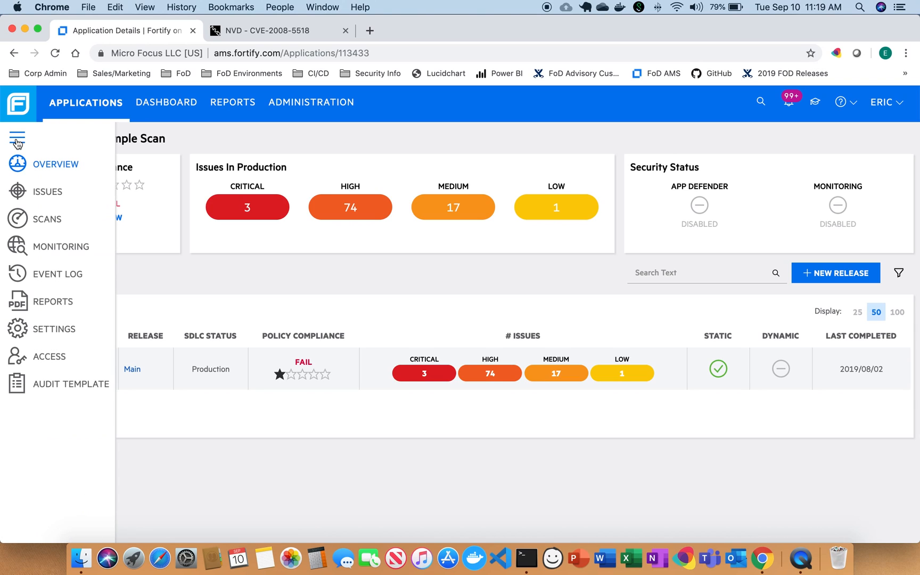
pyautogui.click(18, 139)
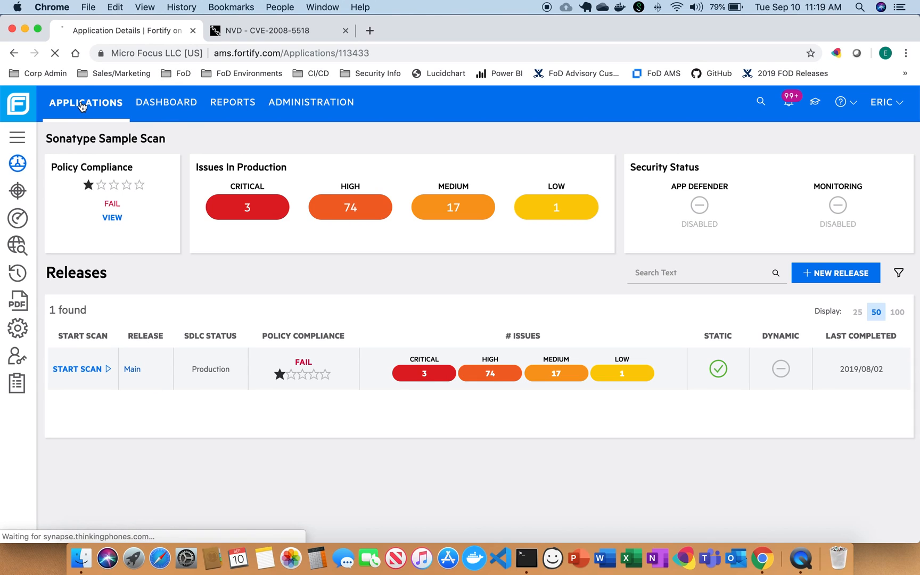
pyautogui.click(85, 102)
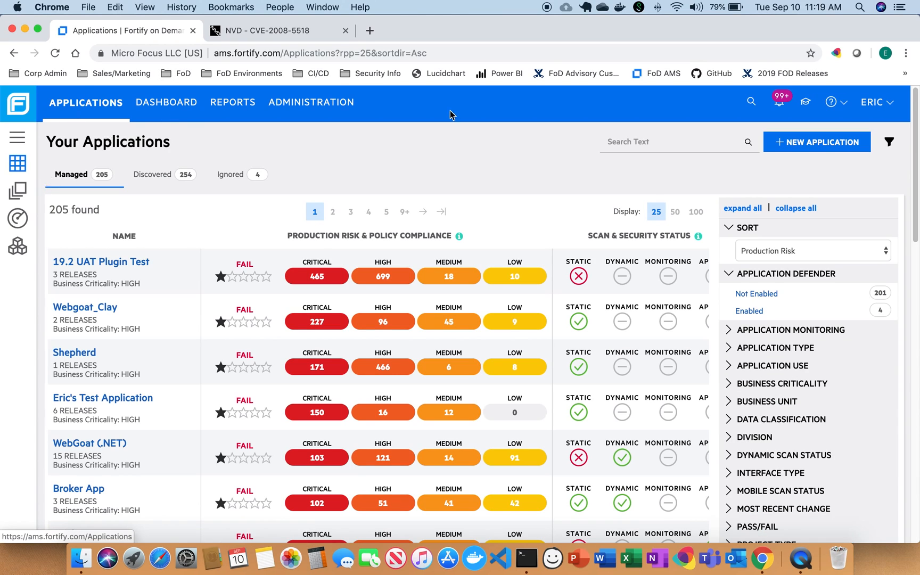
pyautogui.write('sona')
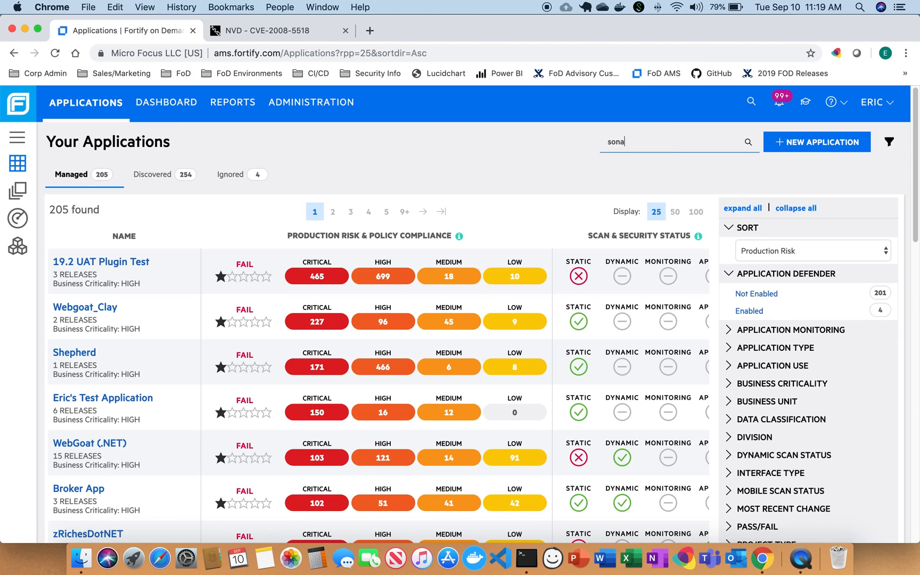
pyautogui.press('enter')
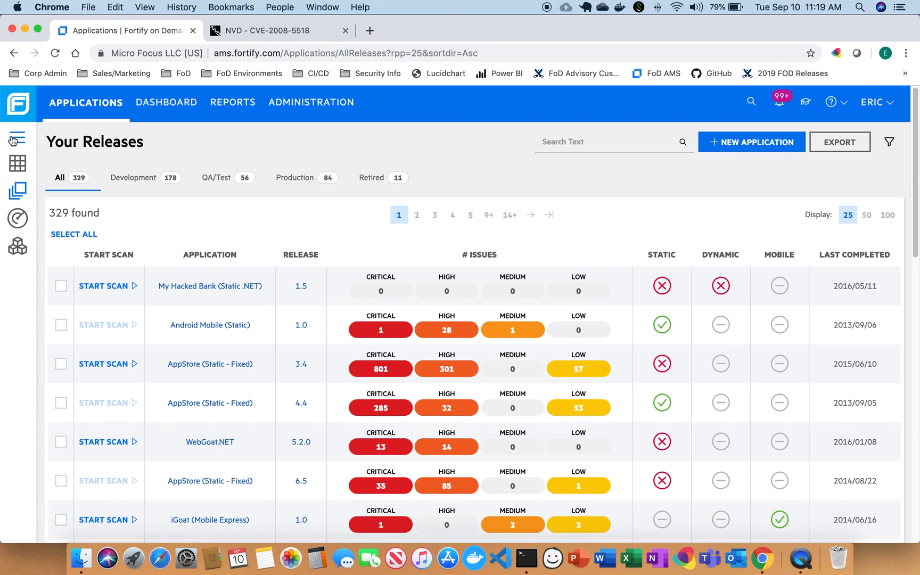
# Search releases for 'sonatype' and open the tenant-wide Open Source Components inventory.
pyautogui.click(610, 142)
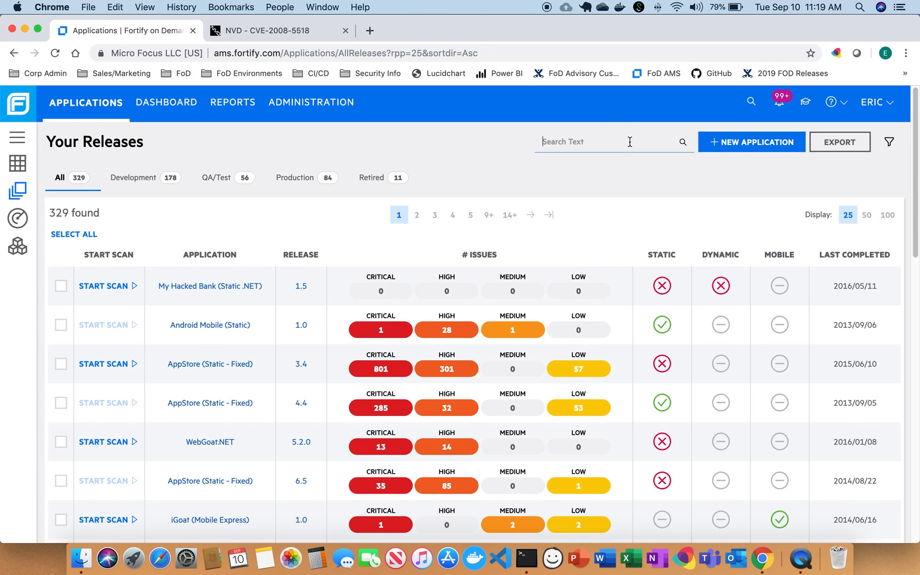
pyautogui.write('sonatype')
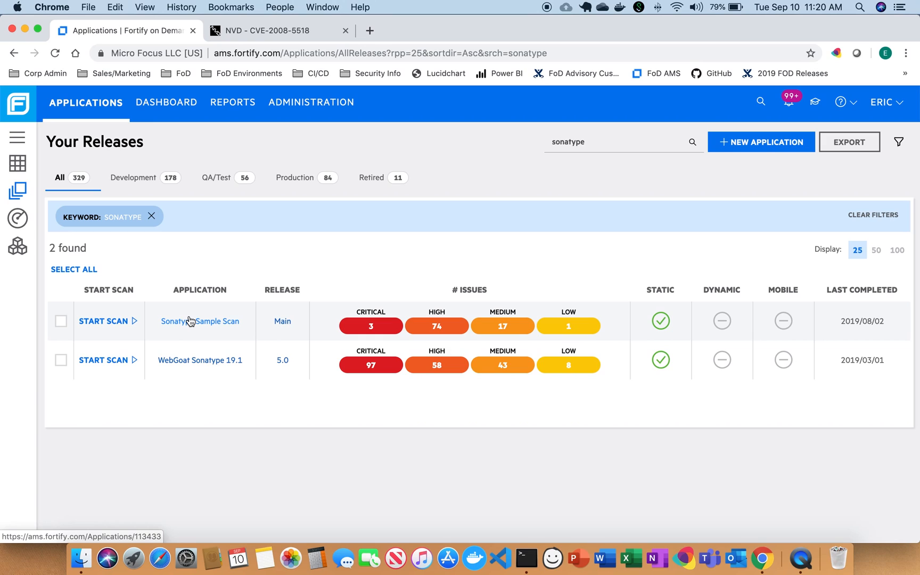
pyautogui.click(18, 246)
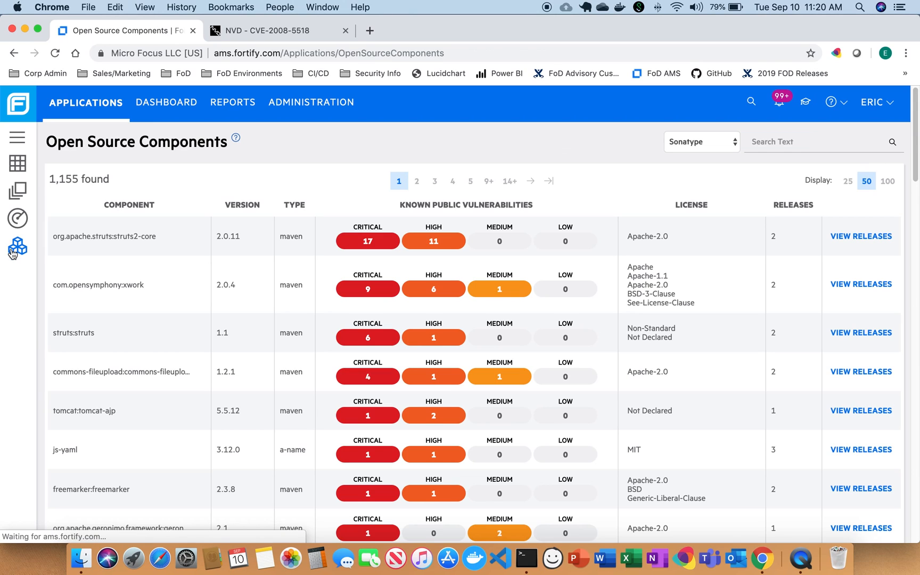
pyautogui.moveTo(702, 260)
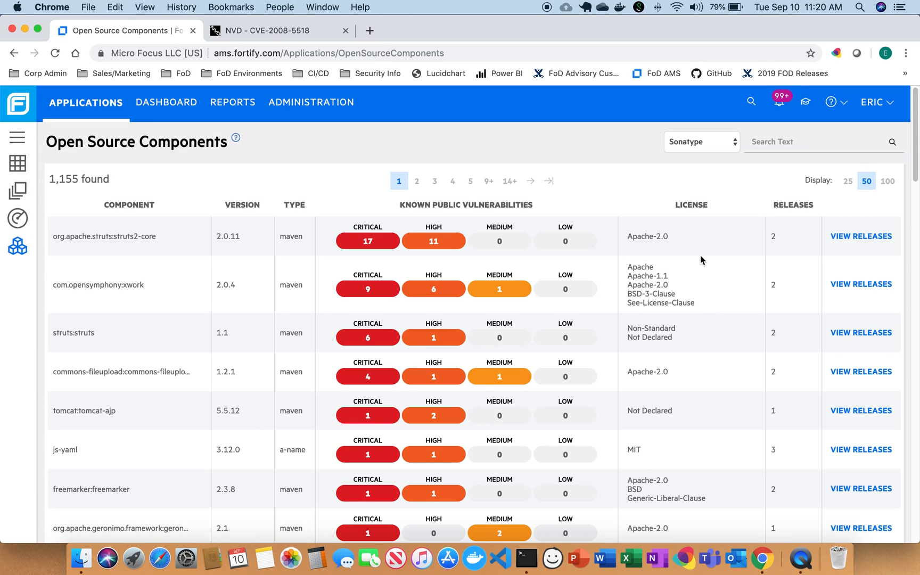
pyautogui.moveTo(193, 303)
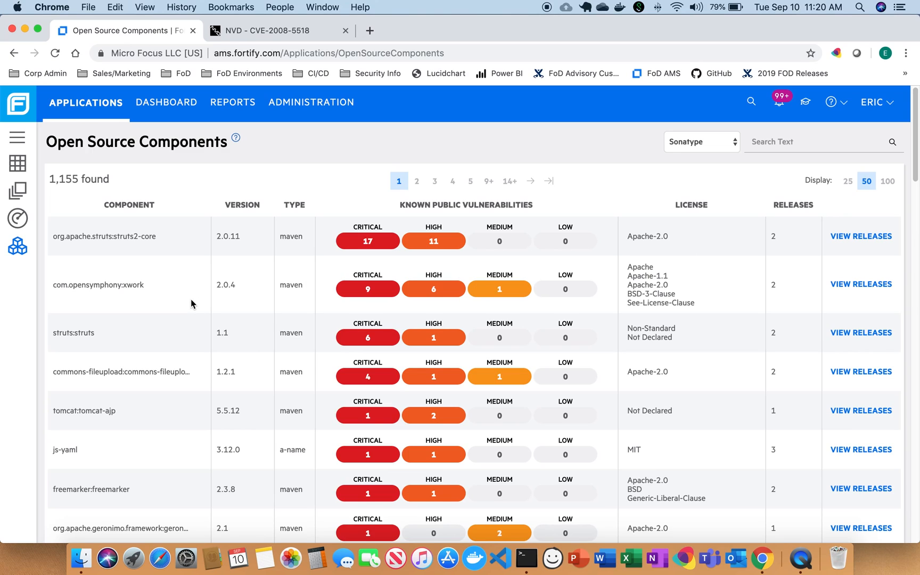
pyautogui.moveTo(136, 269)
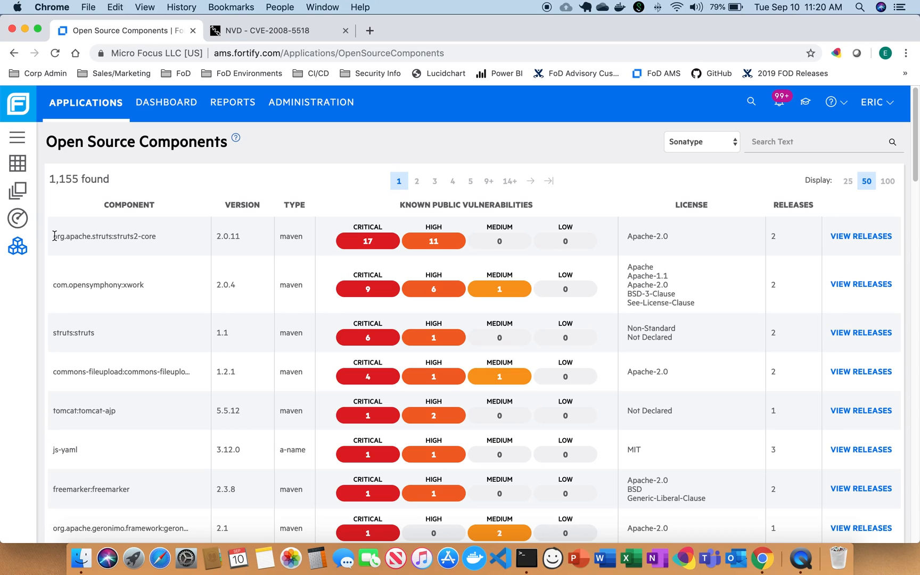
# List releases using struts2-core 2.0.11: zRichesDotNET V1 and Sams test application 1 prod.
pyautogui.doubleClick(96, 236)
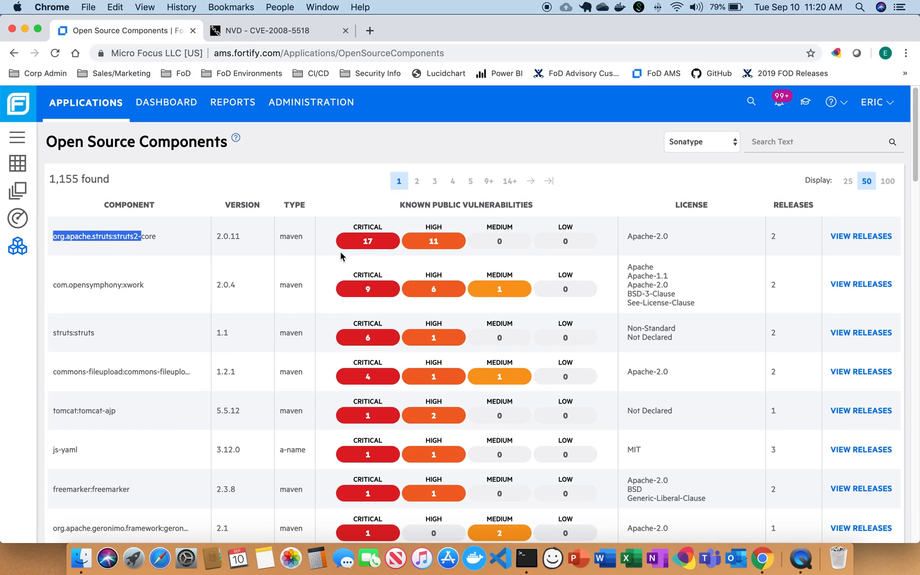
pyautogui.moveTo(565, 260)
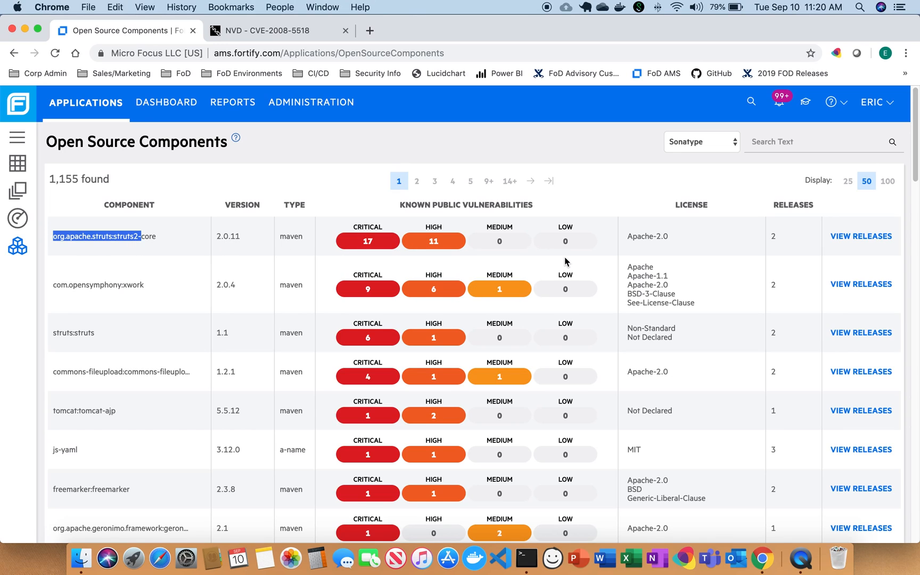
pyautogui.moveTo(635, 279)
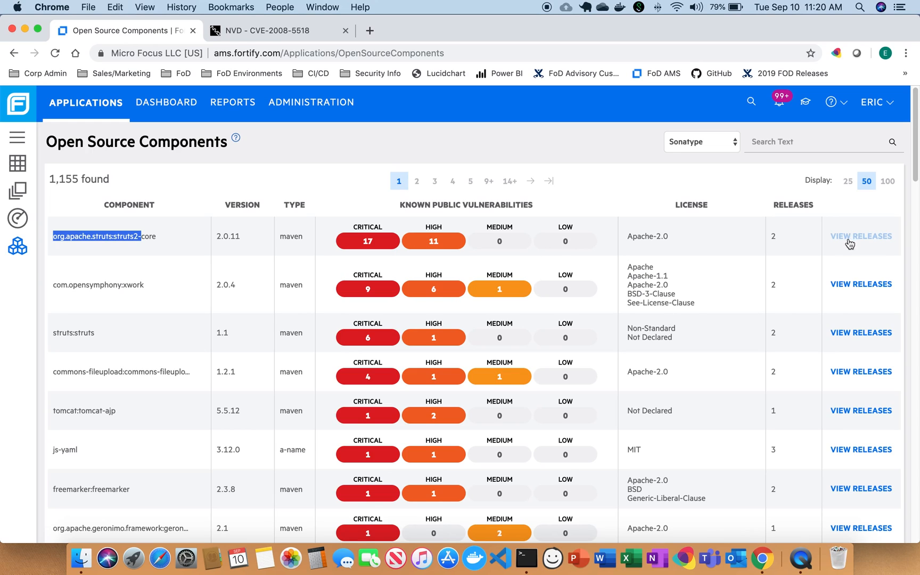
pyautogui.moveTo(856, 243)
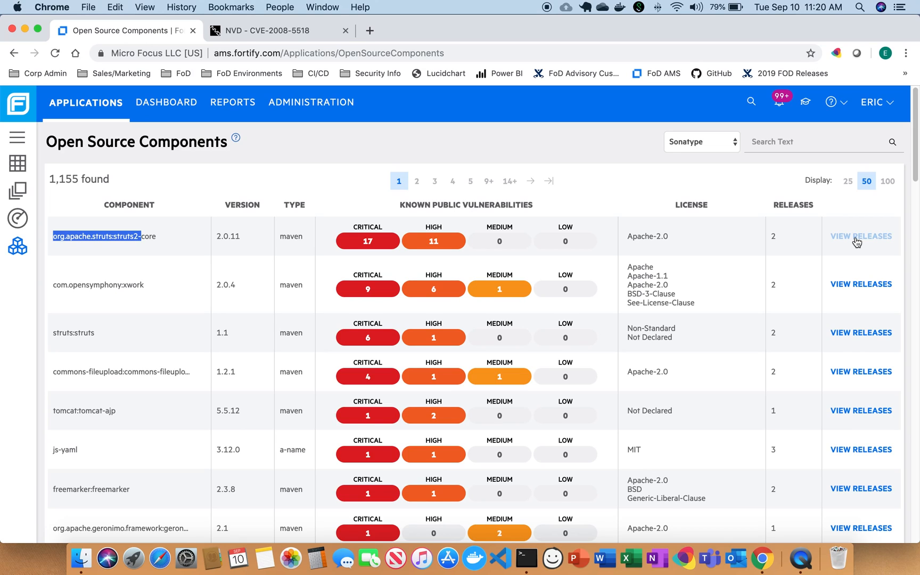
pyautogui.click(860, 236)
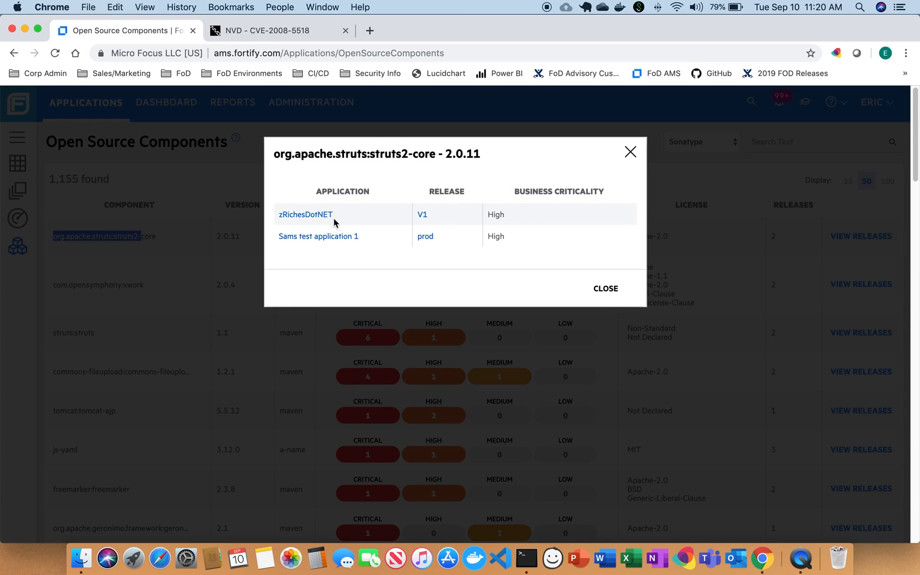
pyautogui.moveTo(499, 213)
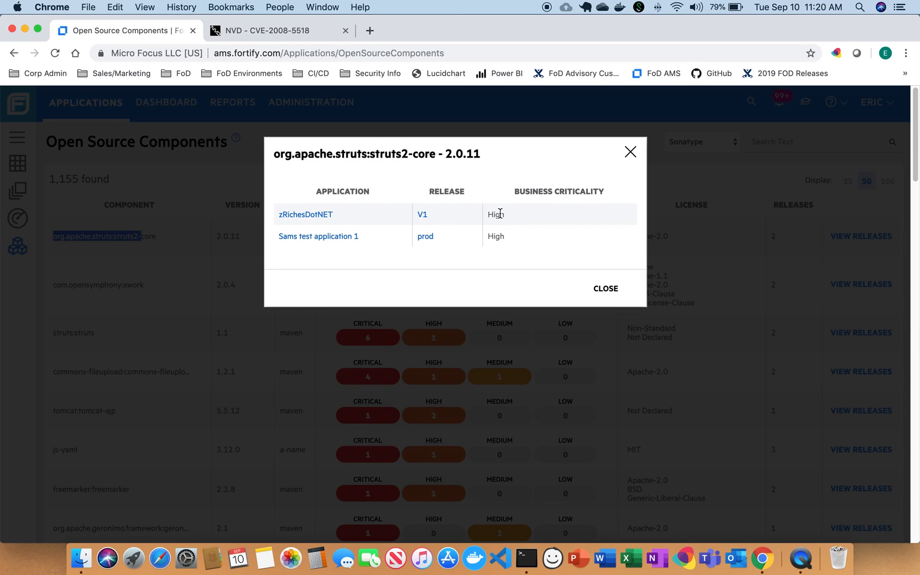
pyautogui.moveTo(551, 297)
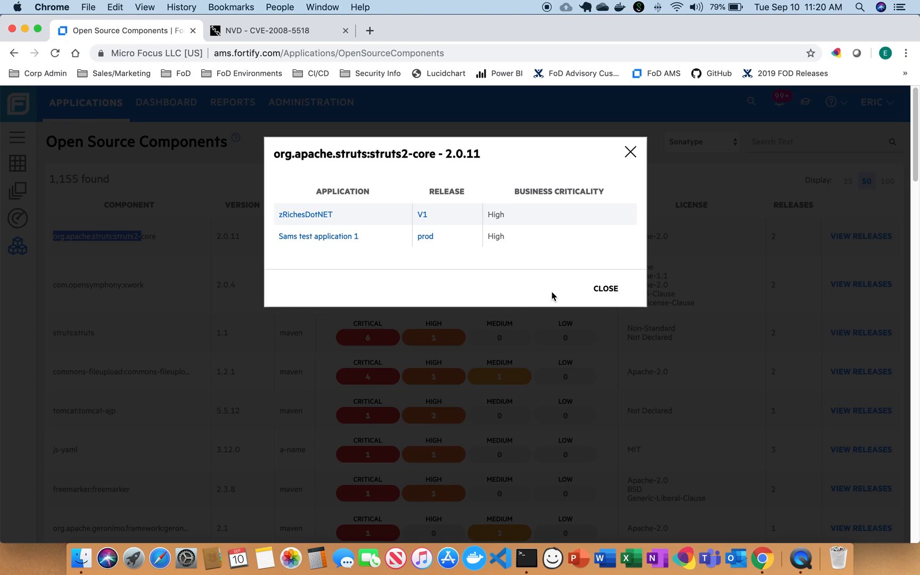
pyautogui.moveTo(606, 288)
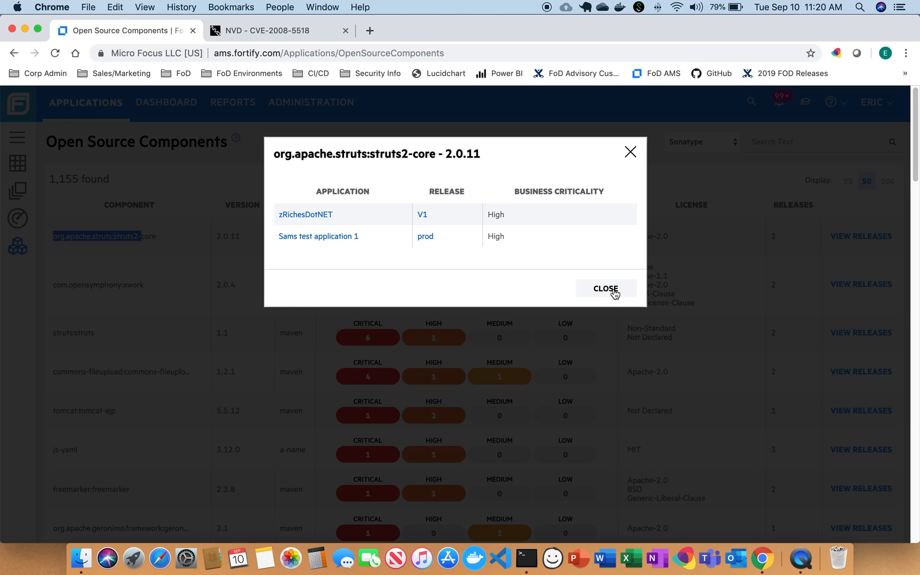
# Close the struts2-core releases dialog and show the user account options.
pyautogui.click(606, 288)
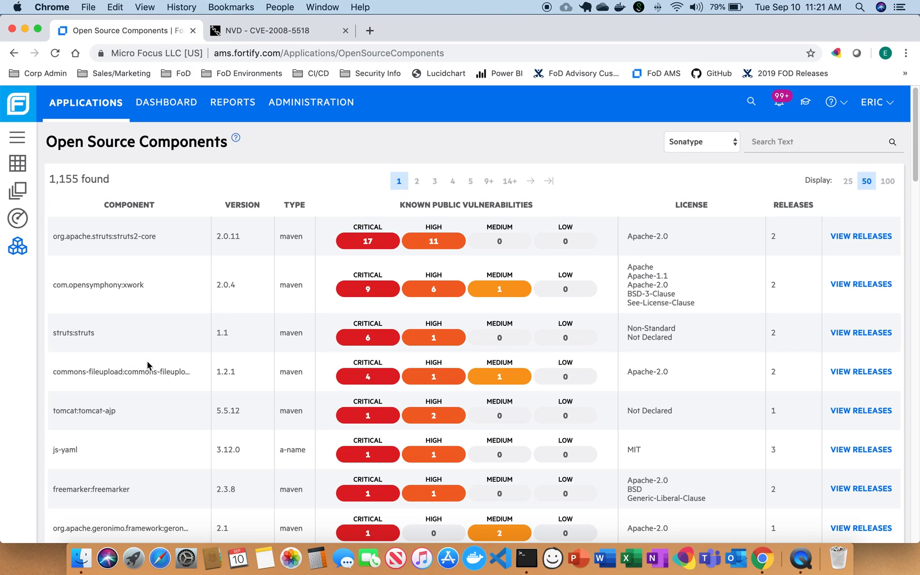
pyautogui.moveTo(470, 132)
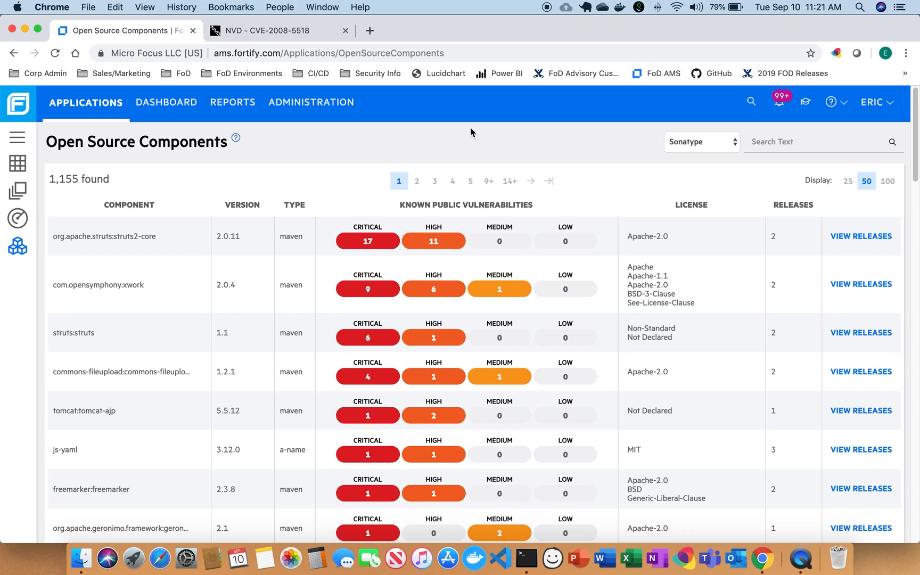
pyautogui.moveTo(416, 181)
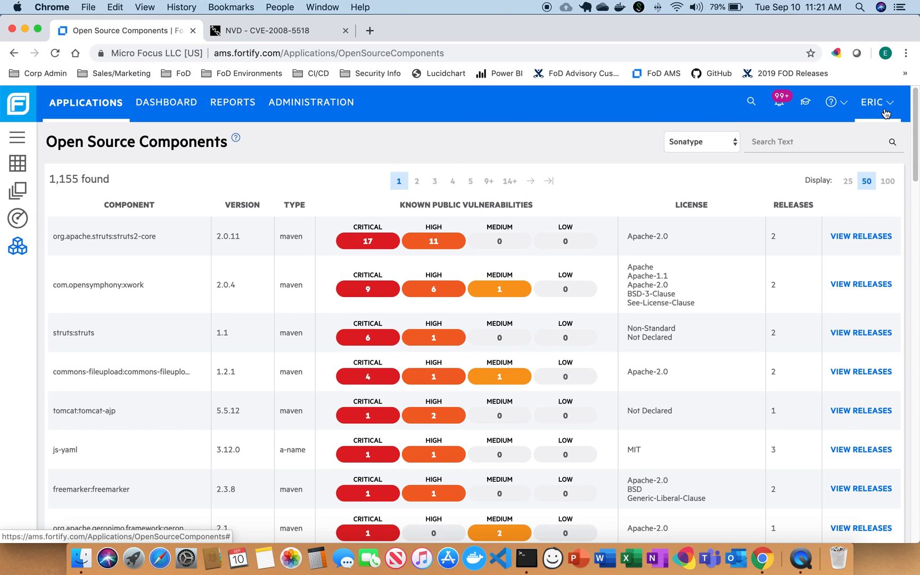
pyautogui.click(874, 102)
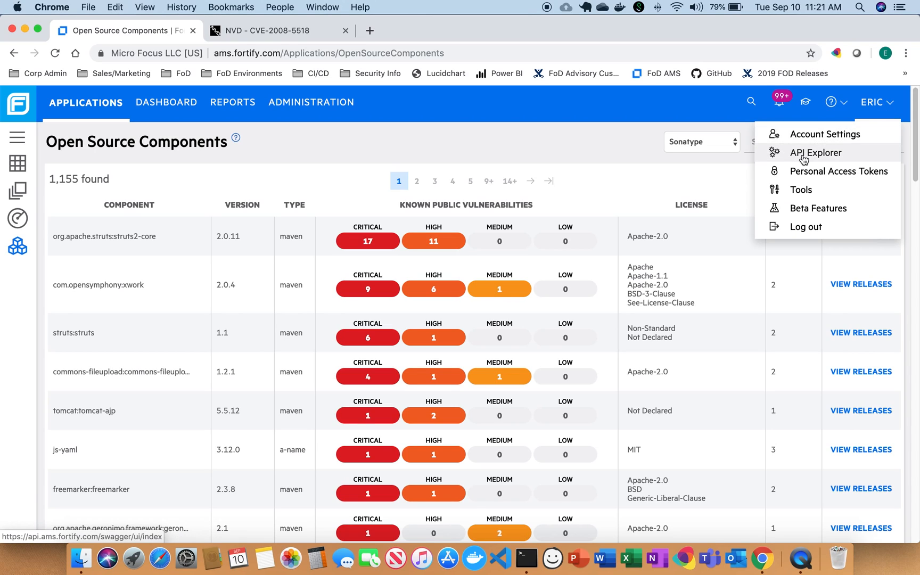
# In API Explorer, expand the OpenSourceComponents GET endpoint and review its parameters and example response.
pyautogui.click(815, 153)
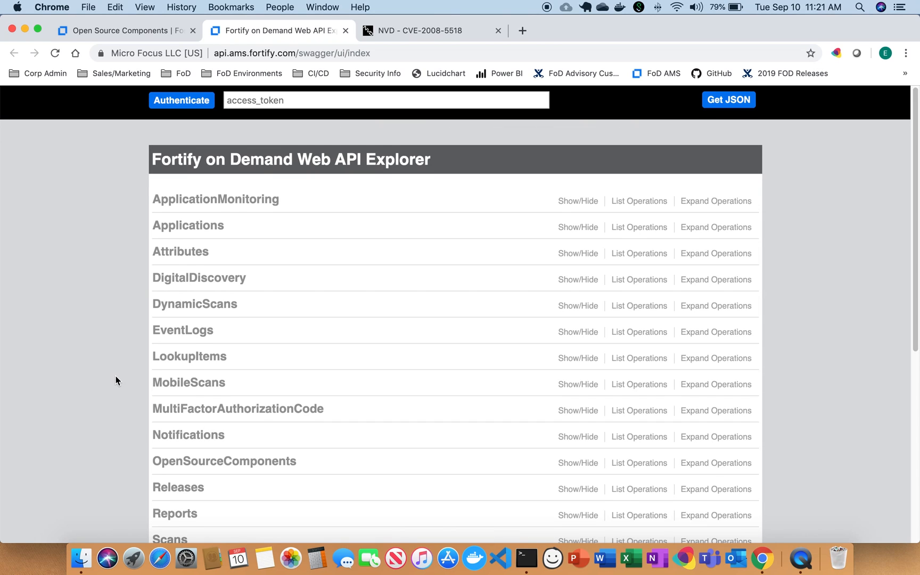
pyautogui.click(223, 453)
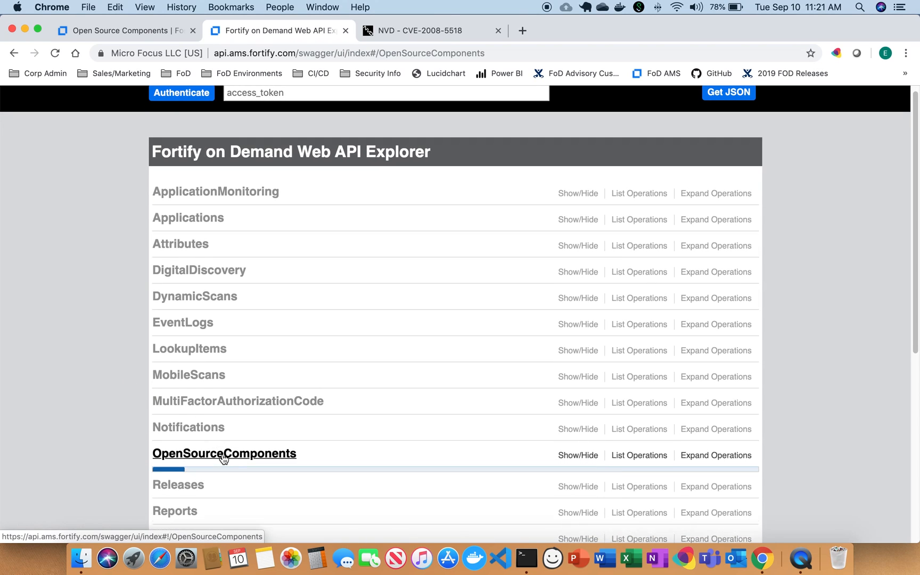
pyautogui.click(223, 453)
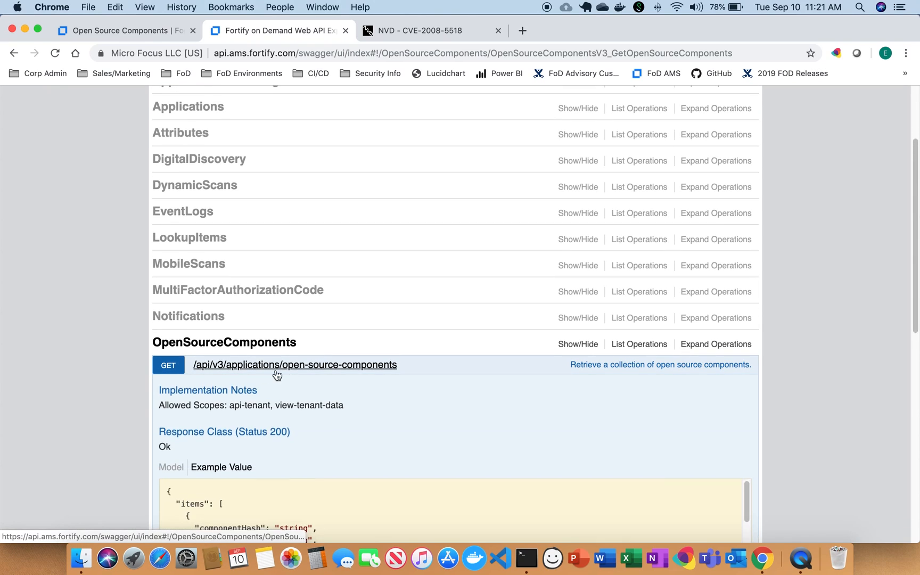
pyautogui.scroll(-3)
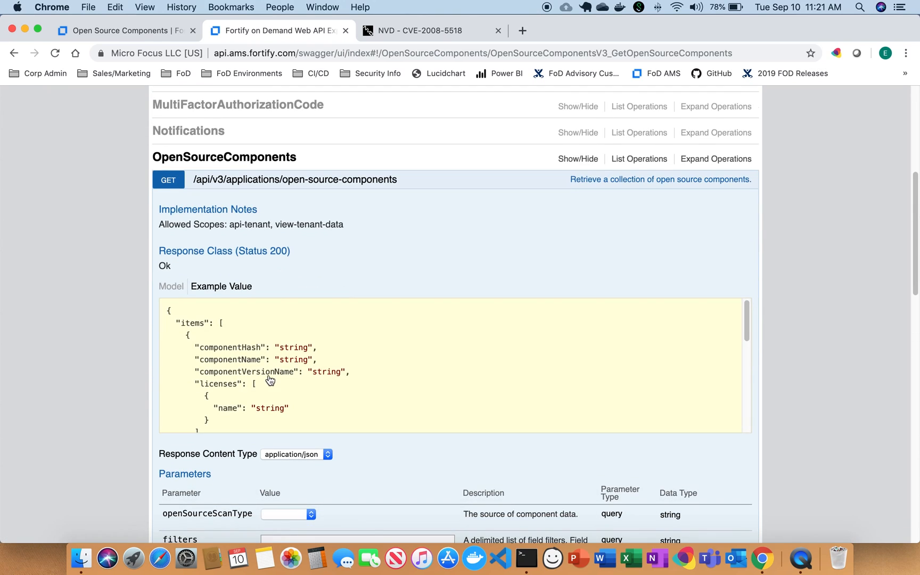
pyautogui.scroll(-3)
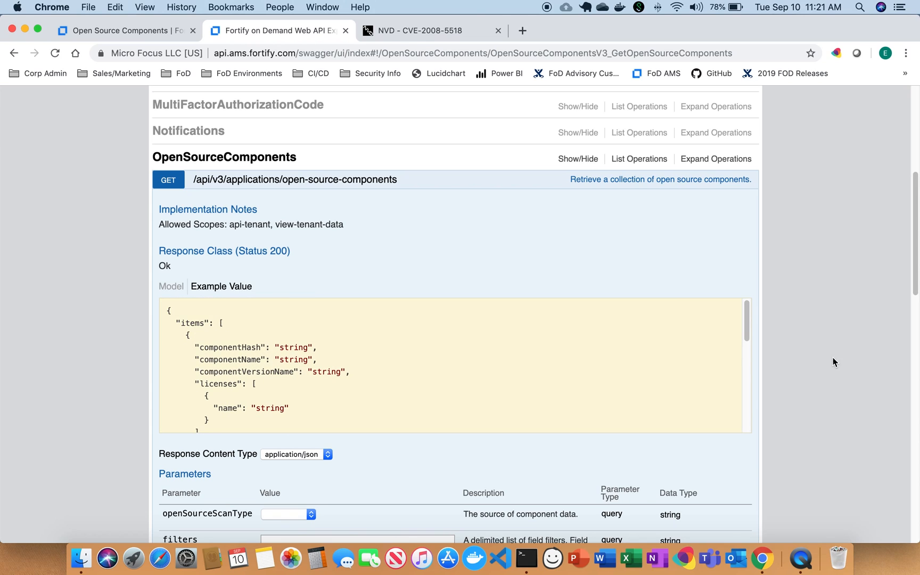
pyautogui.scroll(-3)
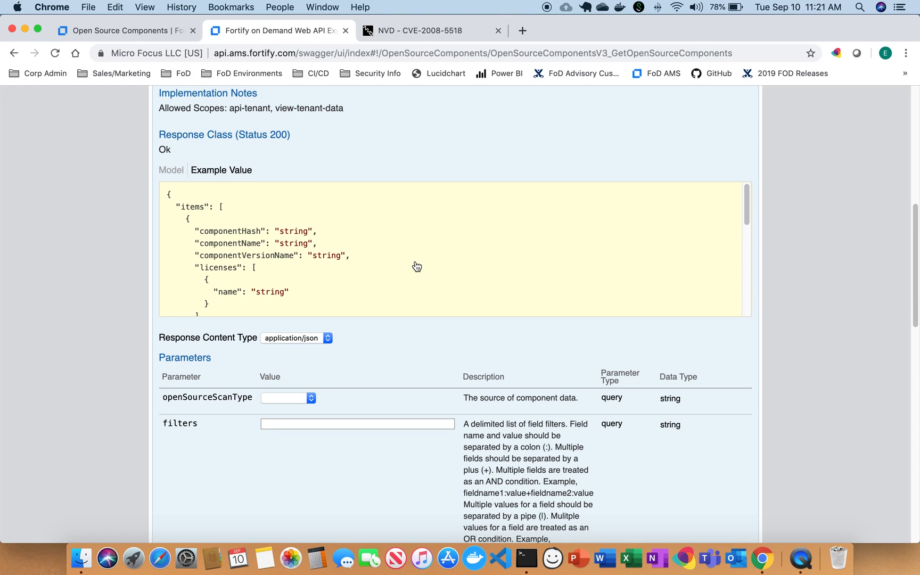
pyautogui.moveTo(265, 268)
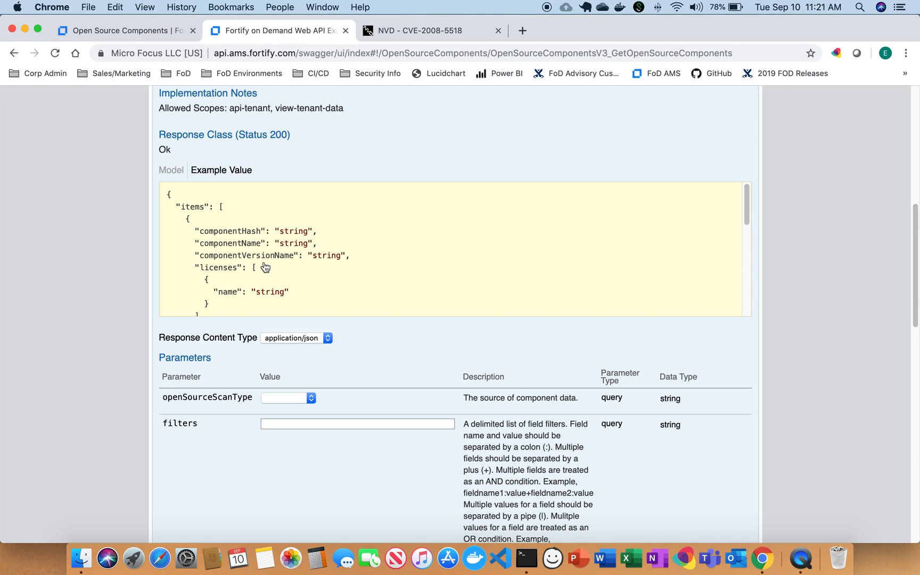
pyautogui.moveTo(357, 293)
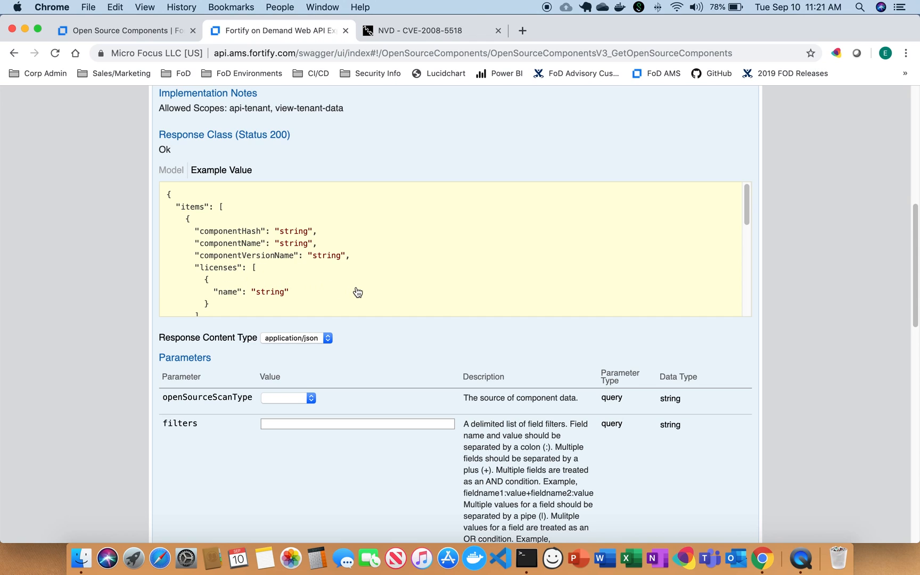
pyautogui.scroll(-3)
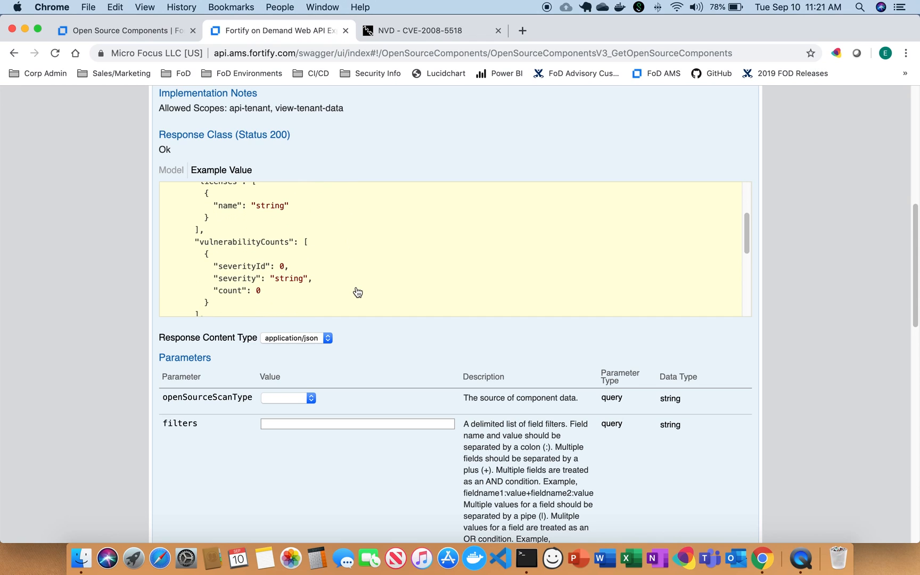
pyautogui.scroll(-3)
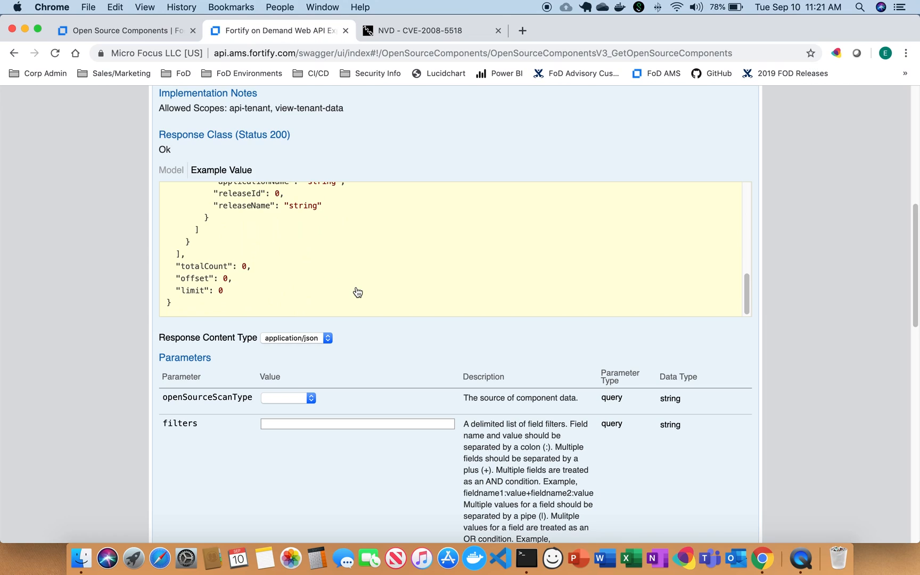